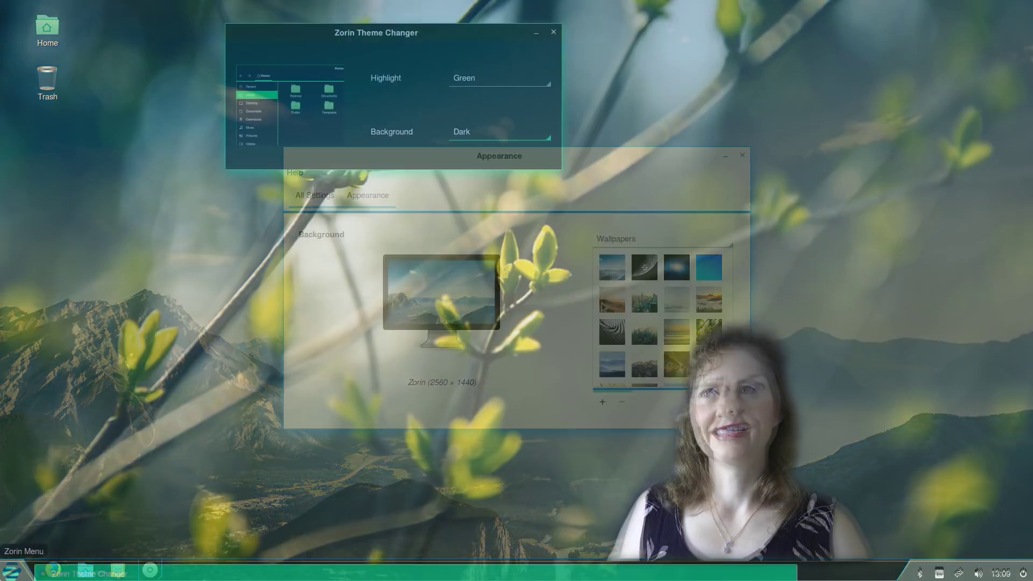
# Enter the password on the lock screen and unlock the session to the desktop
pyautogui.click(25, 551)
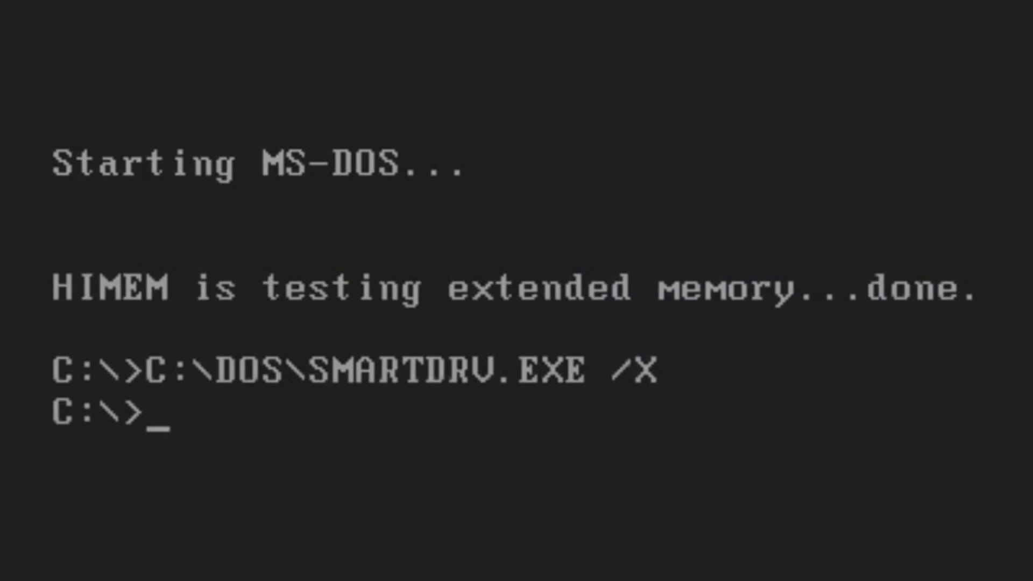
pyautogui.write('run OSF')
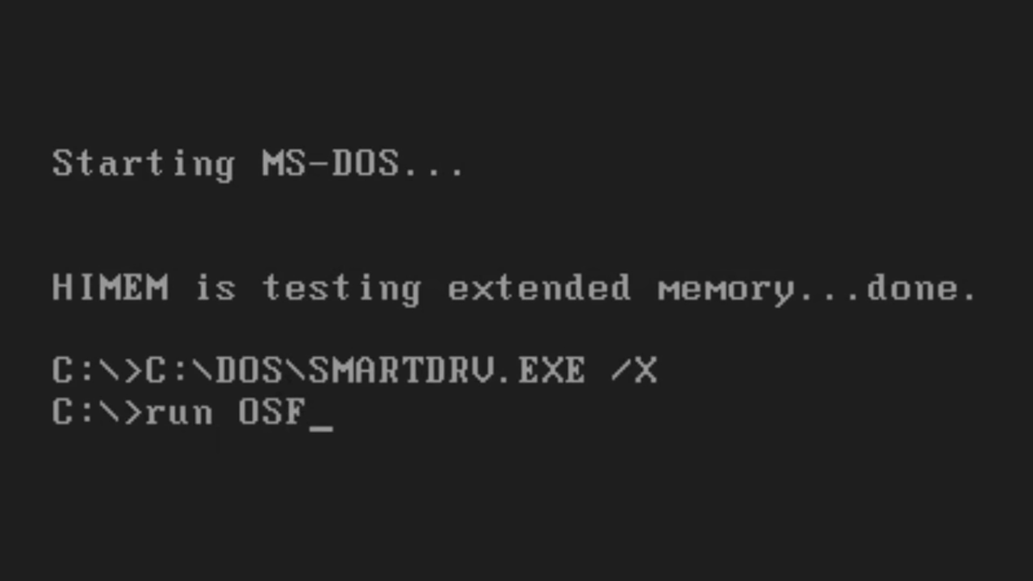
pyautogui.write('irsttimer')
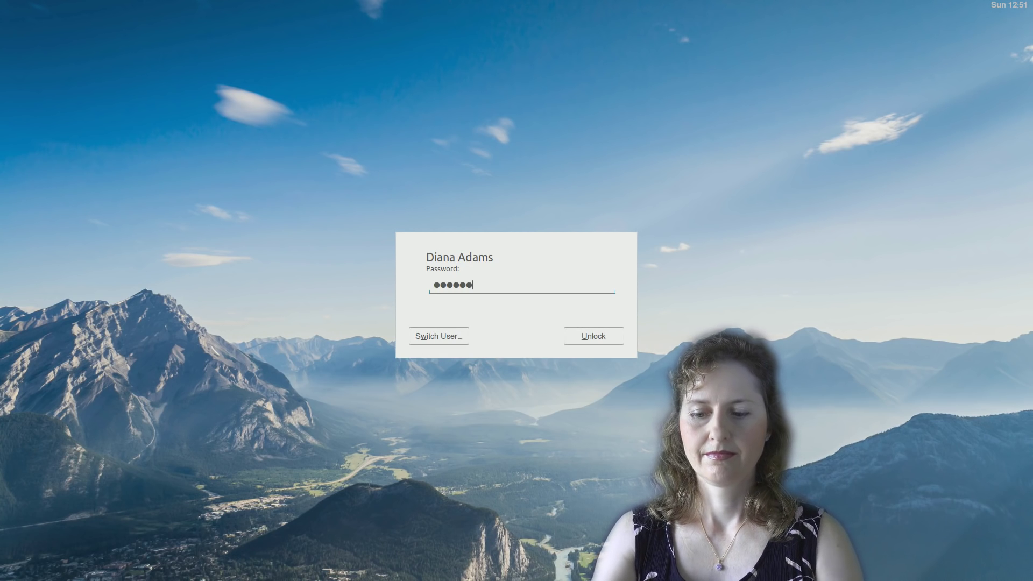
pyautogui.click(592, 336)
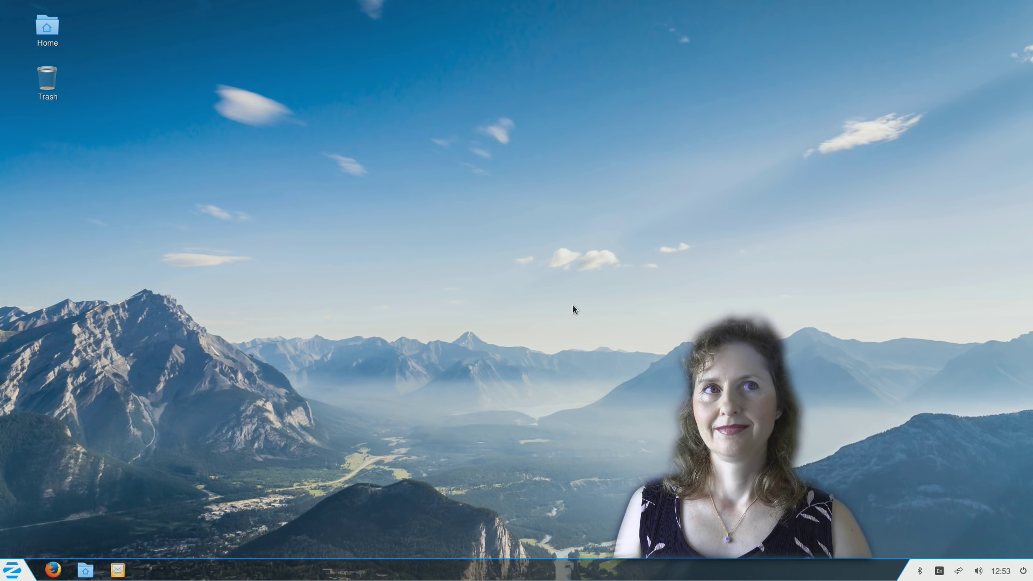
pyautogui.moveTo(486, 372)
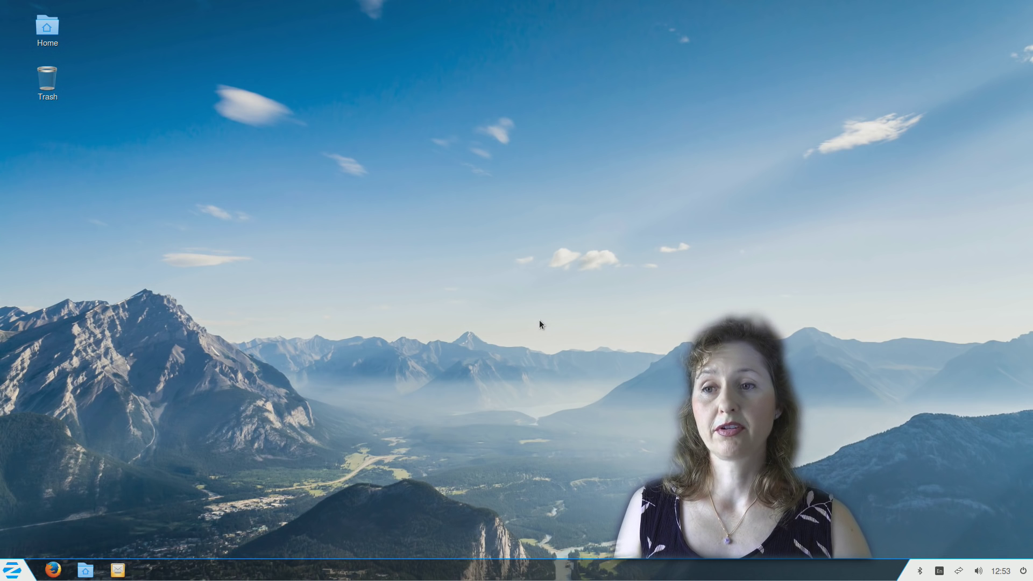
pyautogui.moveTo(361, 363)
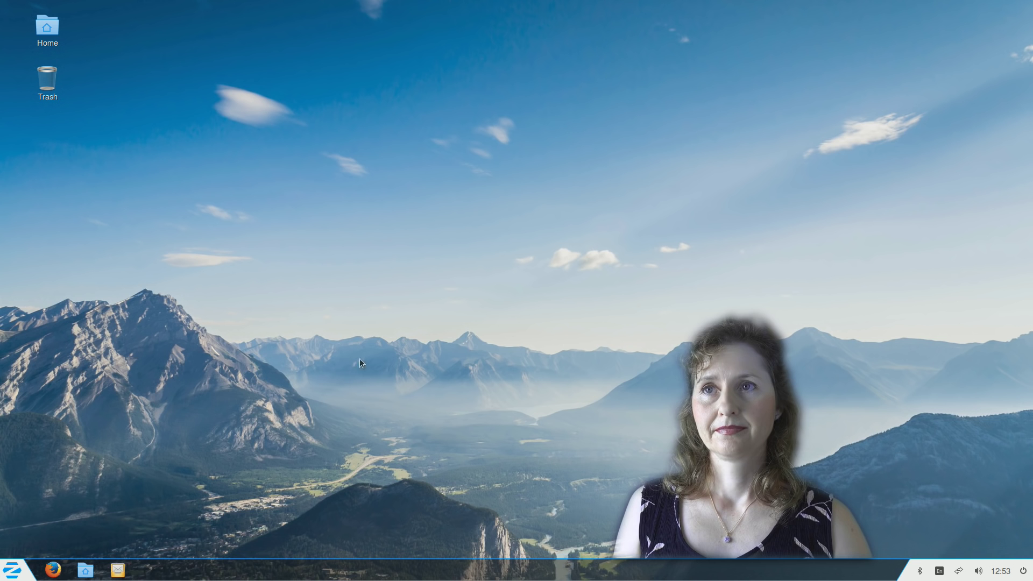
pyautogui.moveTo(89, 366)
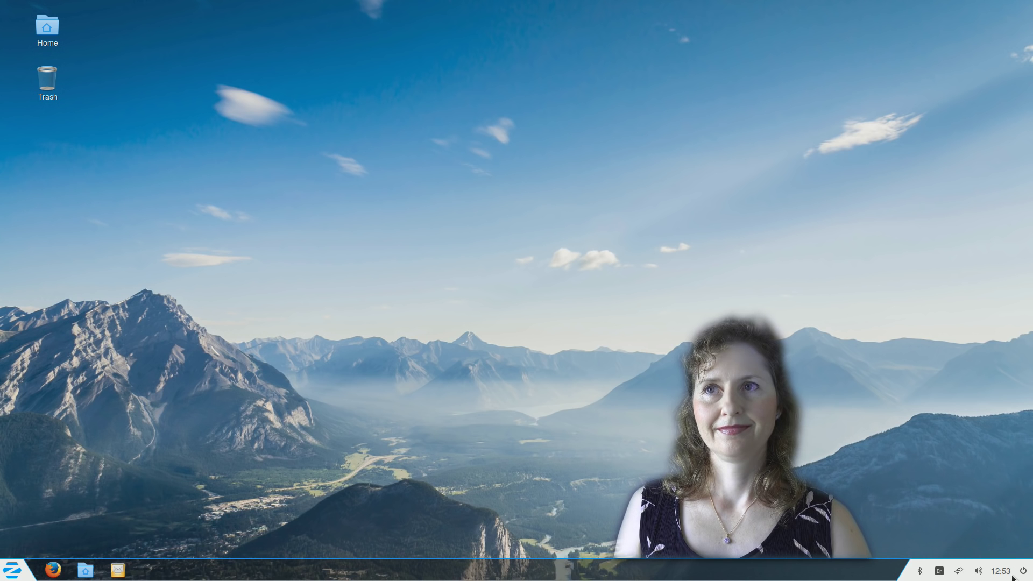
pyautogui.moveTo(388, 343)
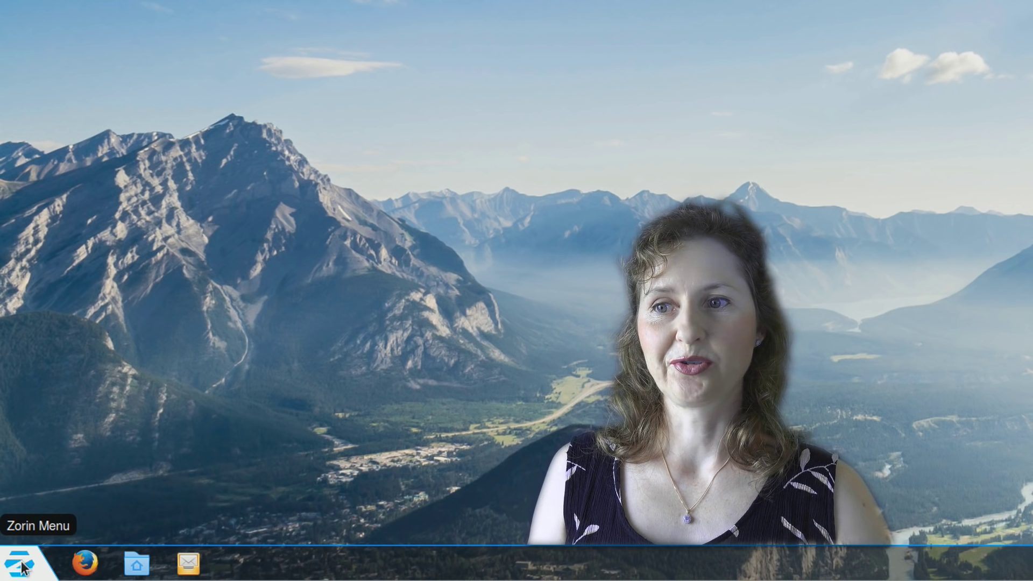
# Launch LibreOffice Writer from the Zorin Menu and type 'Writing a document'
pyautogui.click(21, 564)
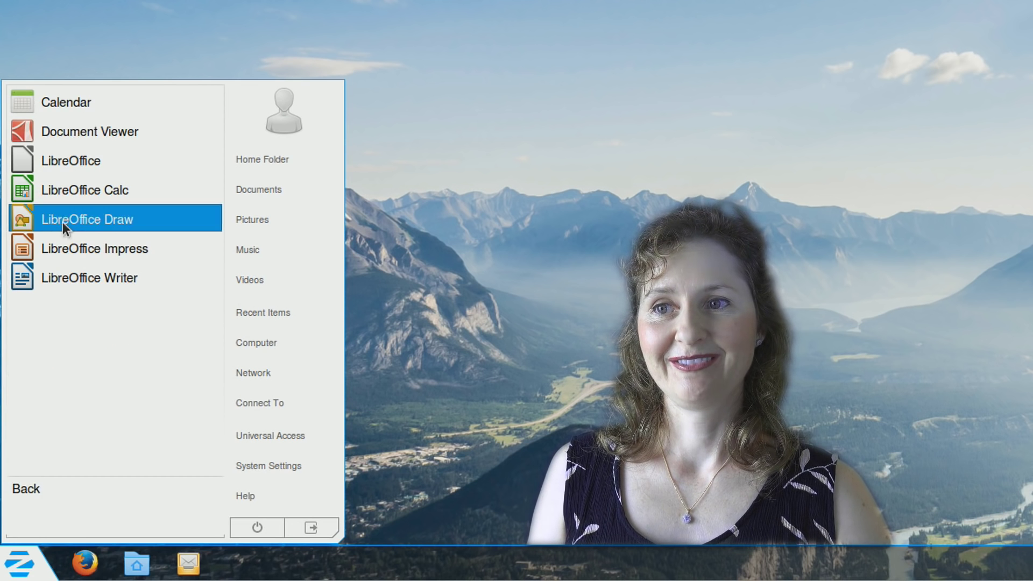
pyautogui.moveTo(89, 277)
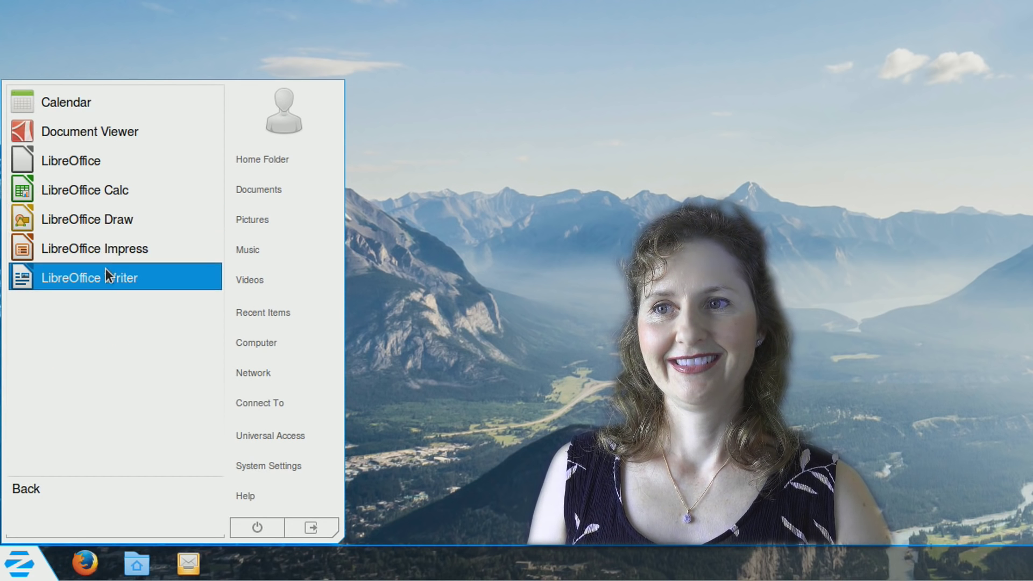
pyautogui.moveTo(109, 190)
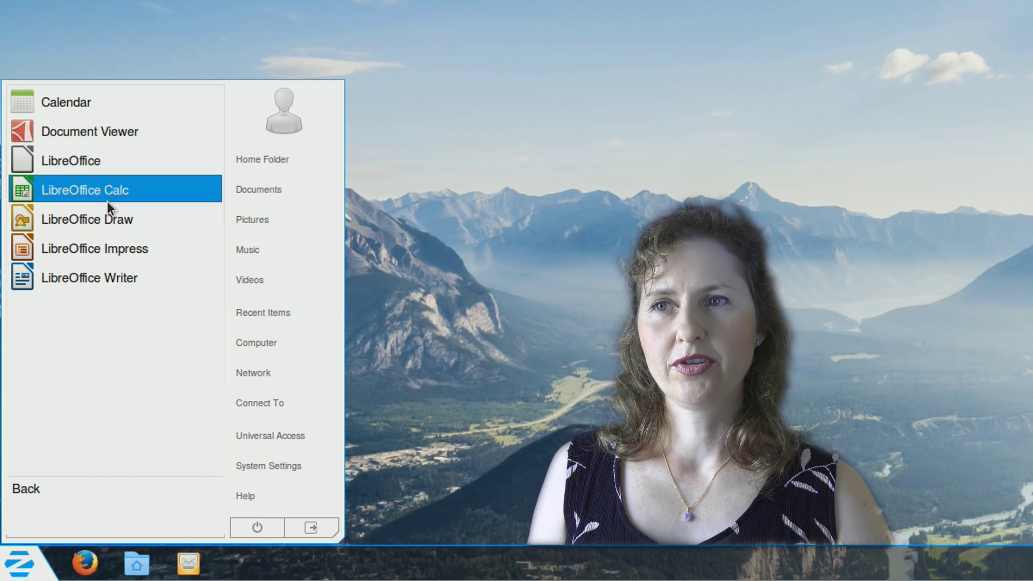
pyautogui.moveTo(94, 249)
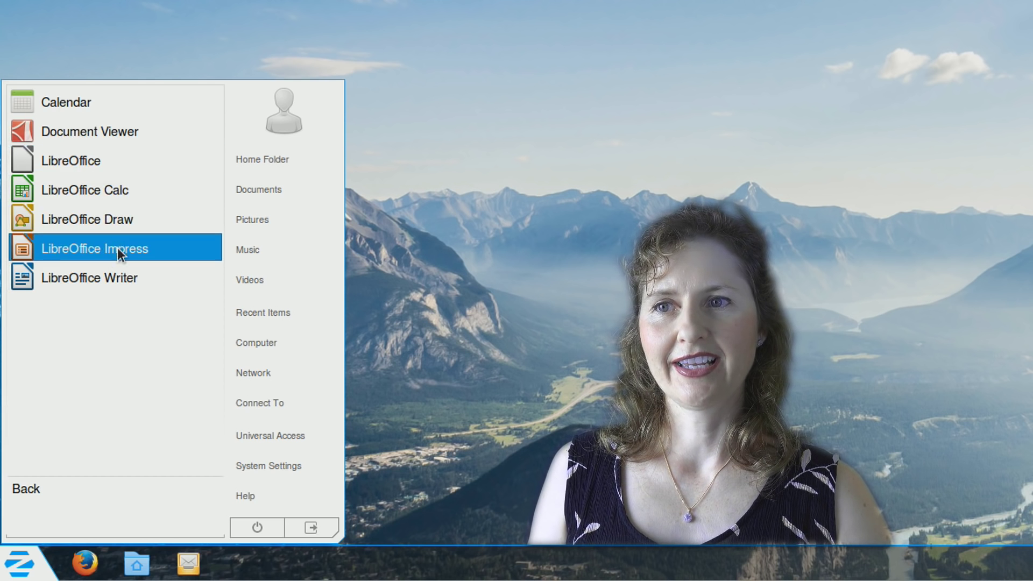
pyautogui.click(94, 249)
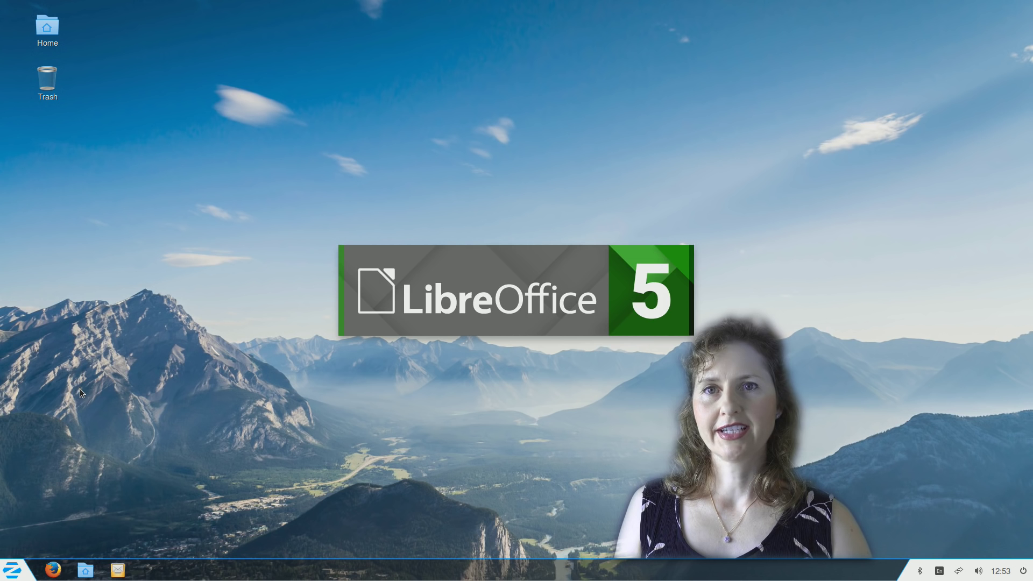
pyautogui.moveTo(387, 190)
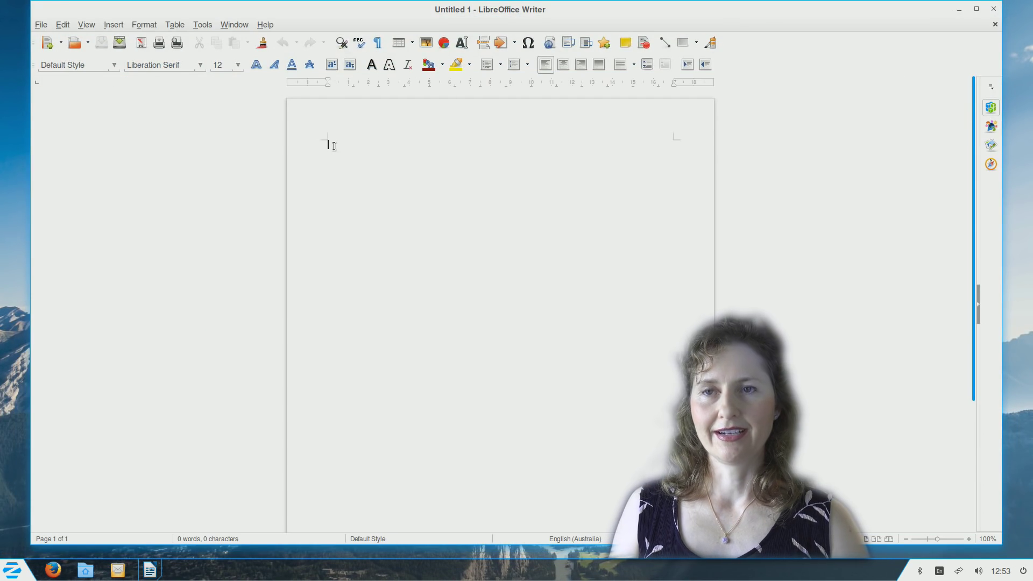
pyautogui.write('writing a d')
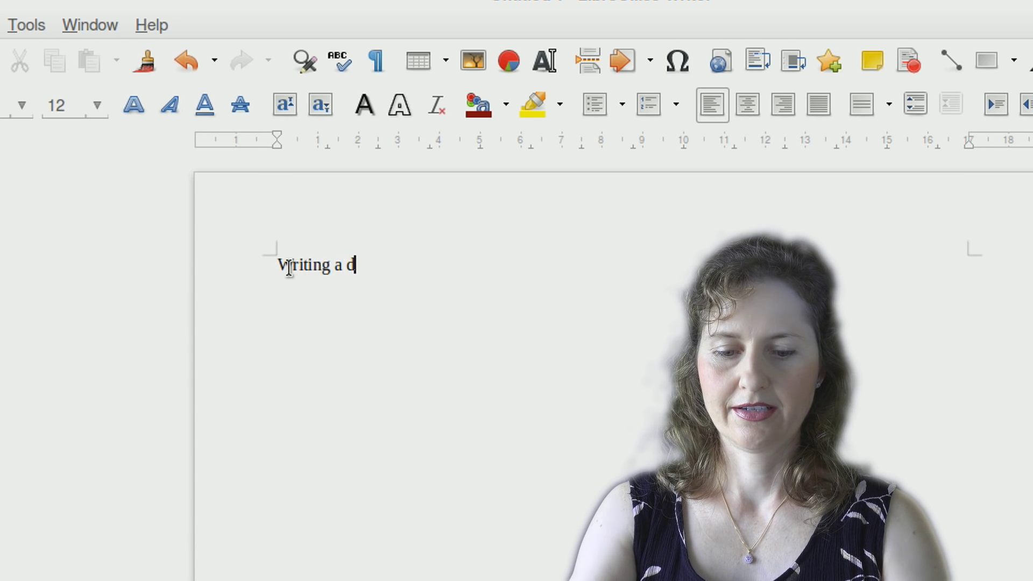
pyautogui.write('ocument')
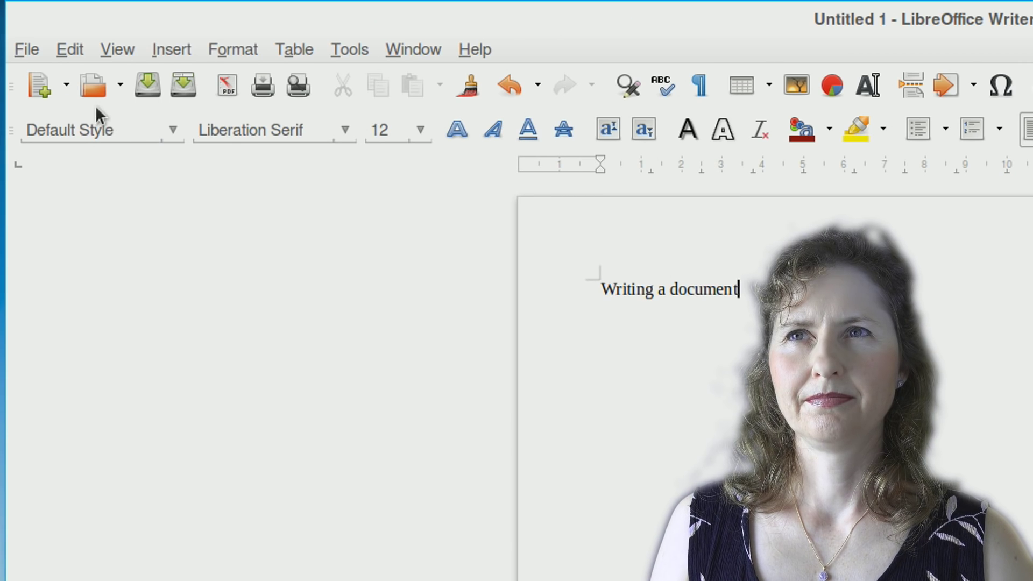
pyautogui.moveTo(39, 86)
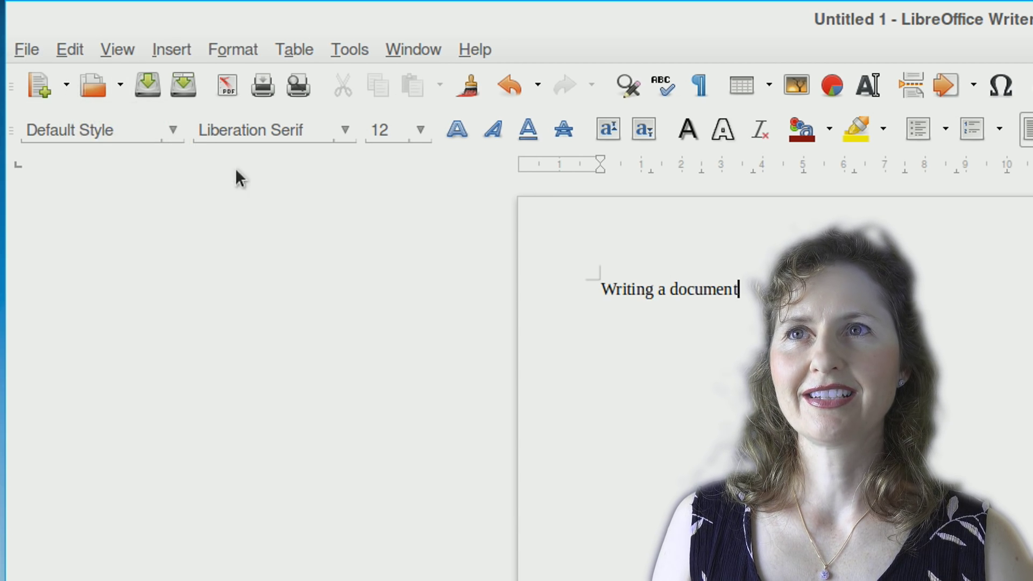
# Save the Writer file as 'Document' inside the Documents folder
pyautogui.click(26, 50)
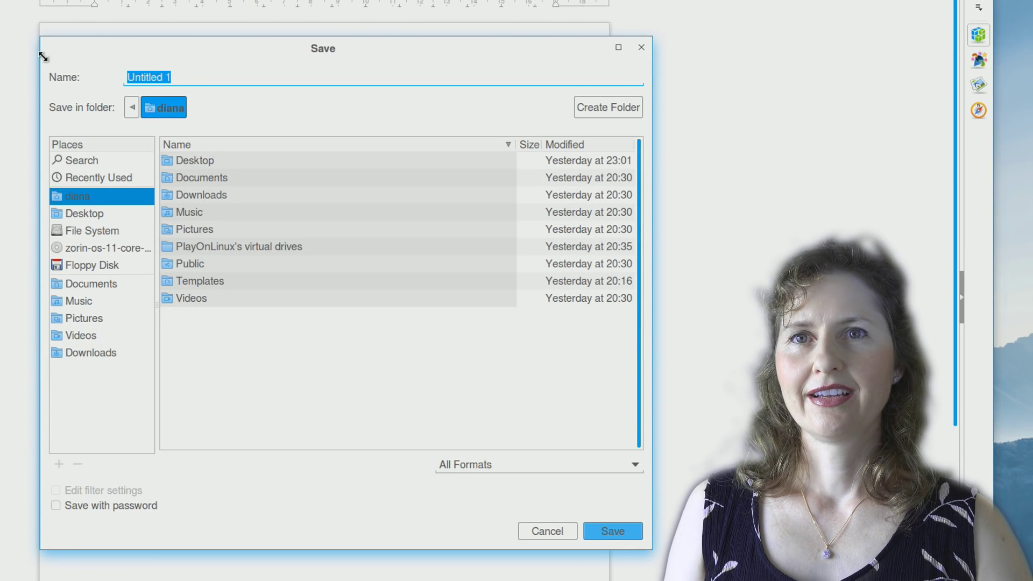
pyautogui.click(194, 161)
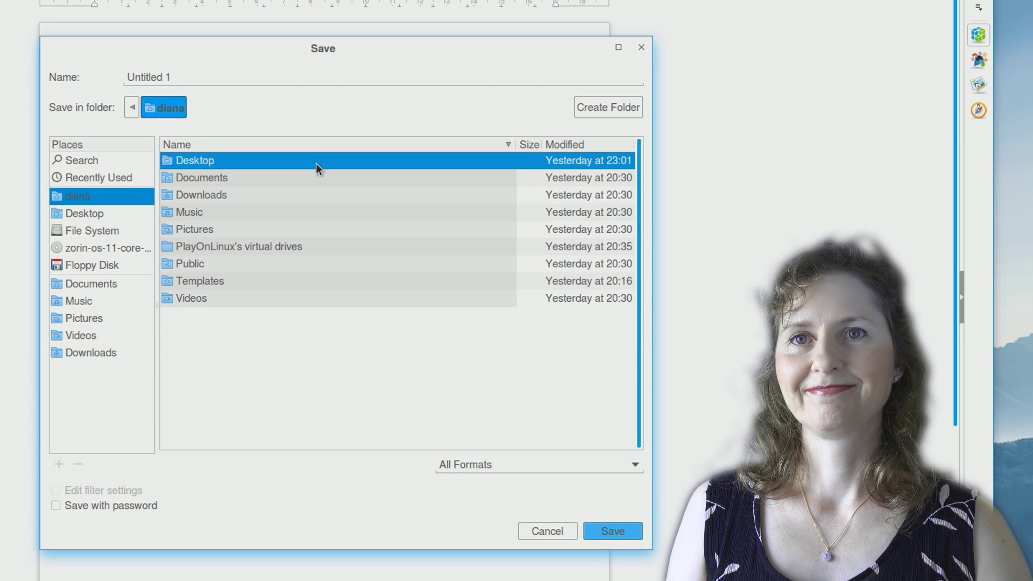
pyautogui.moveTo(305, 193)
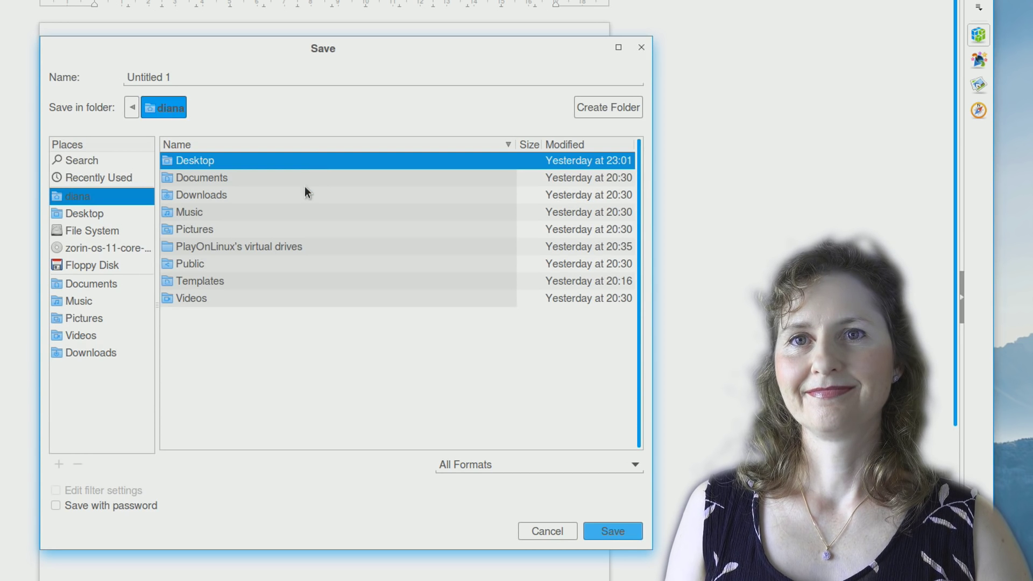
pyautogui.click(202, 177)
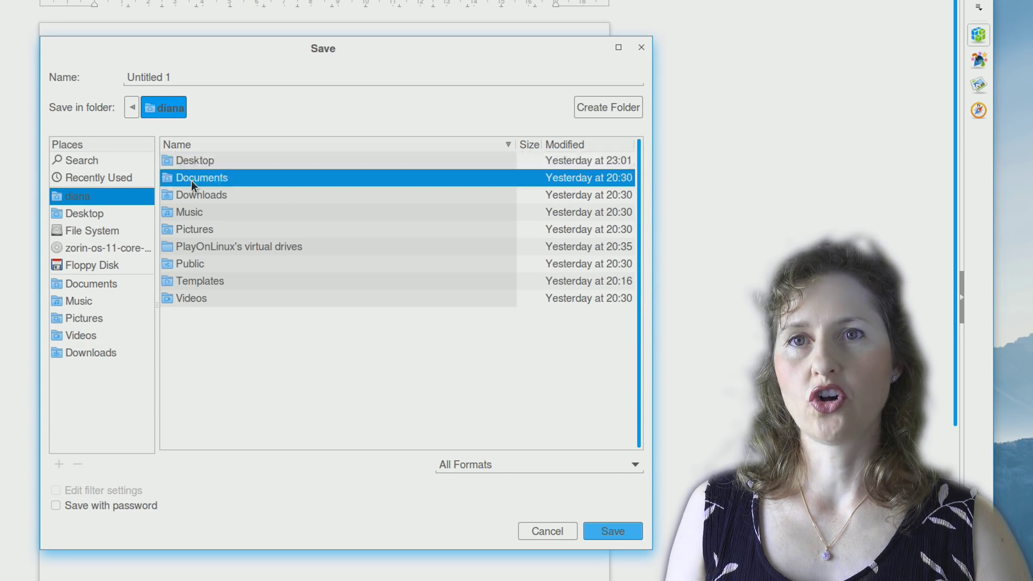
pyautogui.doubleClick(202, 177)
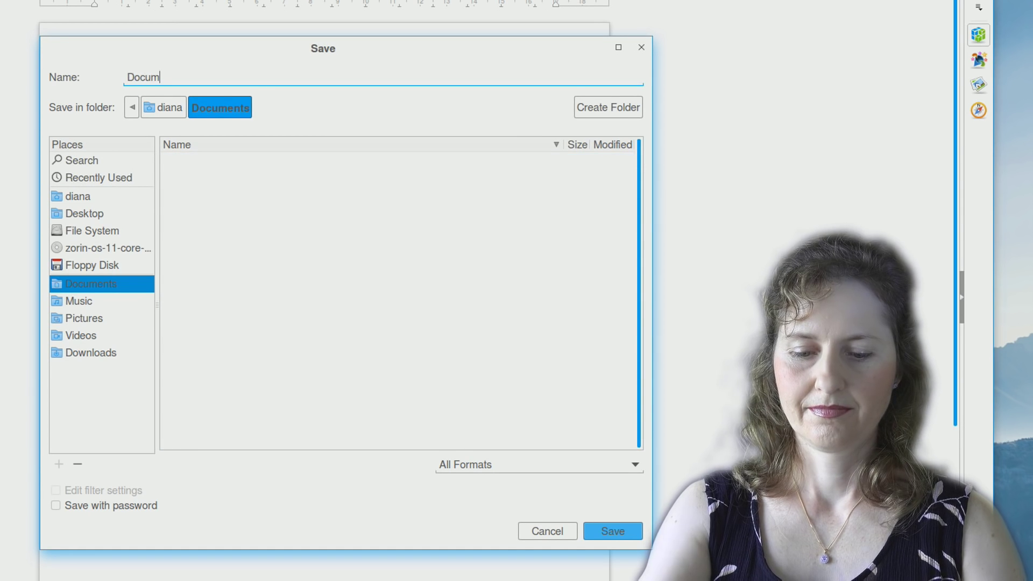
pyautogui.write('ent')
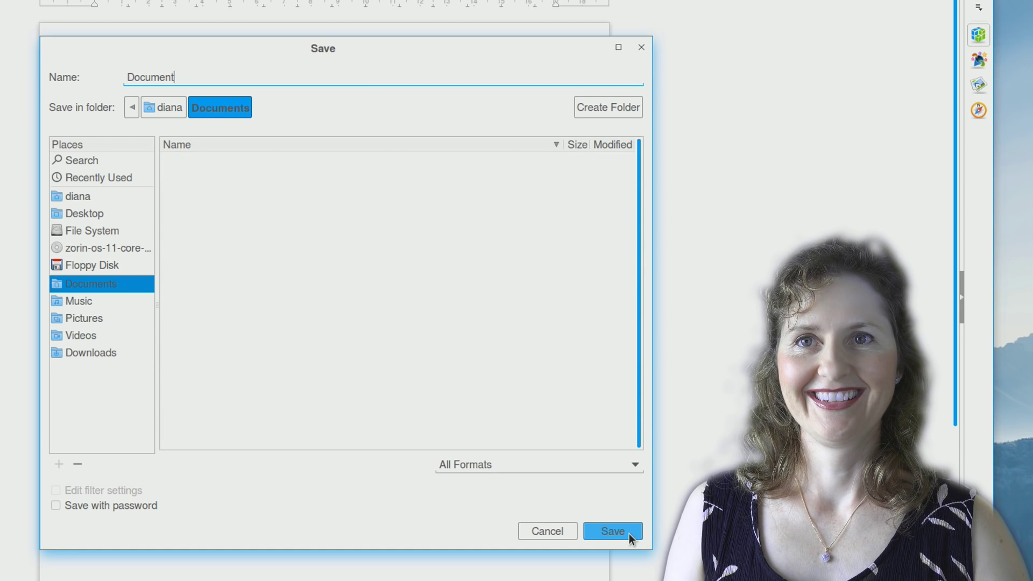
pyautogui.click(610, 531)
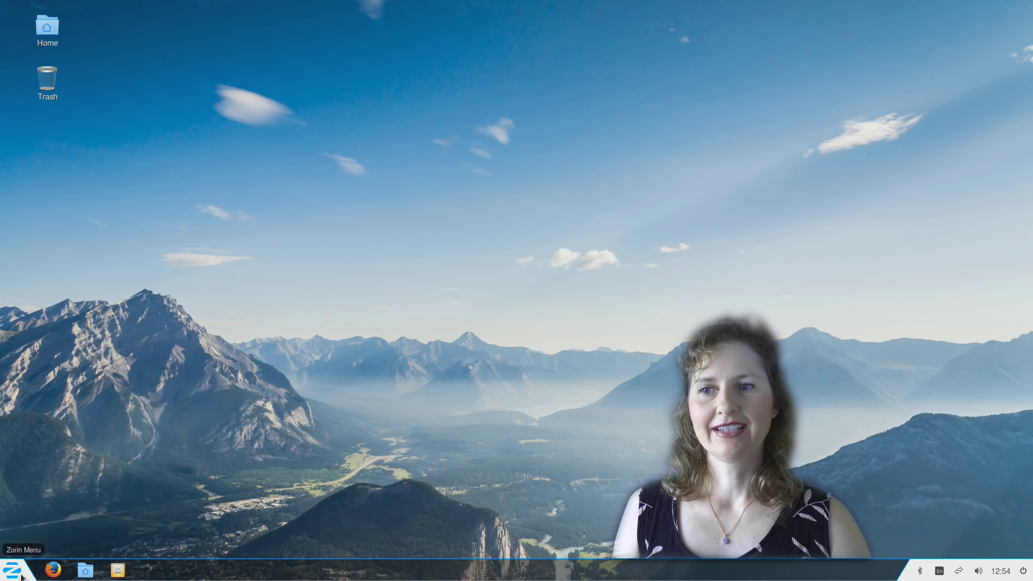
# Open the Documents folder in Files and move Document.odt to the Rubbish Bin
pyautogui.click(11, 569)
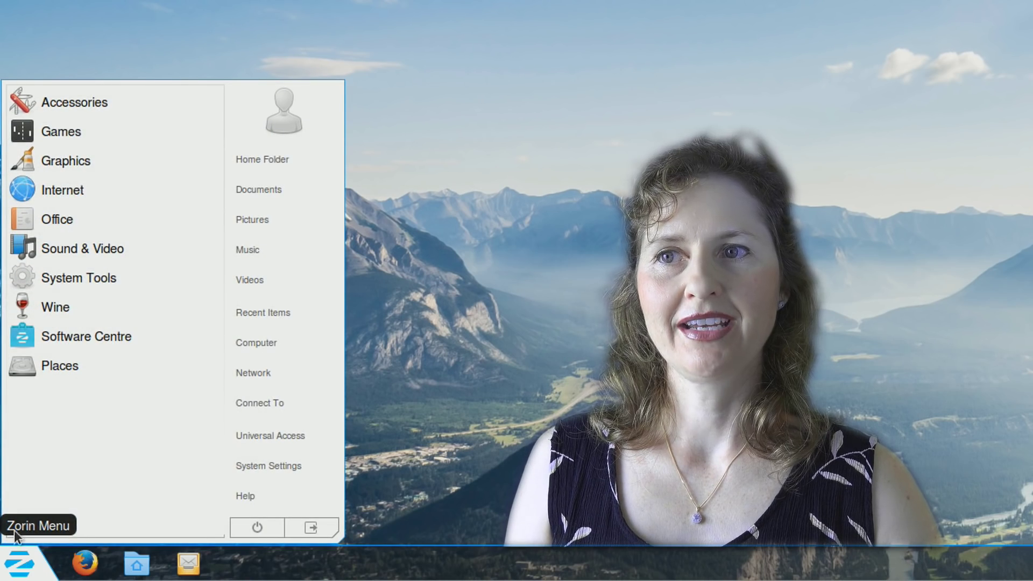
pyautogui.click(258, 189)
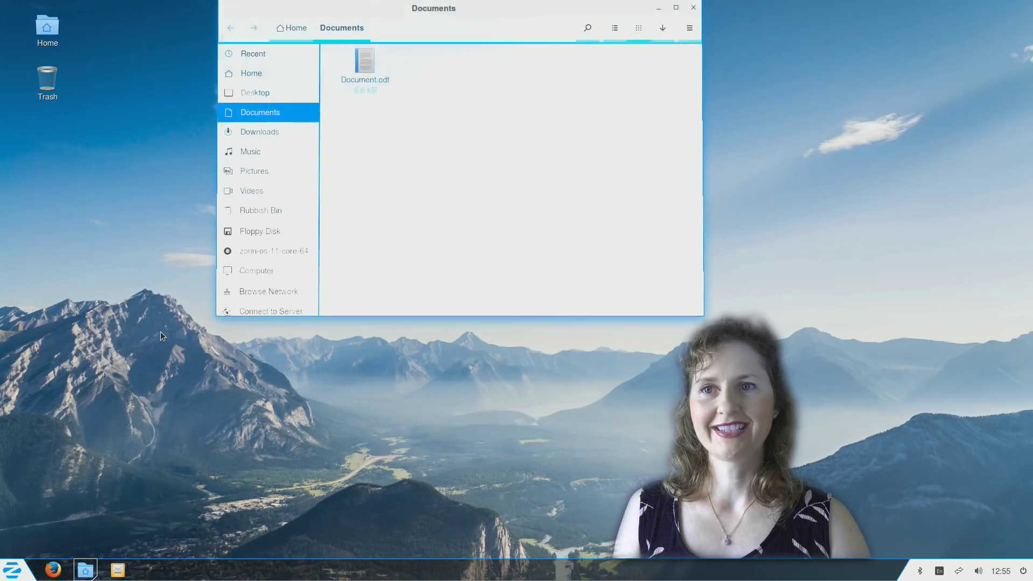
pyautogui.doubleClick(365, 62)
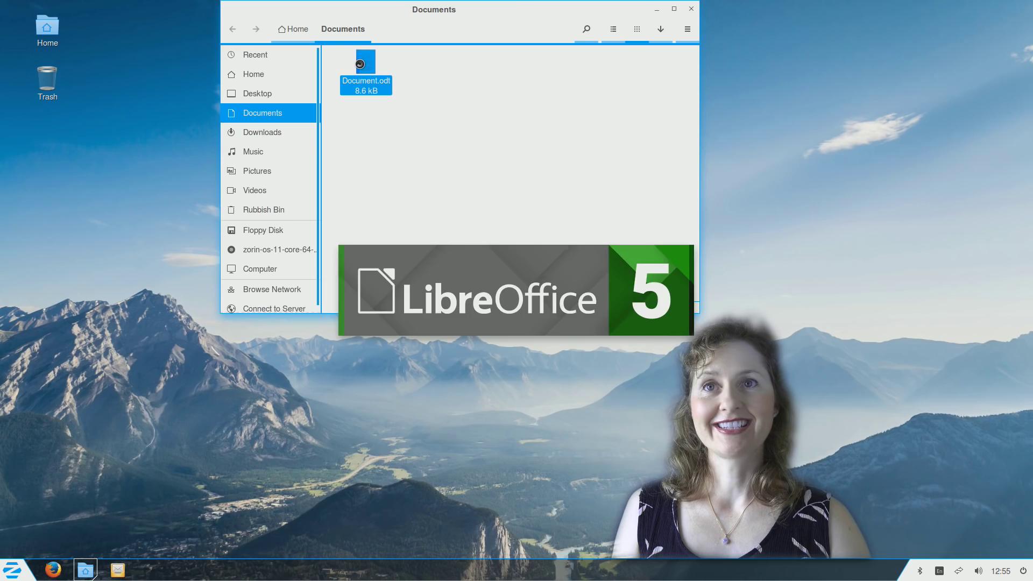
pyautogui.doubleClick(365, 63)
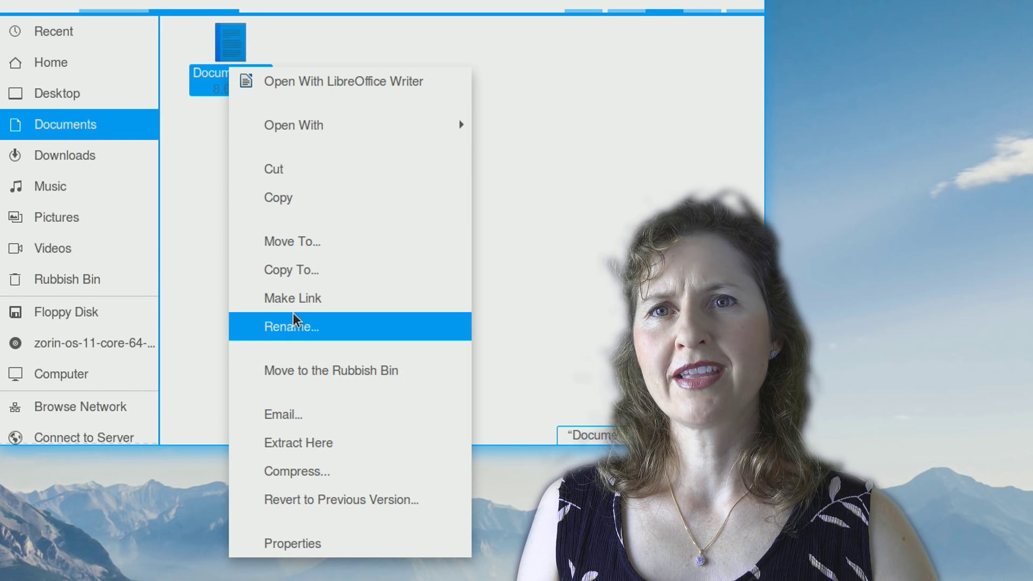
pyautogui.moveTo(312, 370)
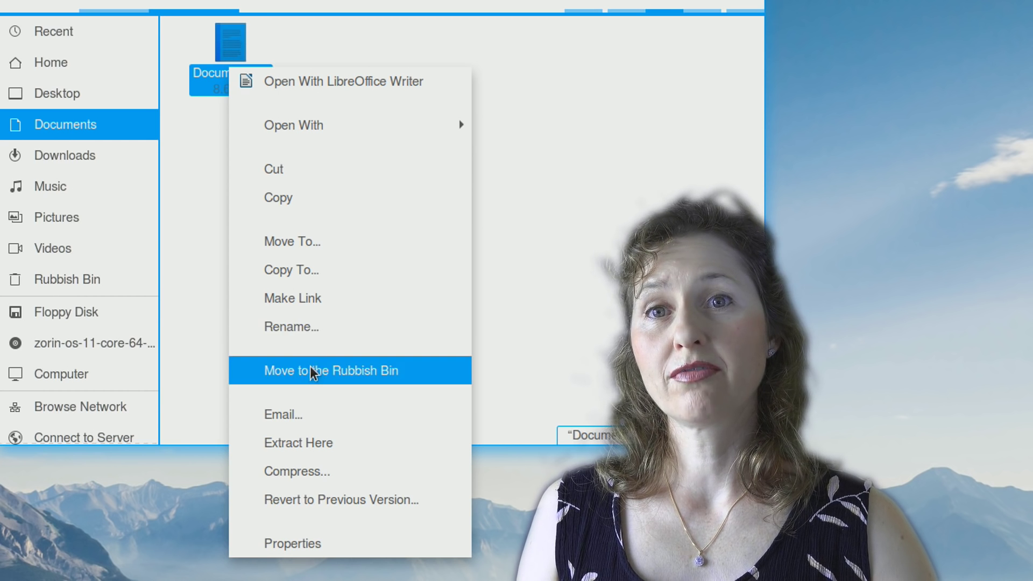
pyautogui.click(331, 370)
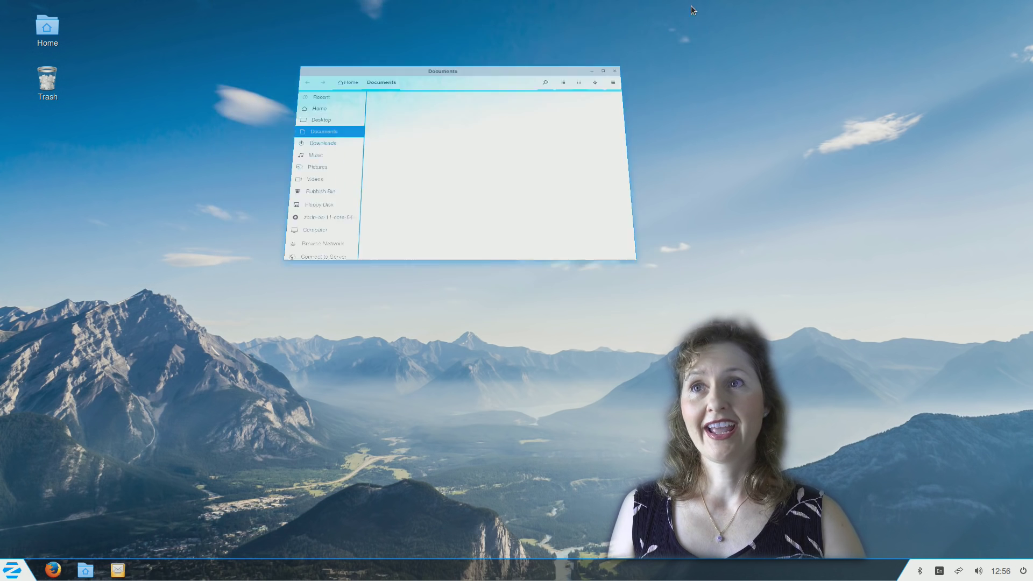
# Empty the Rubbish Bin from the desktop Trash icon and confirm permanent deletion
pyautogui.click(614, 70)
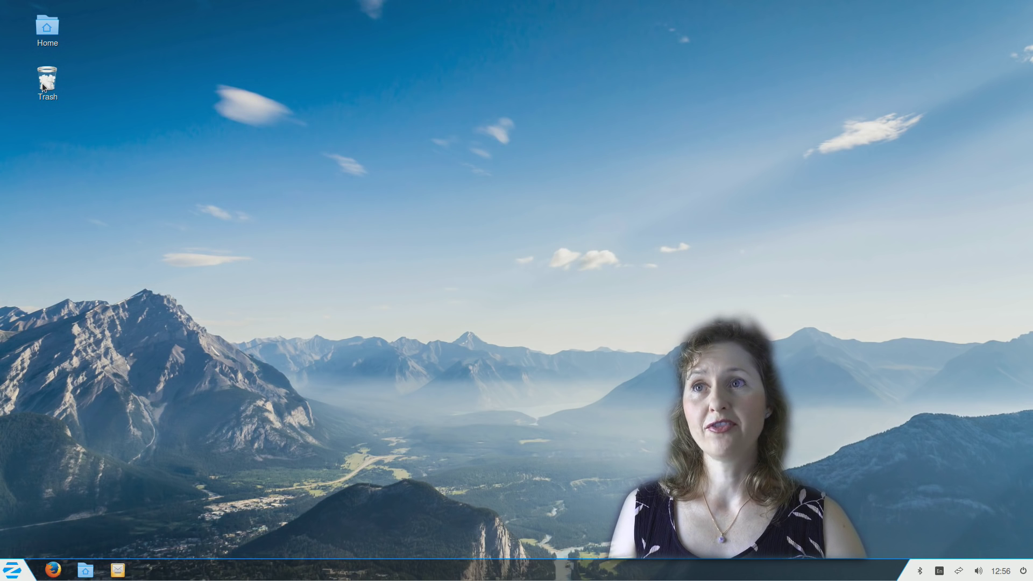
pyautogui.rightClick(46, 76)
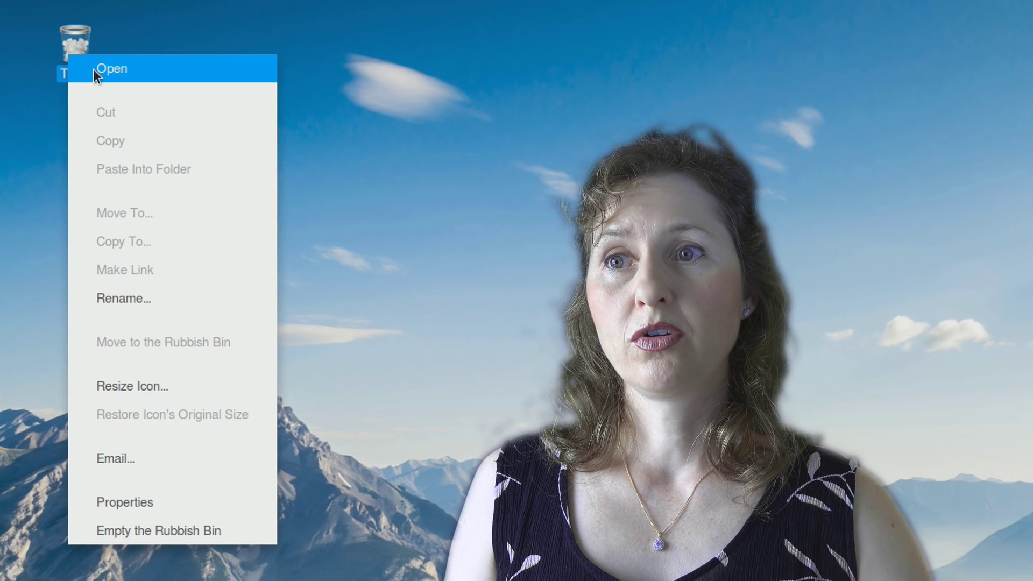
pyautogui.moveTo(187, 290)
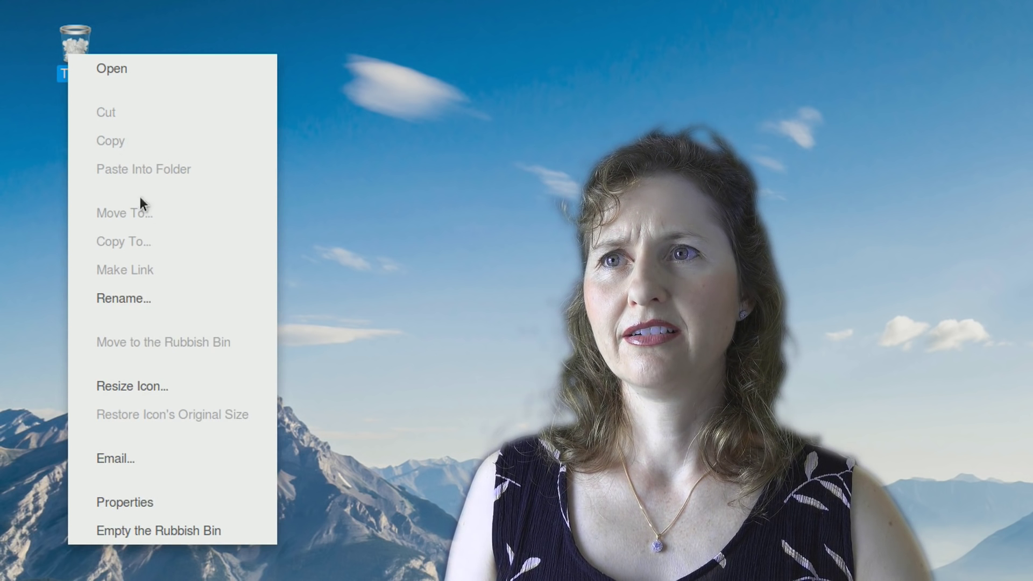
pyautogui.moveTo(180, 496)
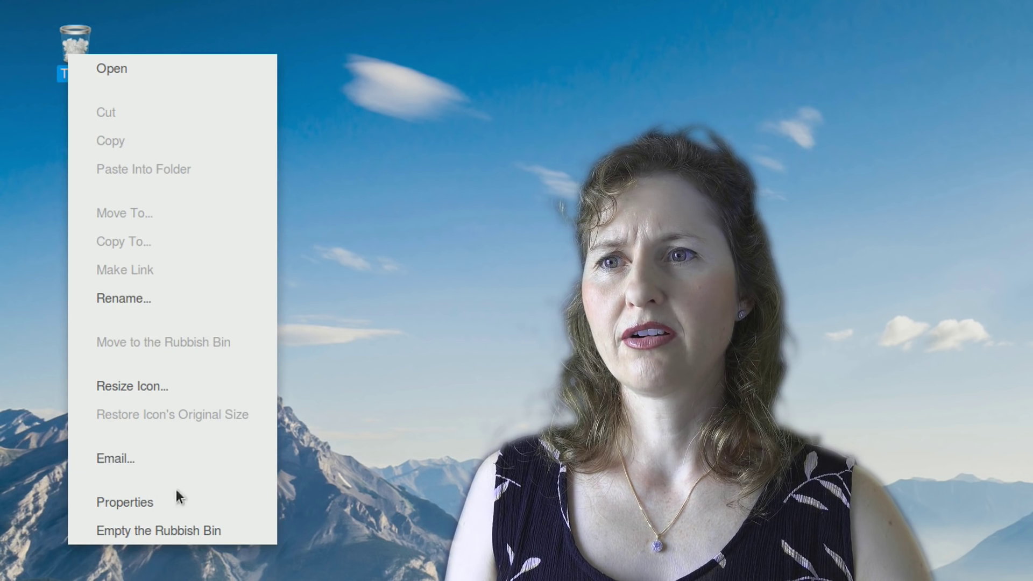
pyautogui.click(158, 531)
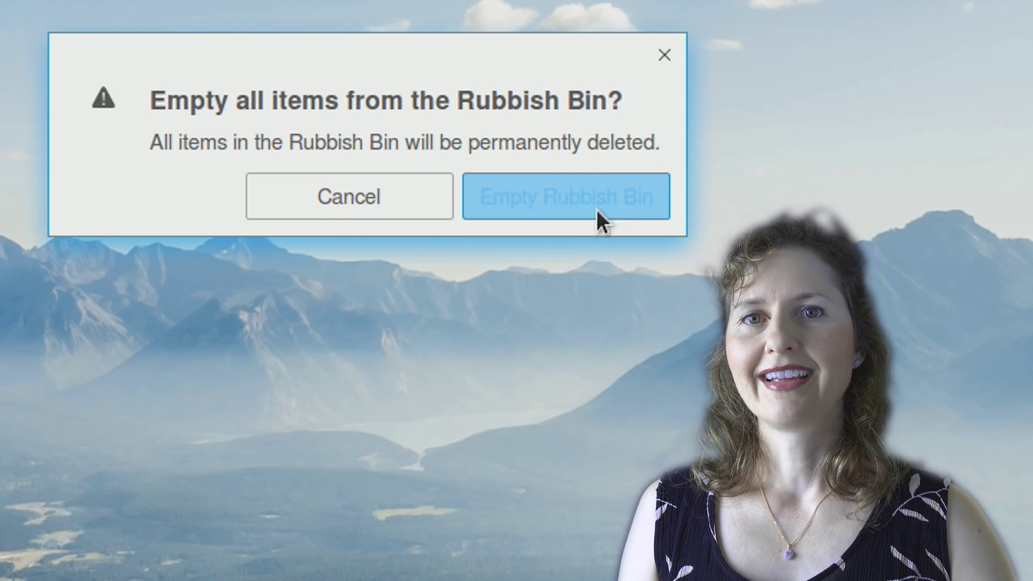
pyautogui.click(566, 196)
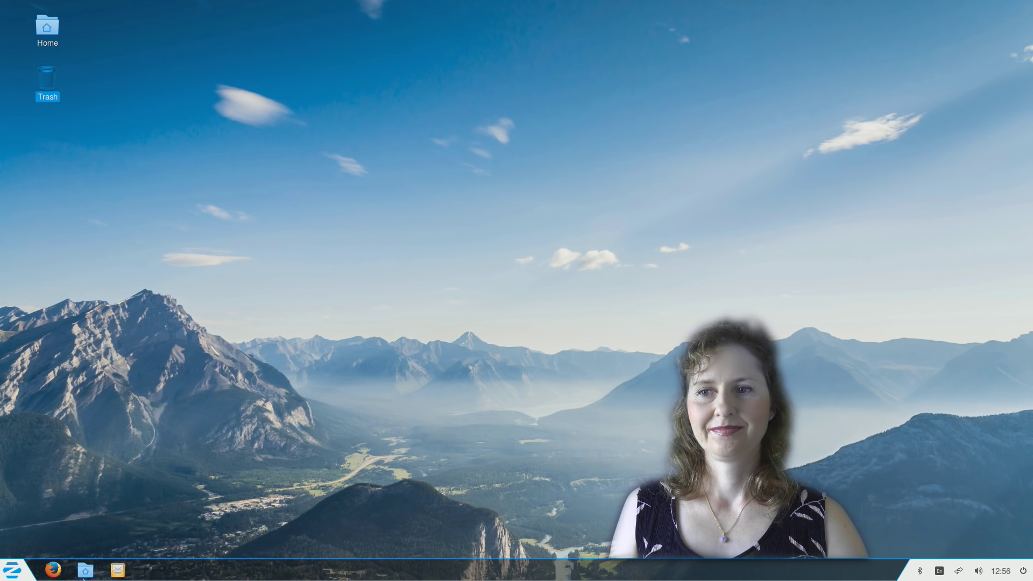
pyautogui.click(12, 570)
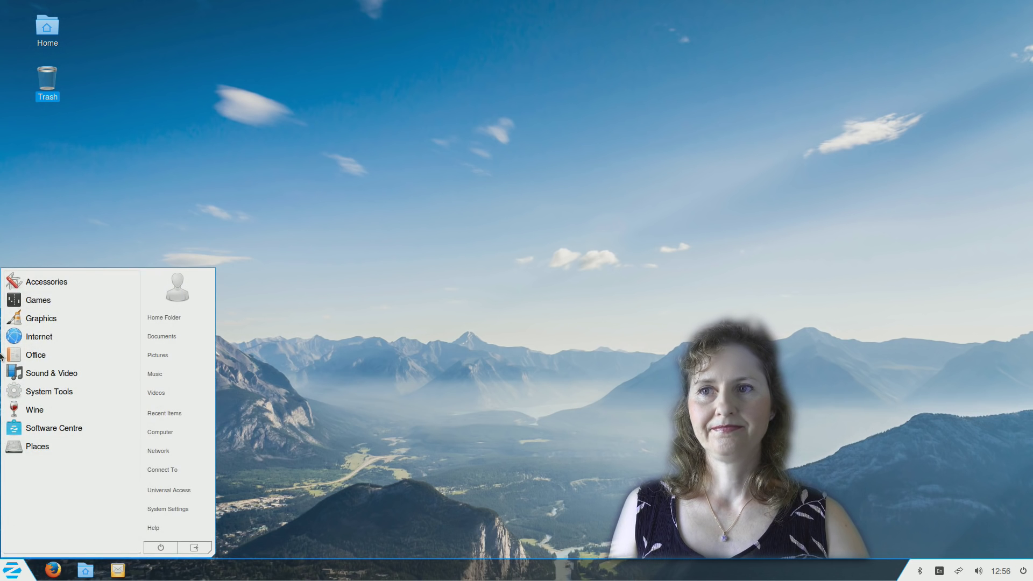
pyautogui.click(36, 355)
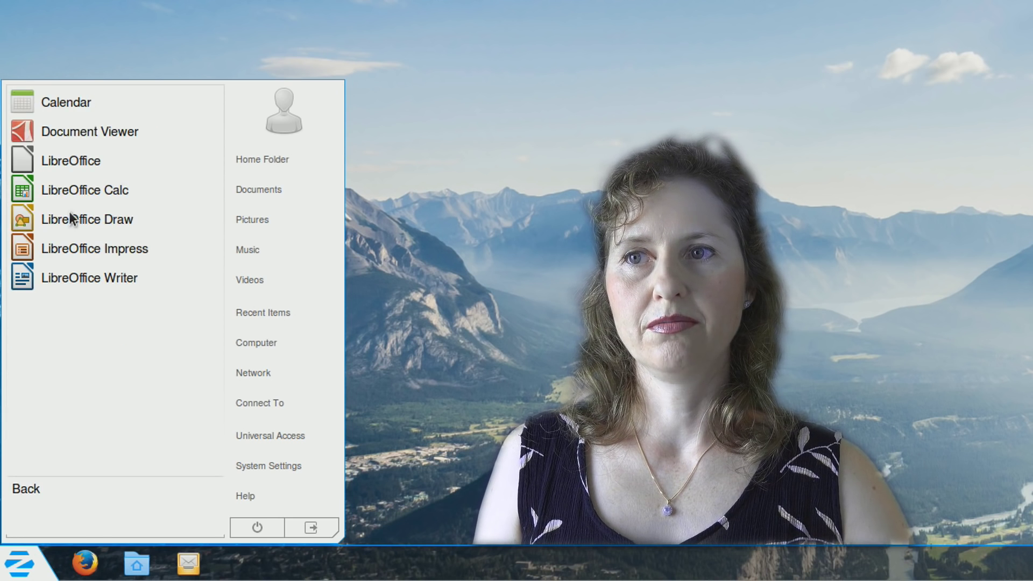
pyautogui.click(71, 160)
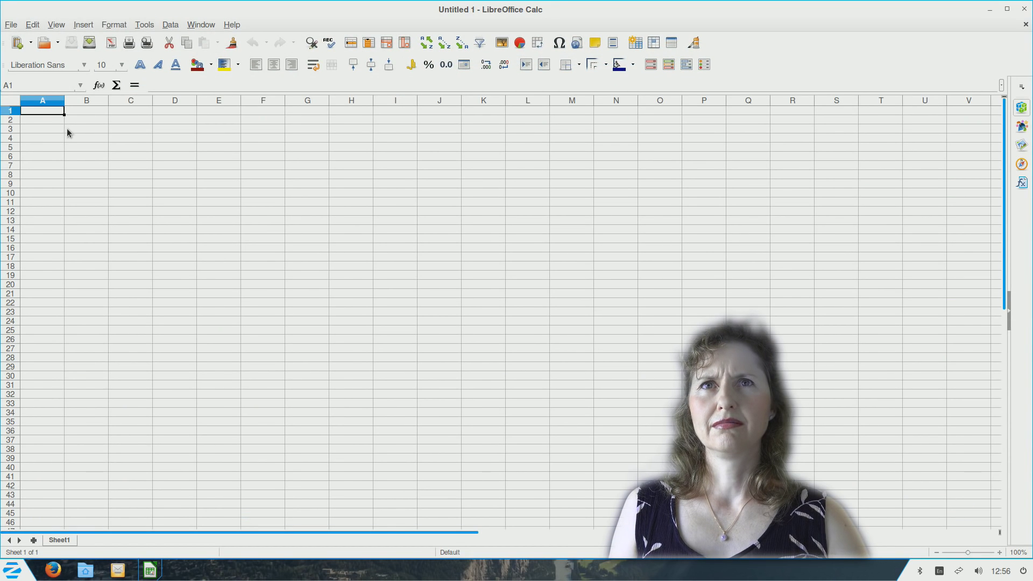
pyautogui.moveTo(513, 26)
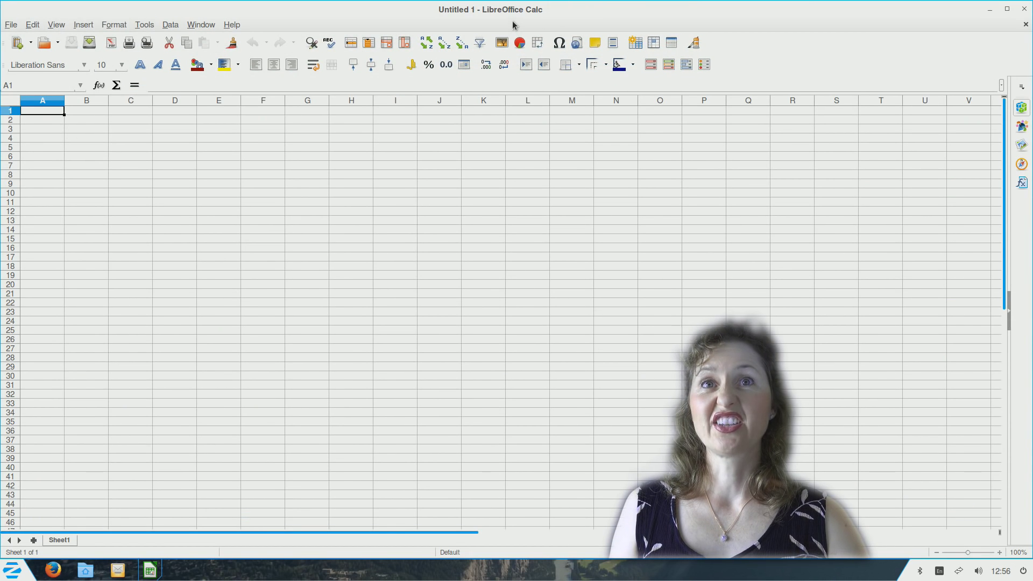
pyautogui.click(1006, 9)
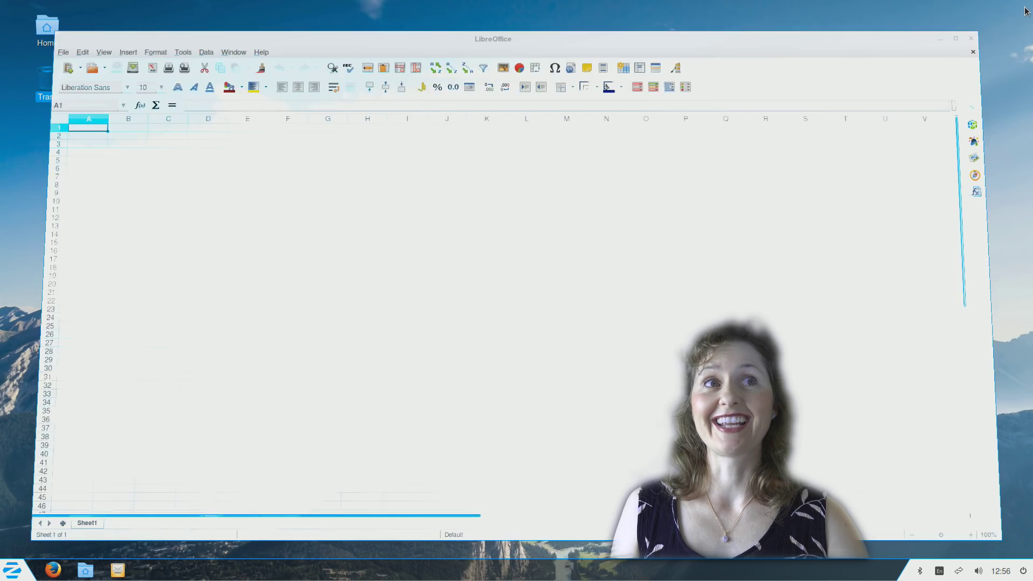
# Launch Search for Files from the Accessories section of the Zorin Menu
pyautogui.click(972, 38)
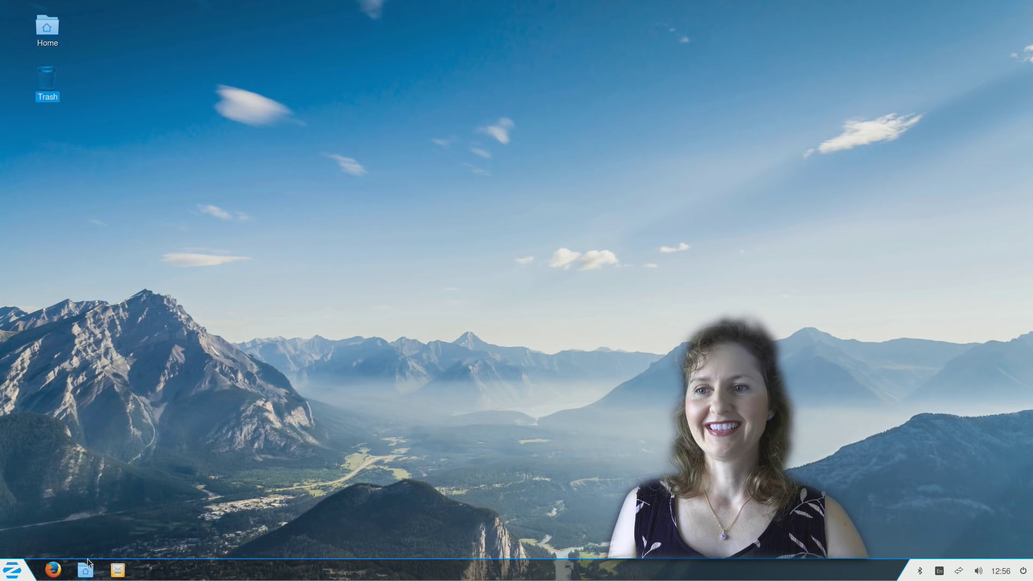
pyautogui.click(12, 569)
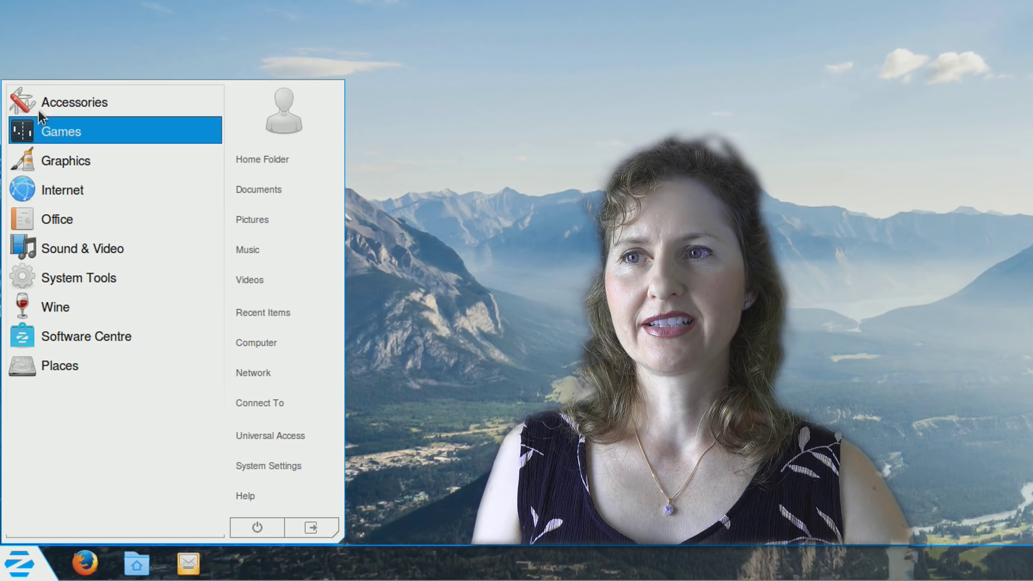
pyautogui.click(73, 102)
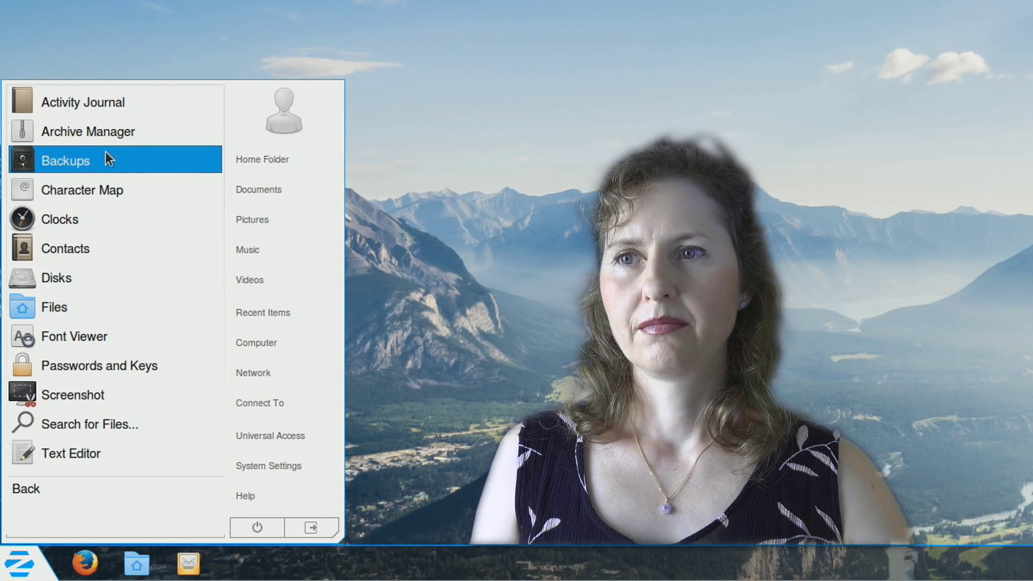
pyautogui.moveTo(69, 323)
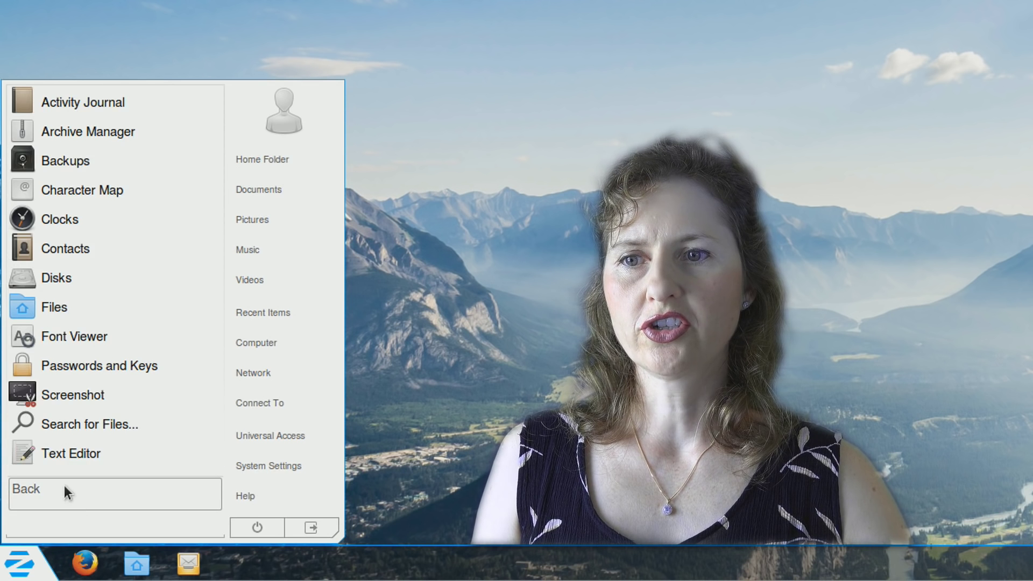
pyautogui.click(91, 424)
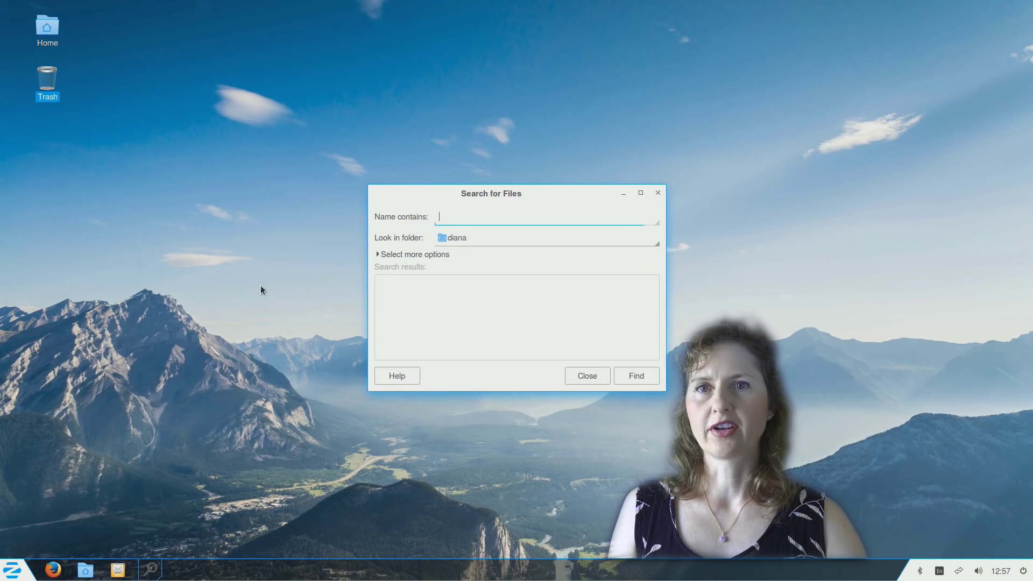
pyautogui.moveTo(737, 103)
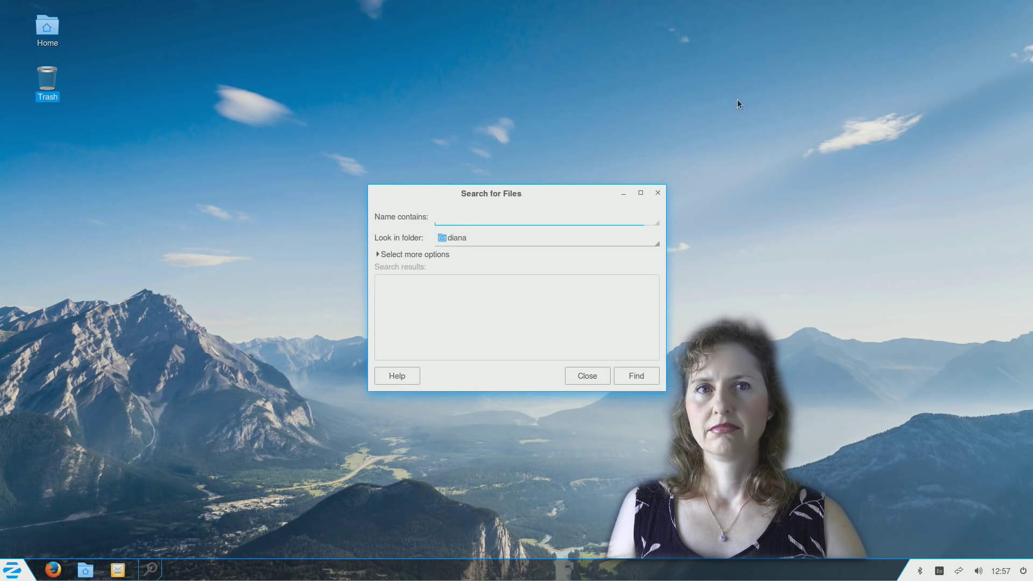
# Close Search for Files, then reopen the Zorin Menu and search 'calc'
pyautogui.click(13, 568)
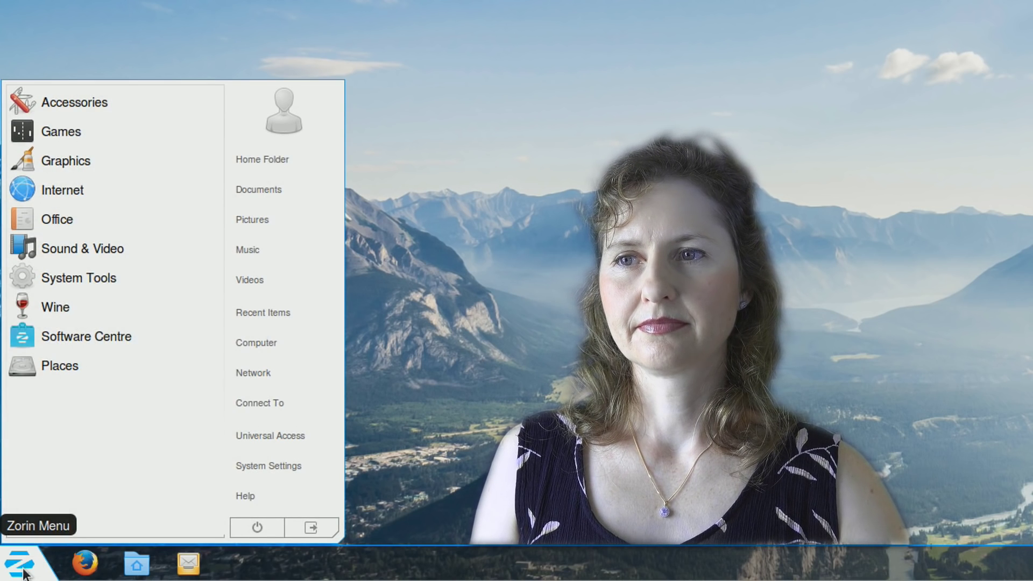
pyautogui.moveTo(76, 102)
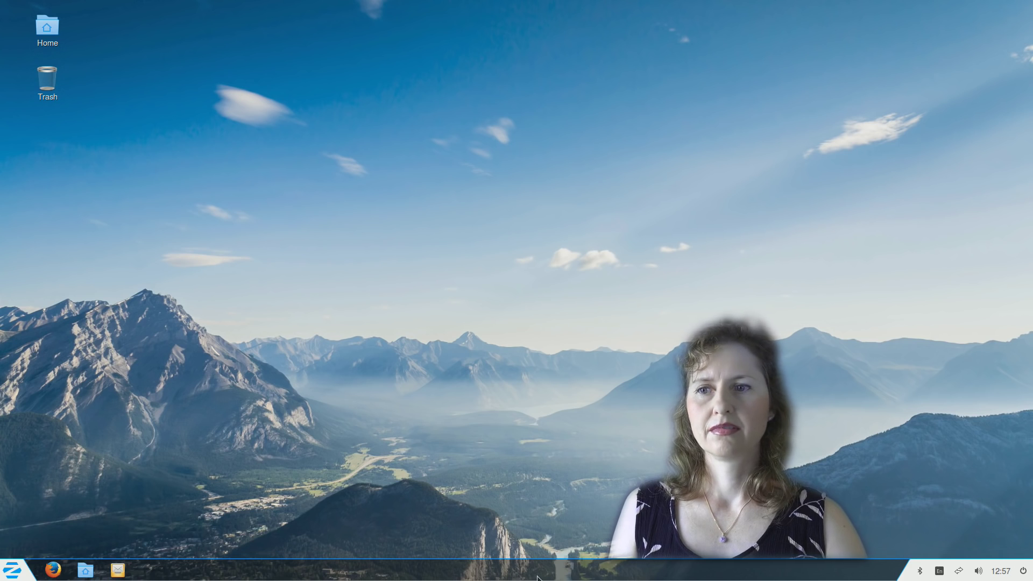
pyautogui.click(13, 569)
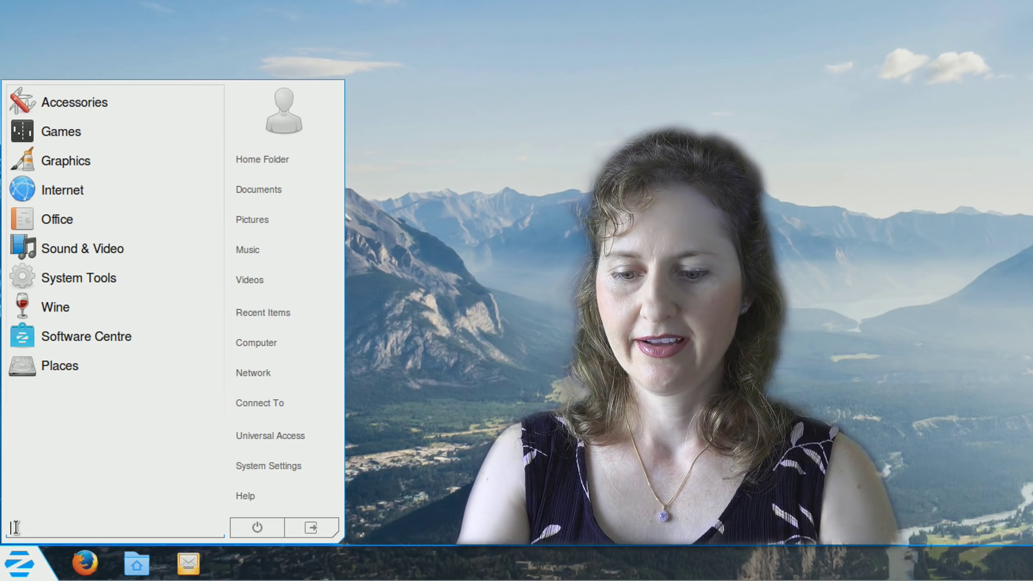
pyautogui.write('calc')
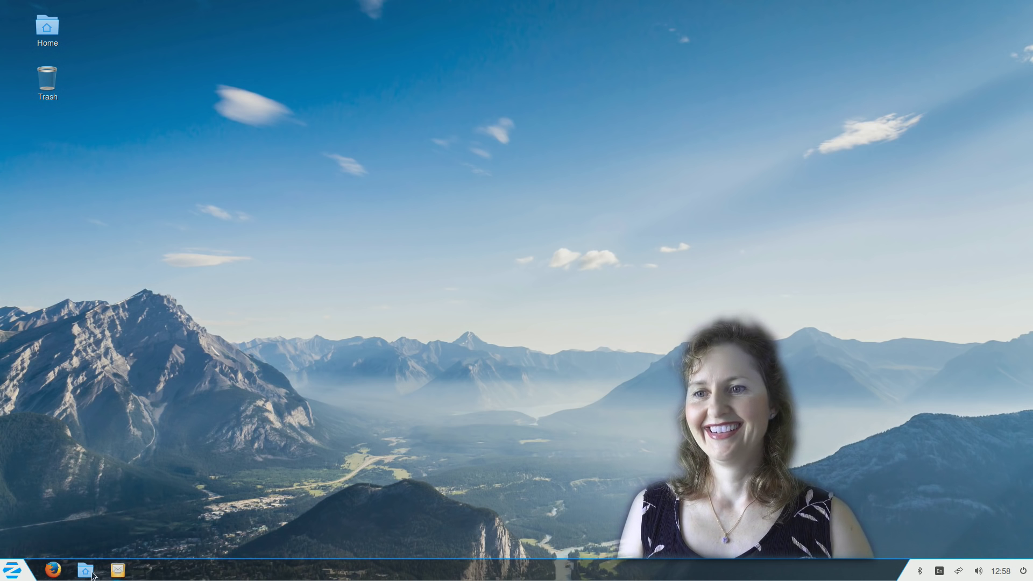
# Open Places in the Zorin Menu and type 'software centre' in its search box
pyautogui.click(13, 570)
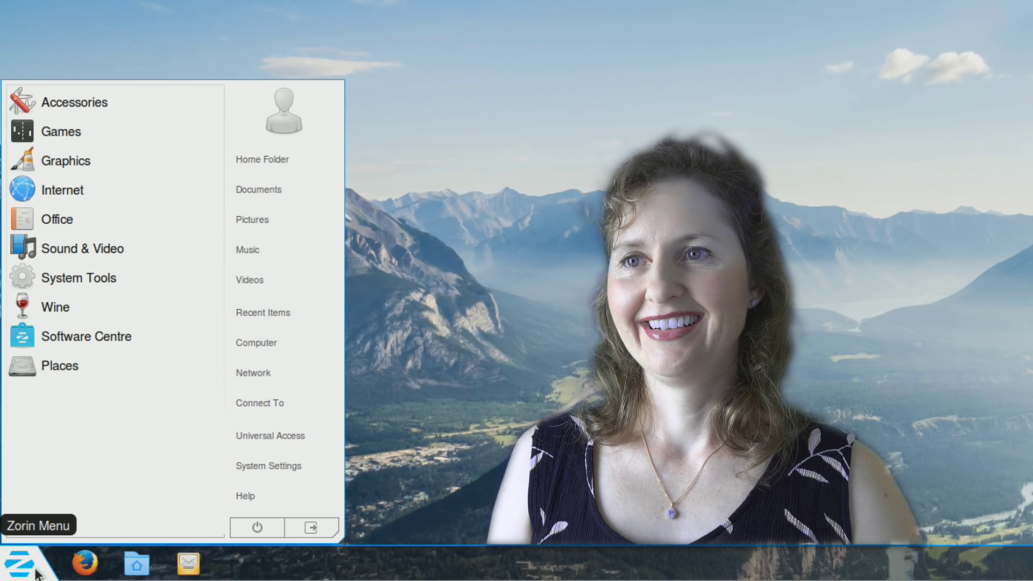
pyautogui.moveTo(79, 278)
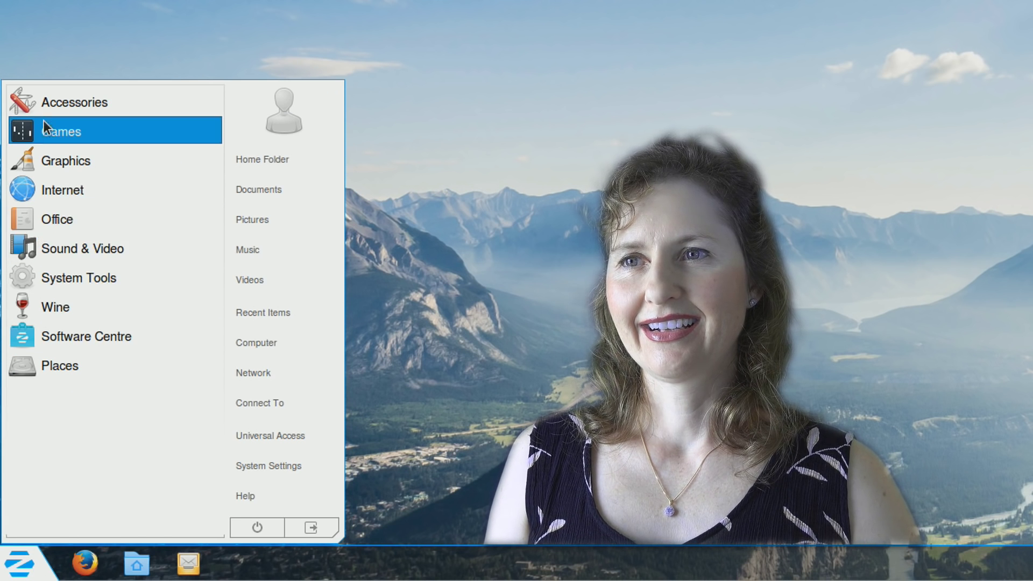
pyautogui.moveTo(62, 190)
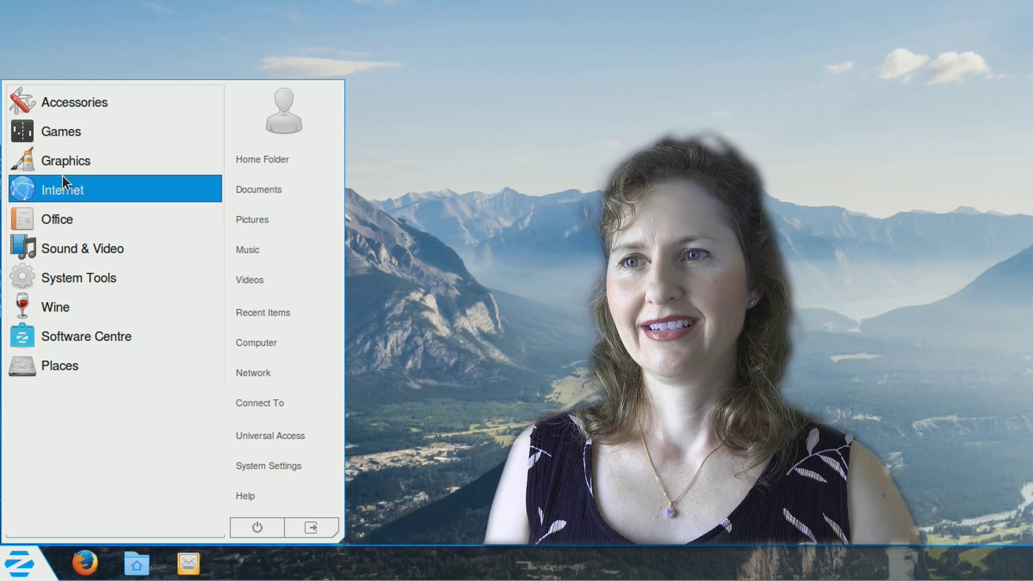
pyautogui.moveTo(79, 278)
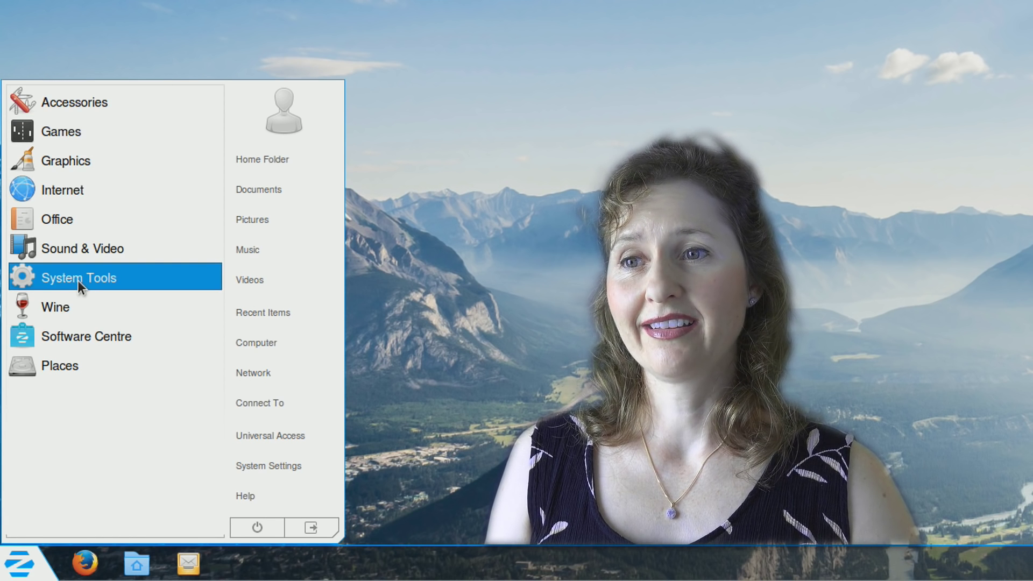
pyautogui.moveTo(60, 366)
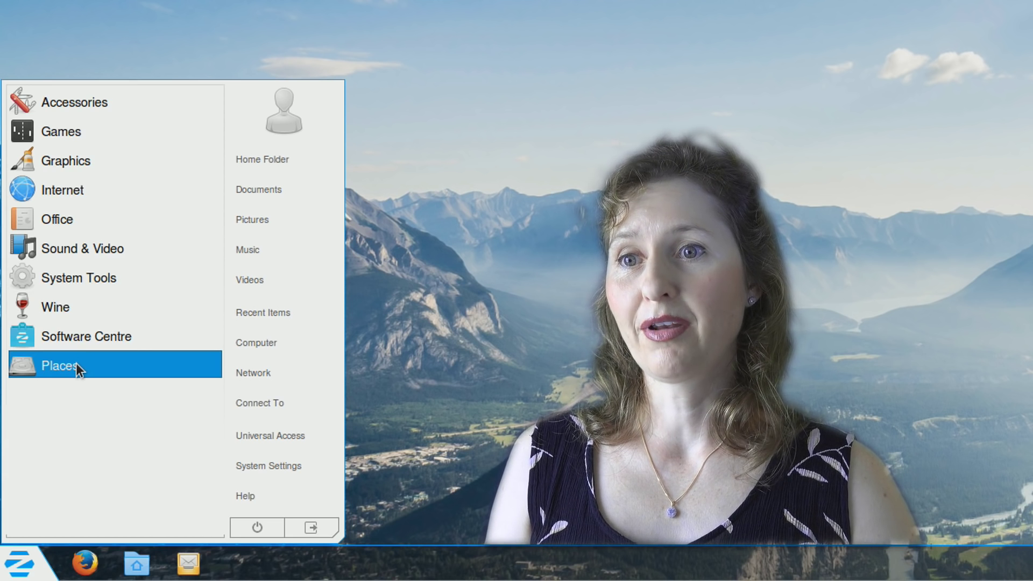
pyautogui.click(60, 366)
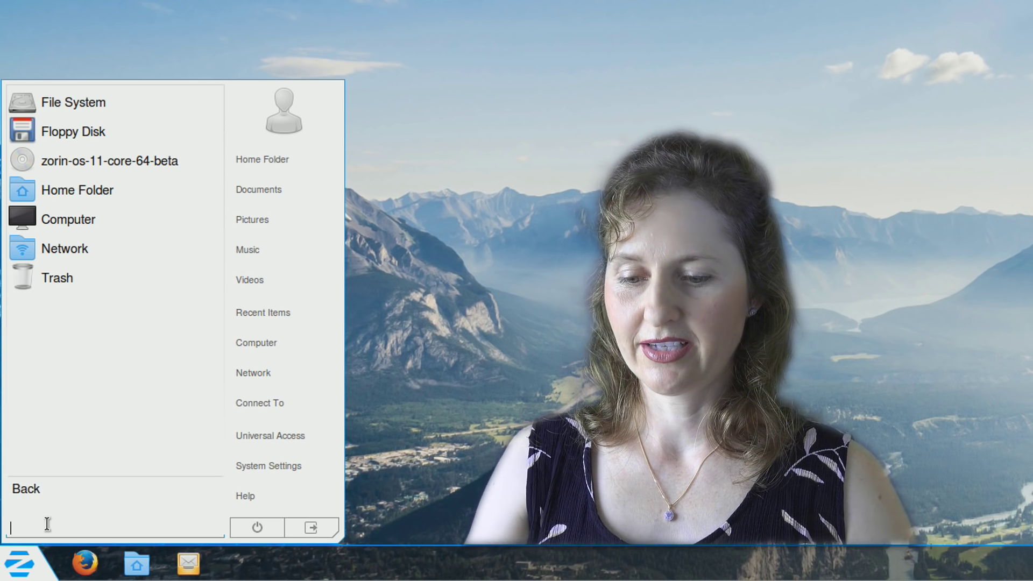
pyautogui.write('software ce')
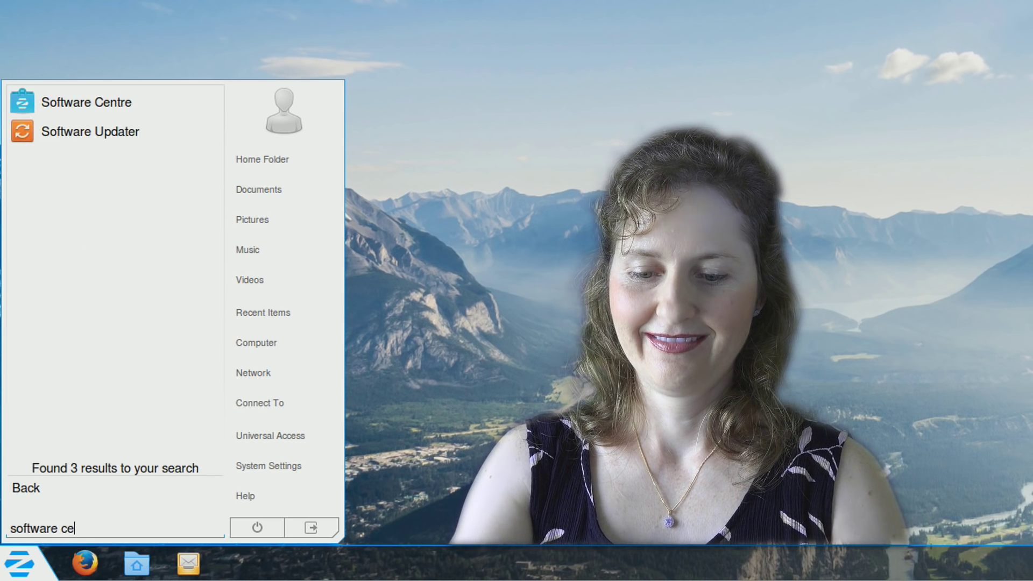
# Launch Software Centre from the menu result and view All Software
pyautogui.write('ntre')
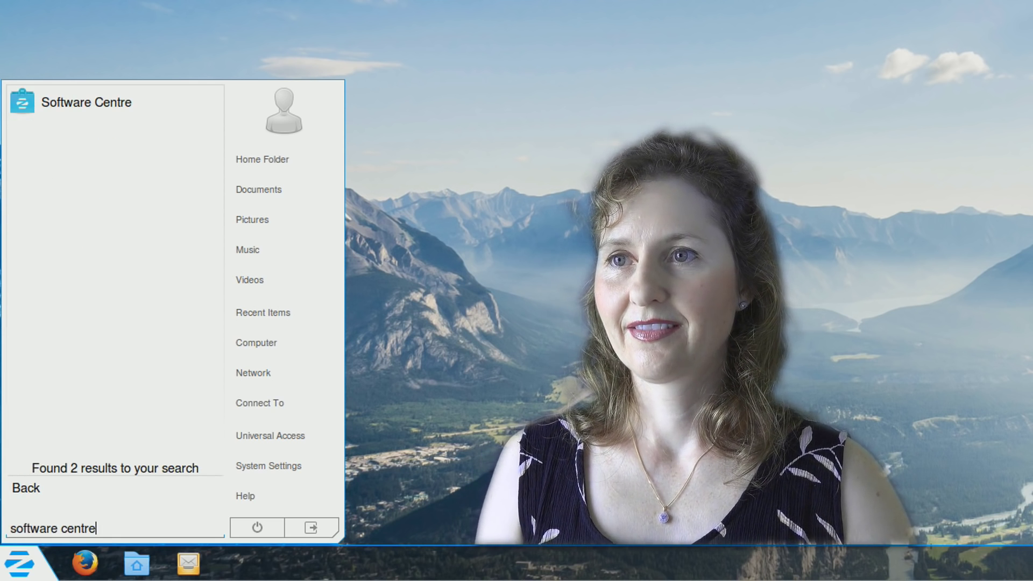
pyautogui.click(86, 102)
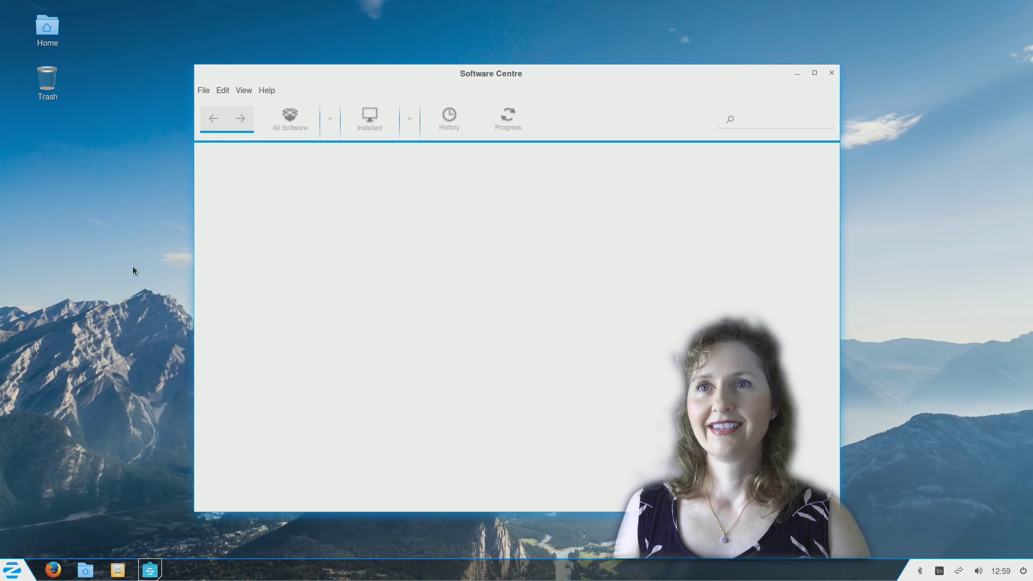
pyautogui.moveTo(343, 197)
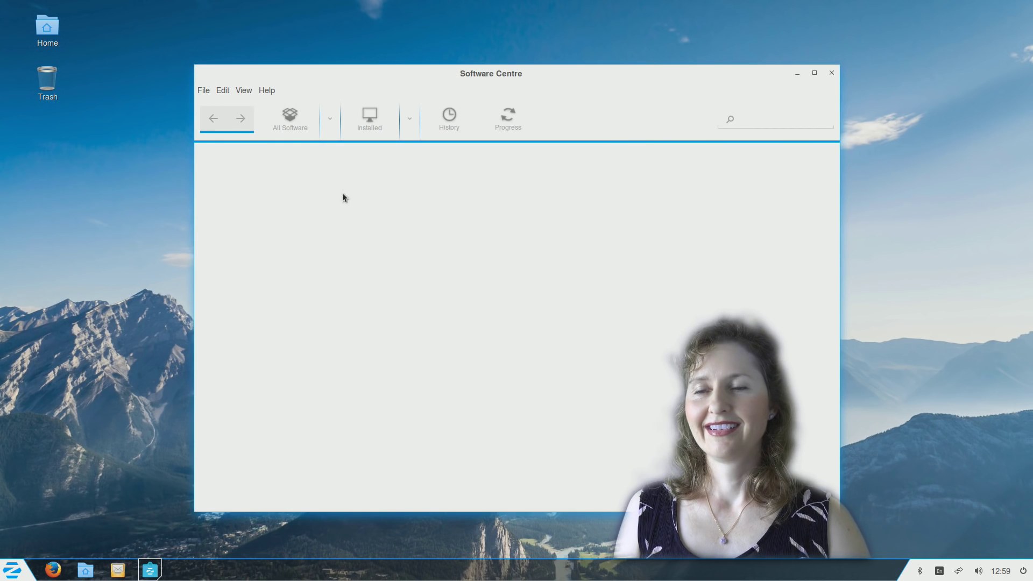
pyautogui.click(11, 568)
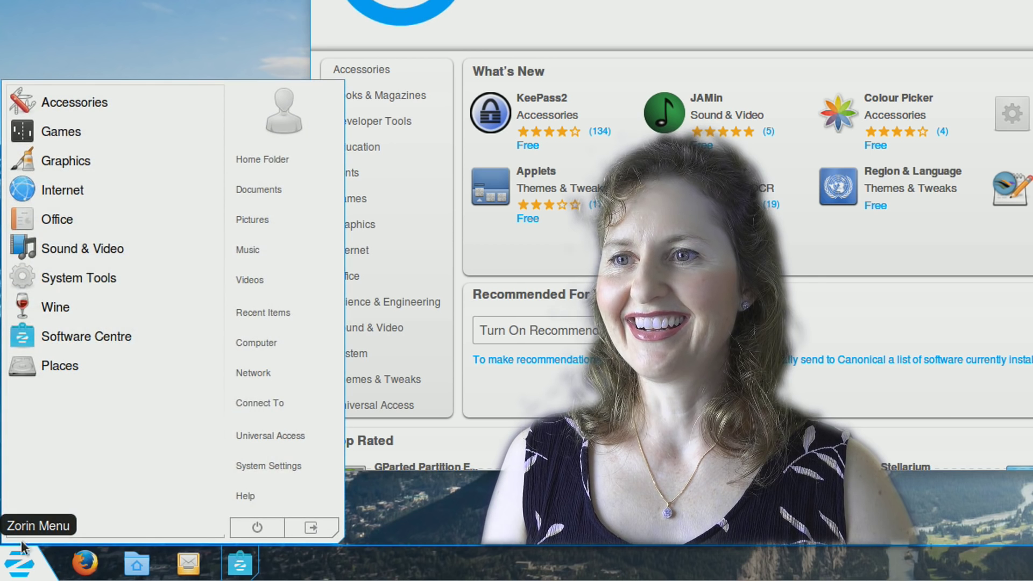
pyautogui.moveTo(88, 336)
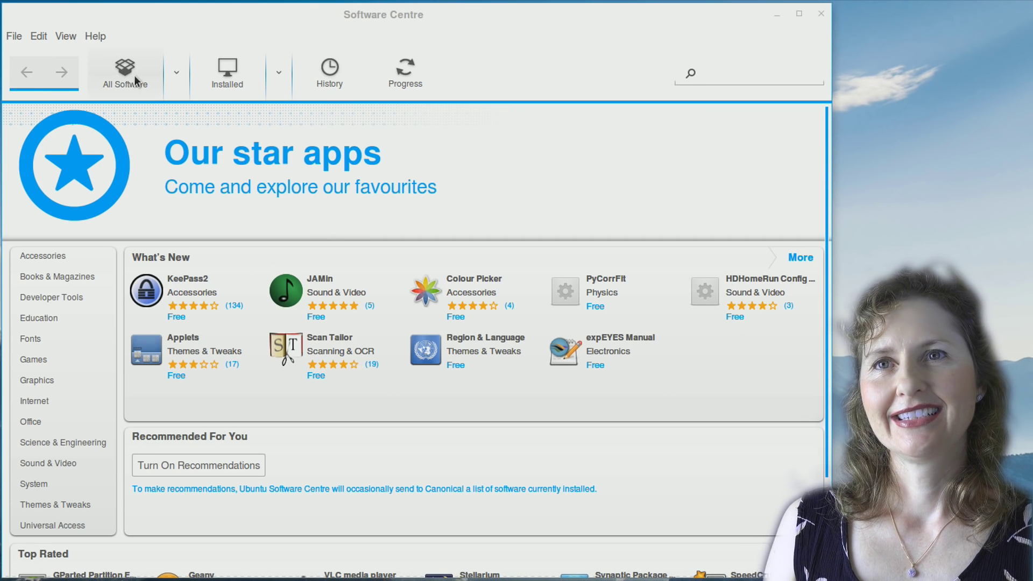
pyautogui.click(748, 74)
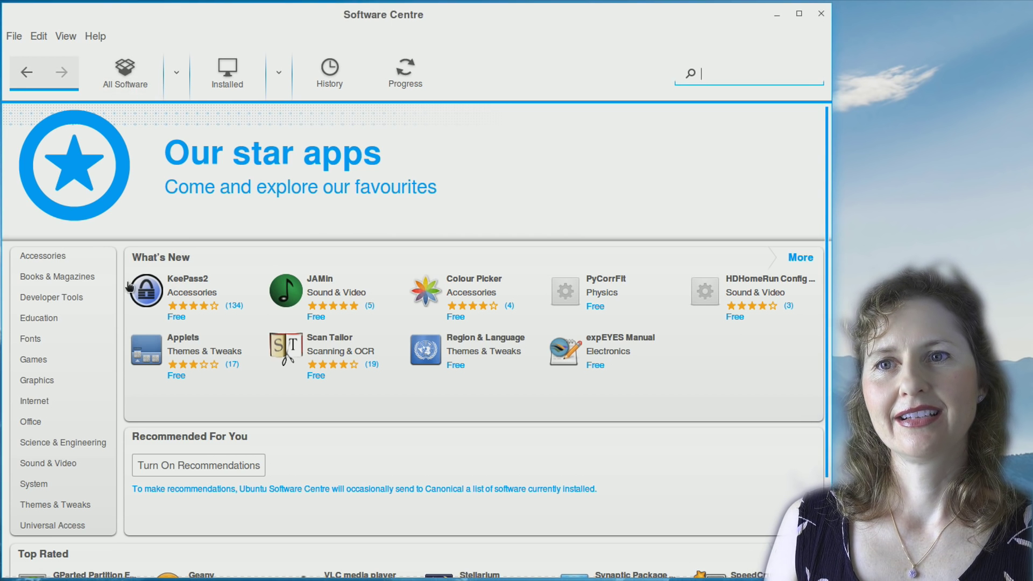
pyautogui.moveTo(62, 273)
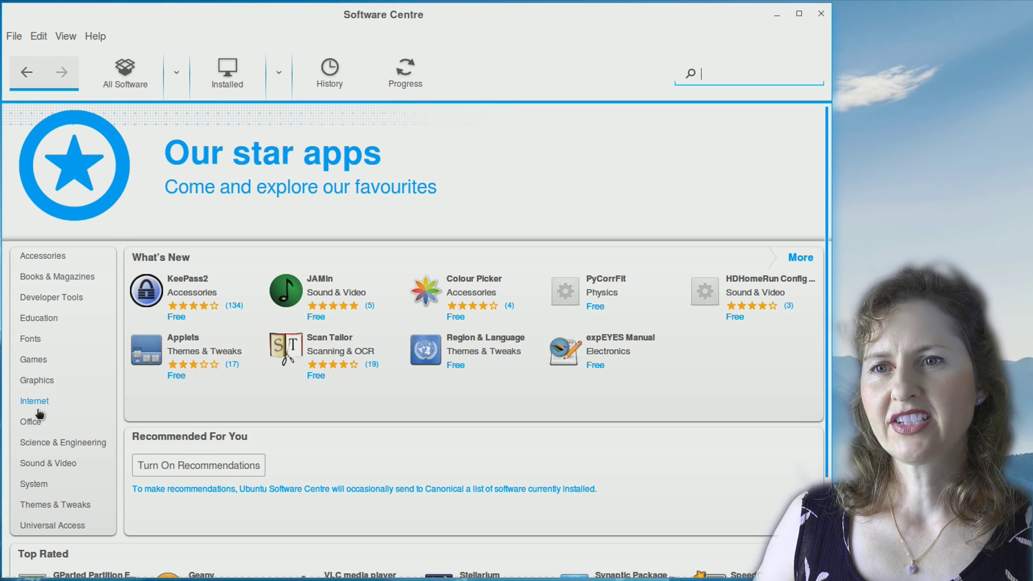
pyautogui.moveTo(30, 422)
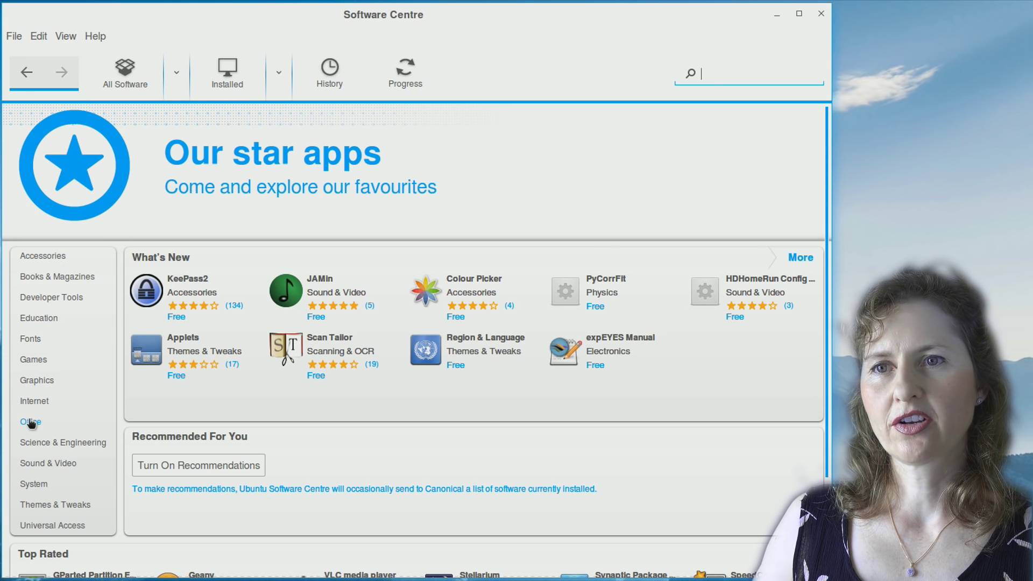
pyautogui.moveTo(52, 297)
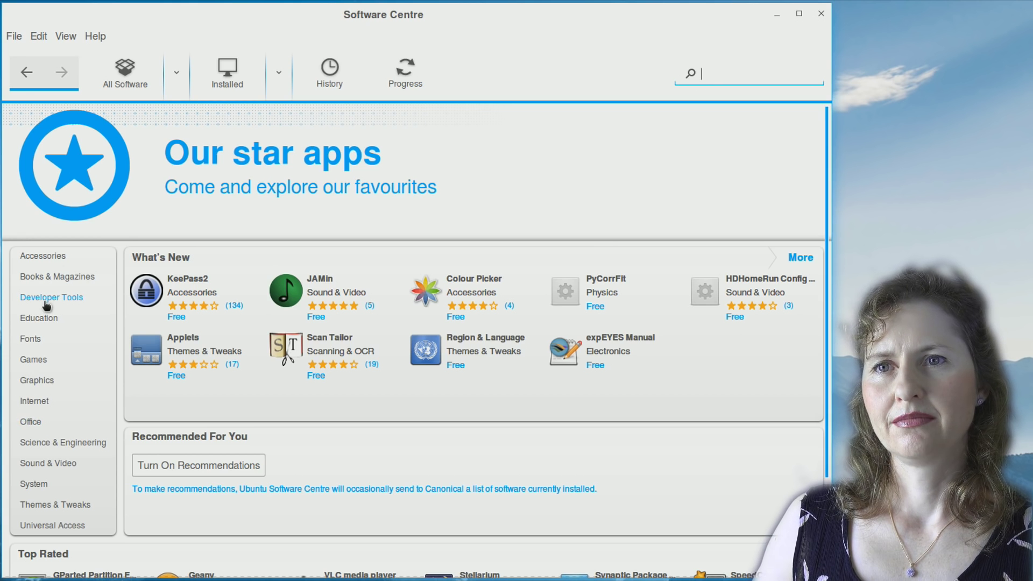
pyautogui.moveTo(47, 319)
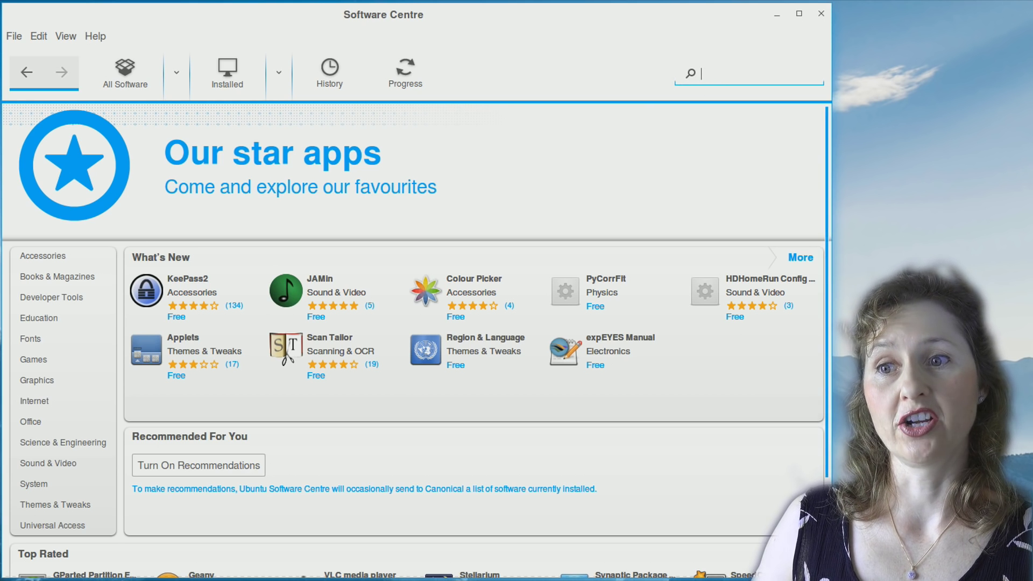
# Search Software Centre for 'calculator' and authorise installing Calculator
pyautogui.write('d')
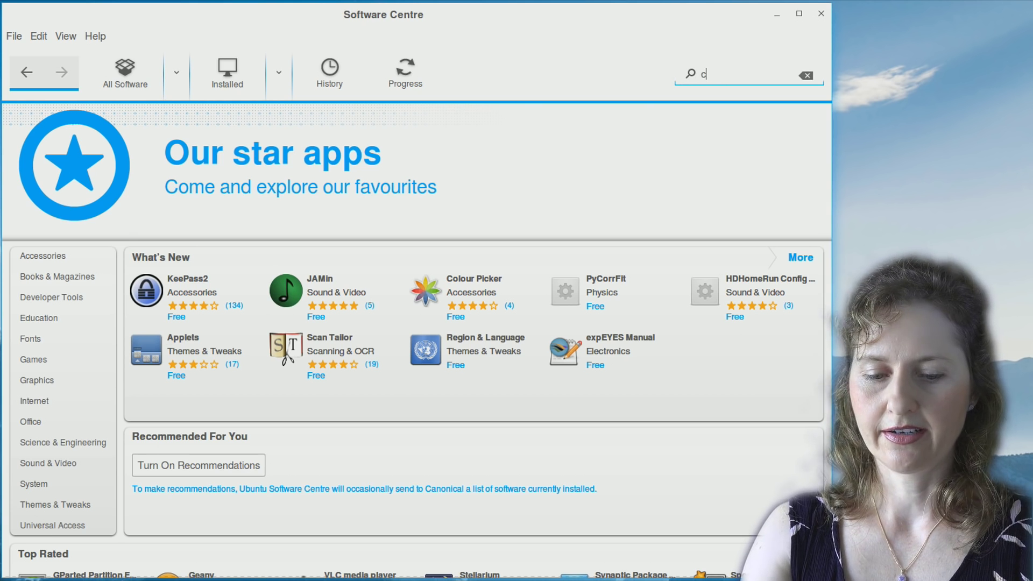
pyautogui.write('calculator')
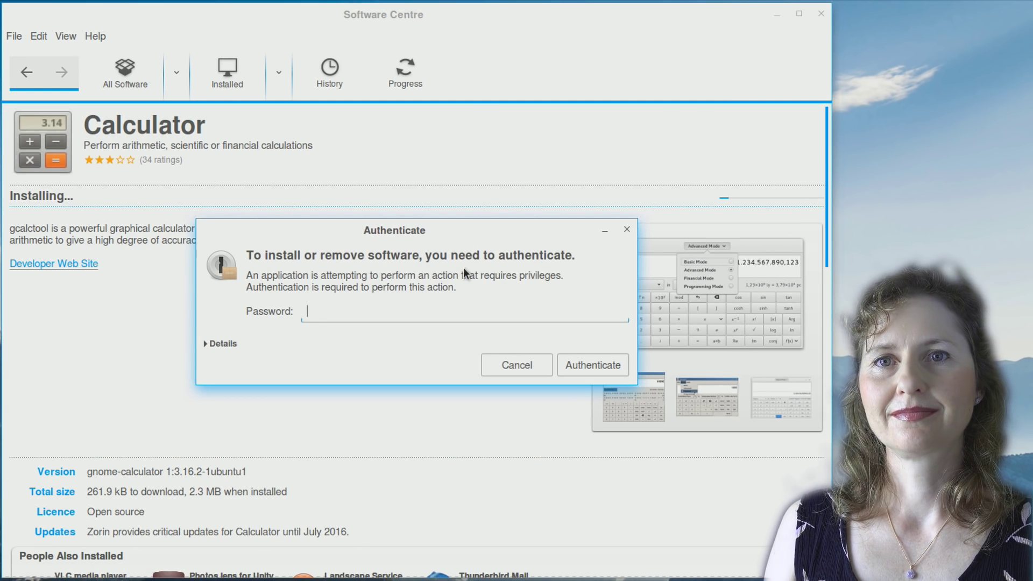
pyautogui.click(590, 365)
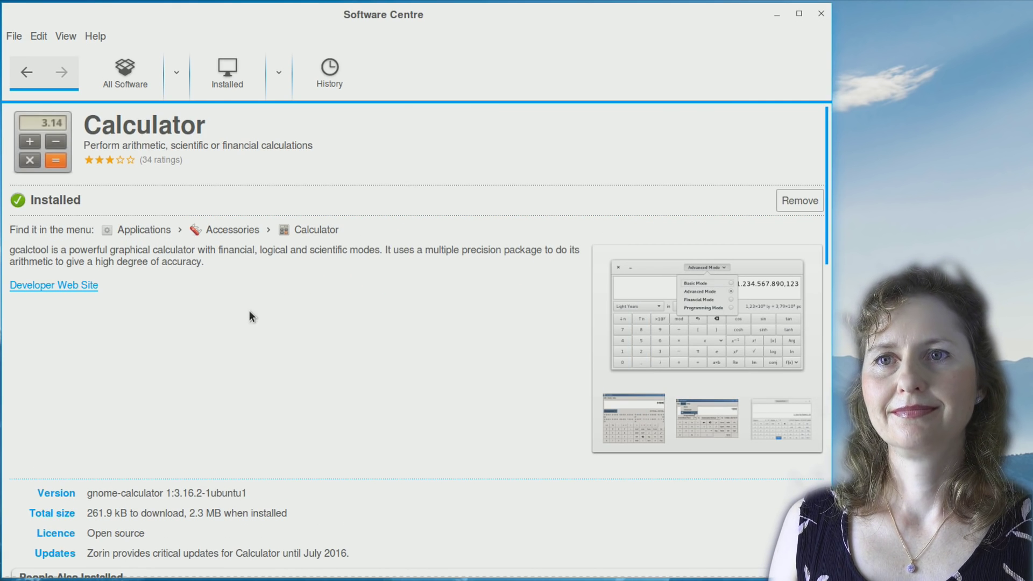
pyautogui.moveTo(798, 12)
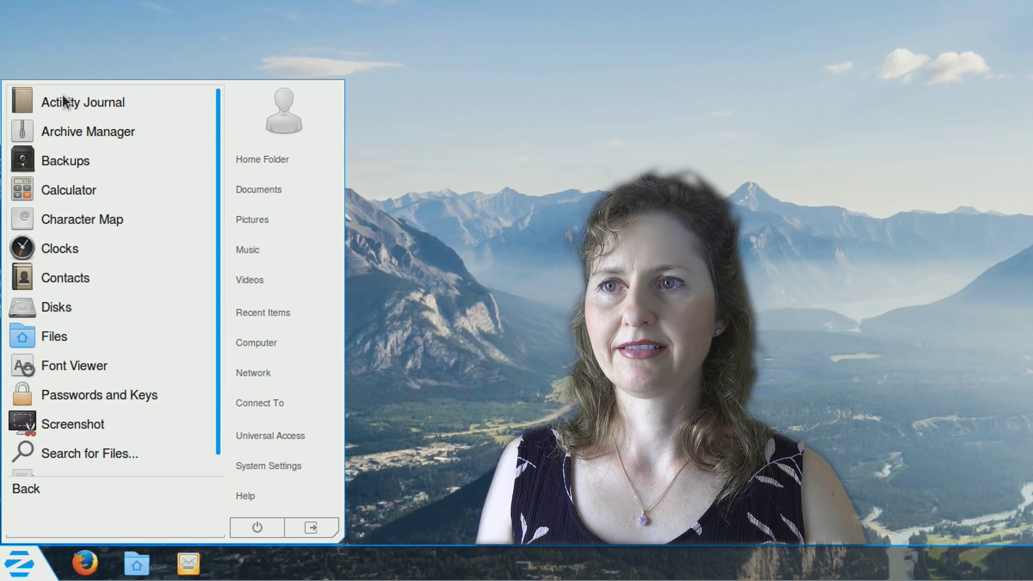
# Launch Calculator and compute 11.16 ÷ 9, getting 1.24
pyautogui.click(67, 190)
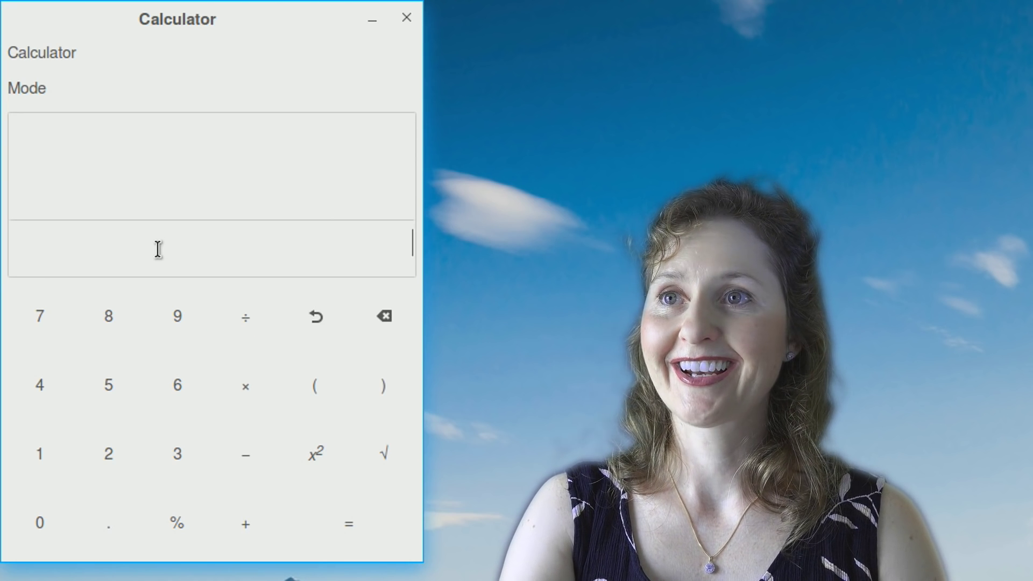
pyautogui.write('11')
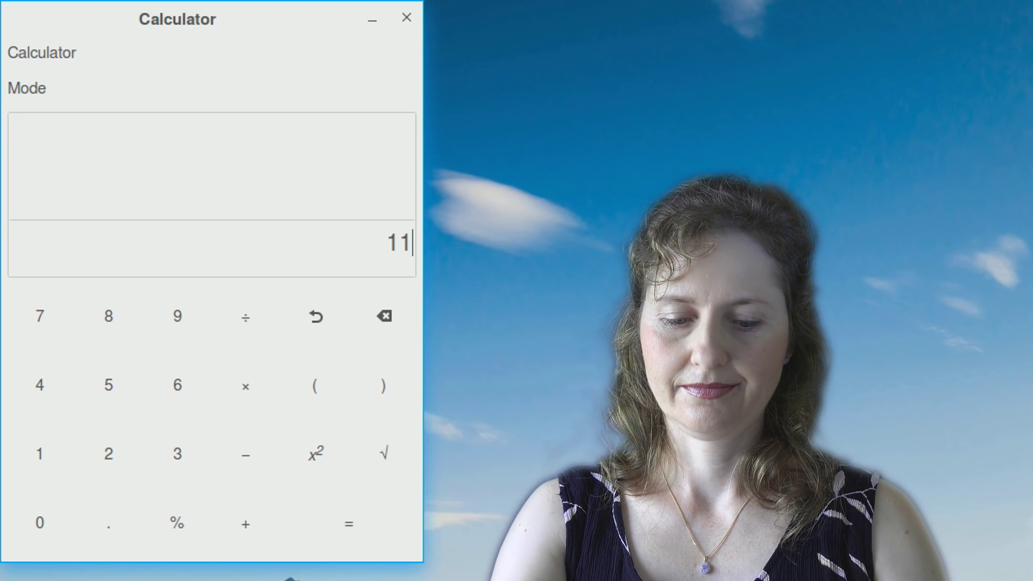
pyautogui.click(108, 385)
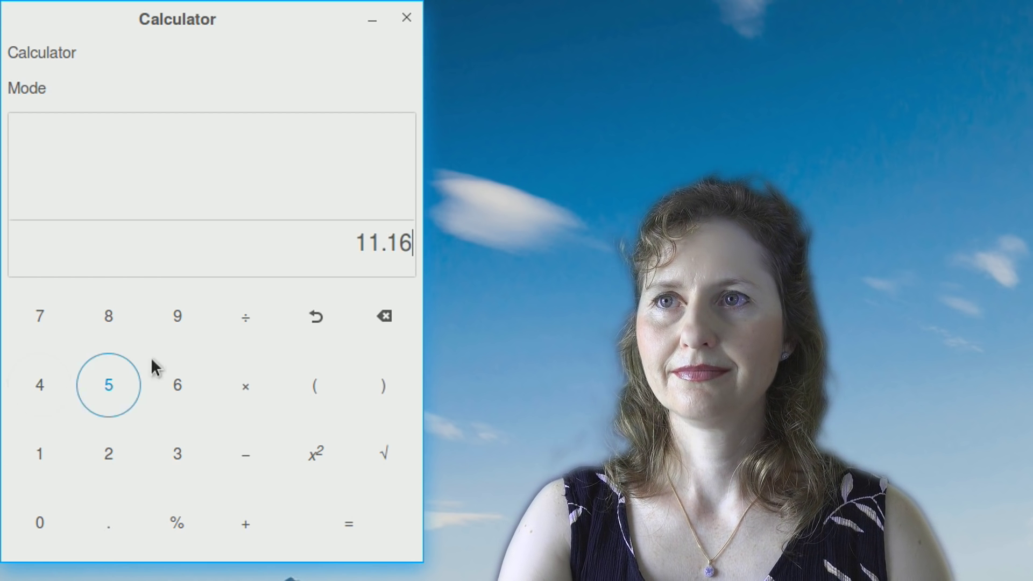
pyautogui.click(348, 523)
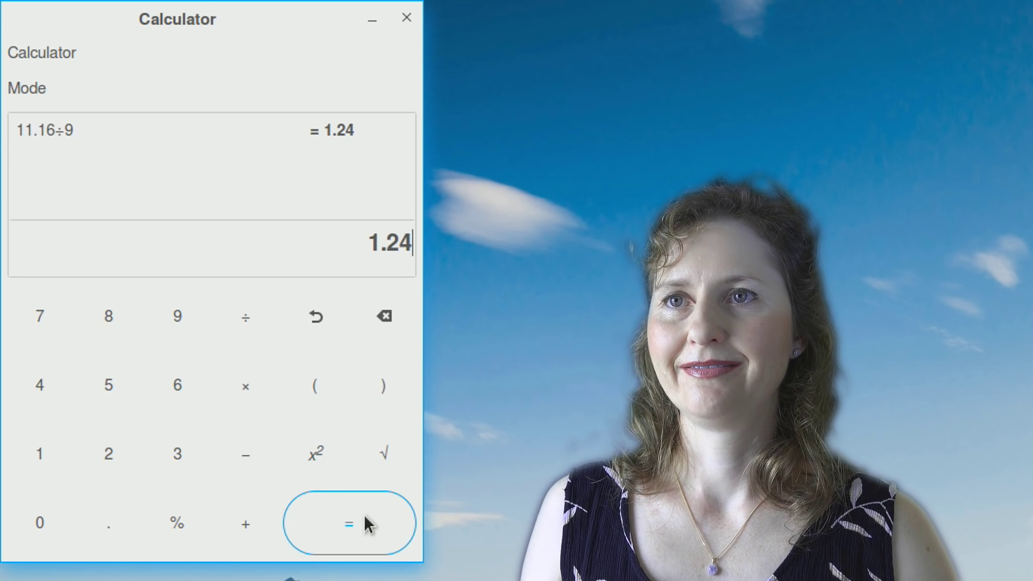
pyautogui.click(406, 18)
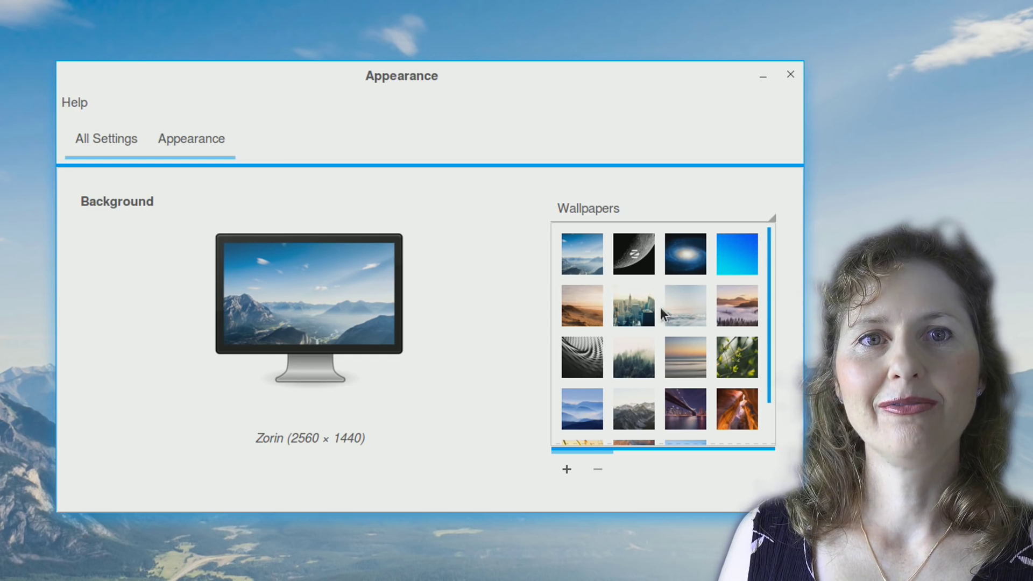
# Try the City, Cloudy Valley, Beach and Mountain Range wallpapers, ending on Leaves
pyautogui.click(633, 306)
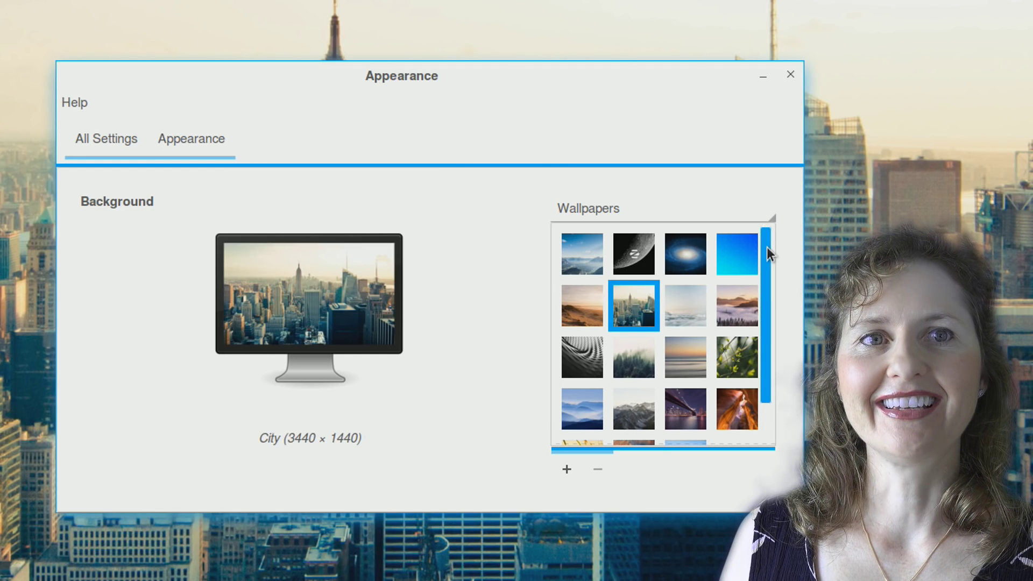
pyautogui.click(737, 257)
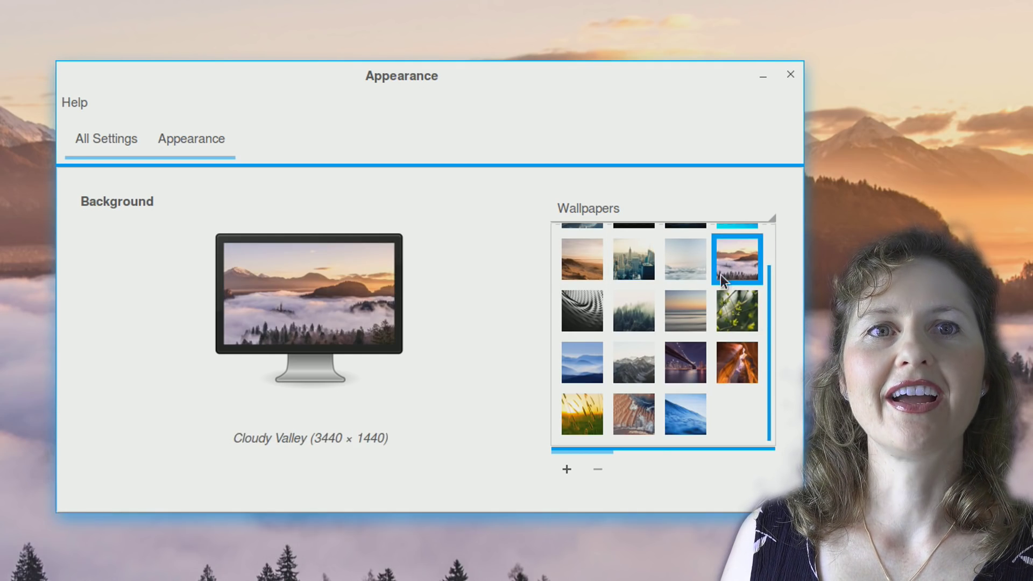
pyautogui.click(581, 257)
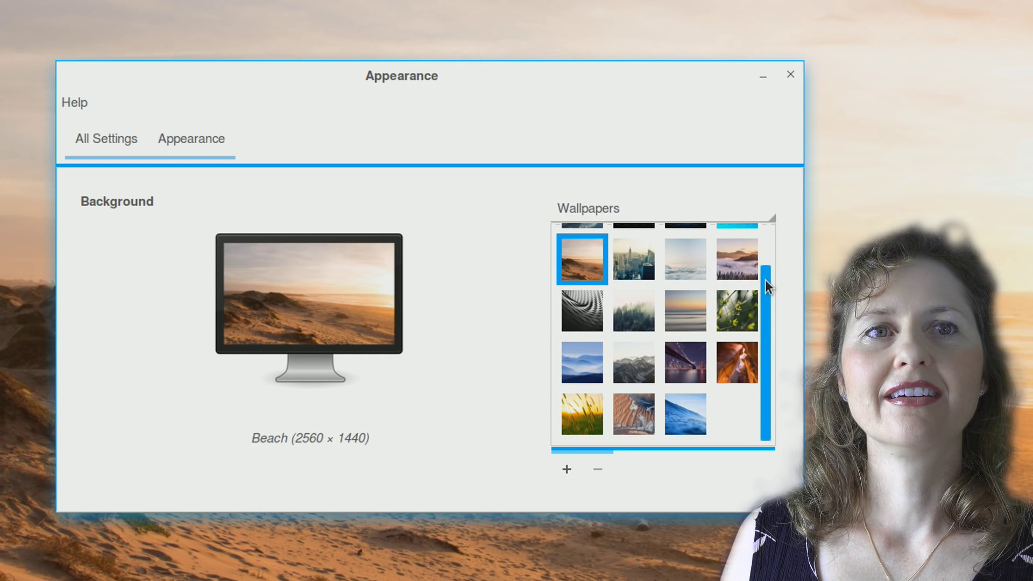
pyautogui.moveTo(766, 349)
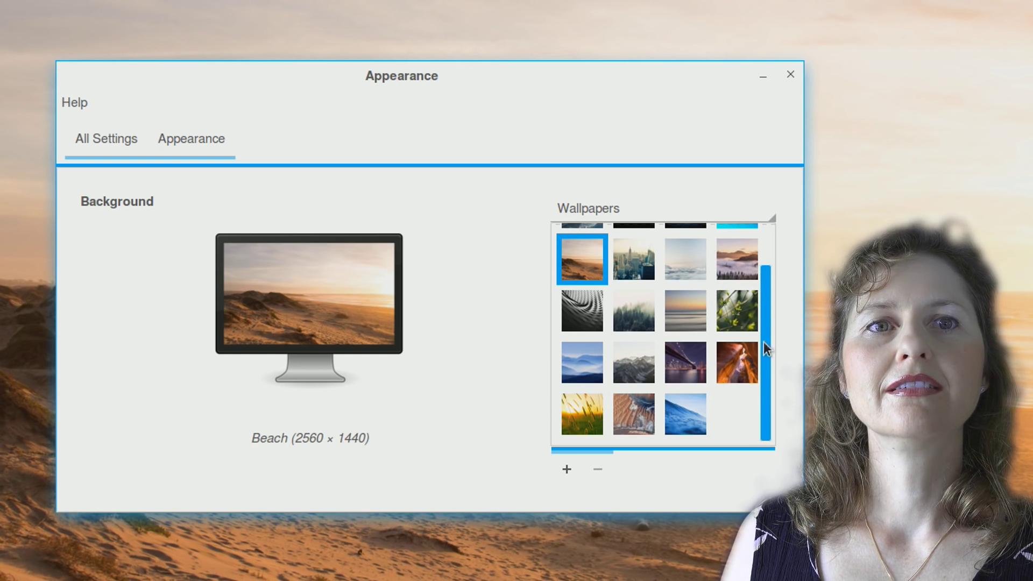
pyautogui.click(633, 362)
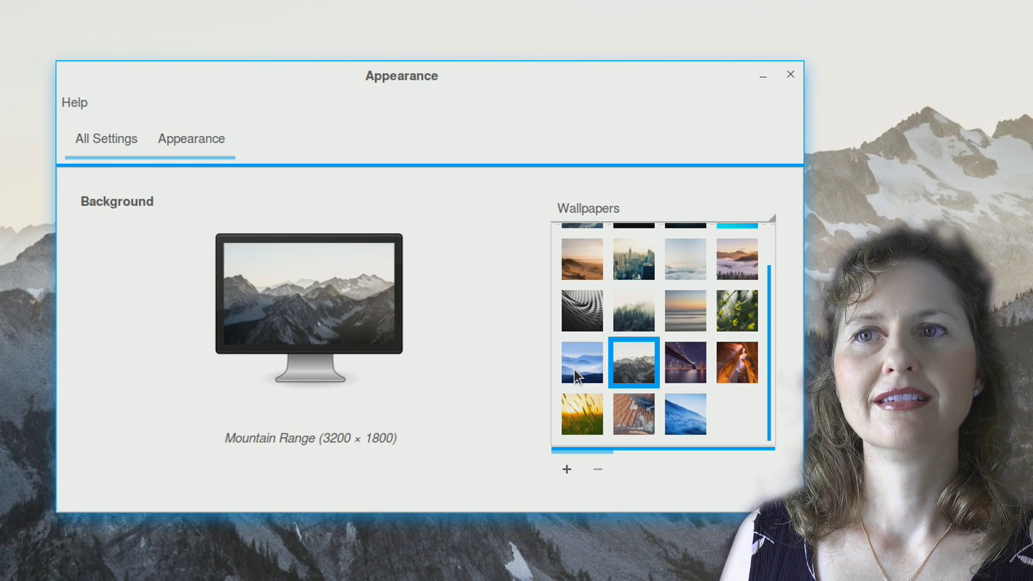
pyautogui.click(736, 311)
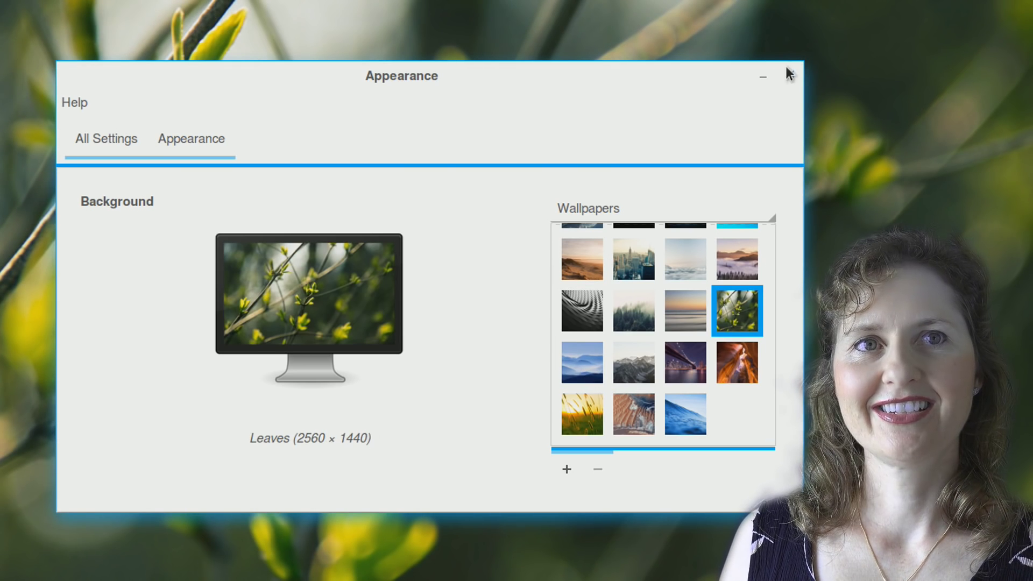
# Search the Zorin Menu for 'look changer' to list Zorin Look Changer
pyautogui.click(763, 76)
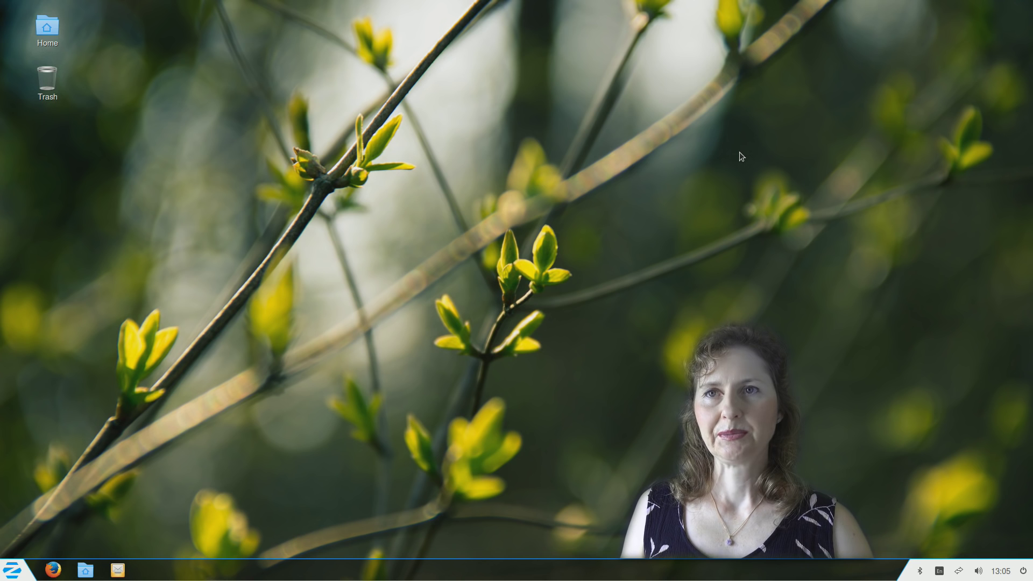
pyautogui.moveTo(752, 172)
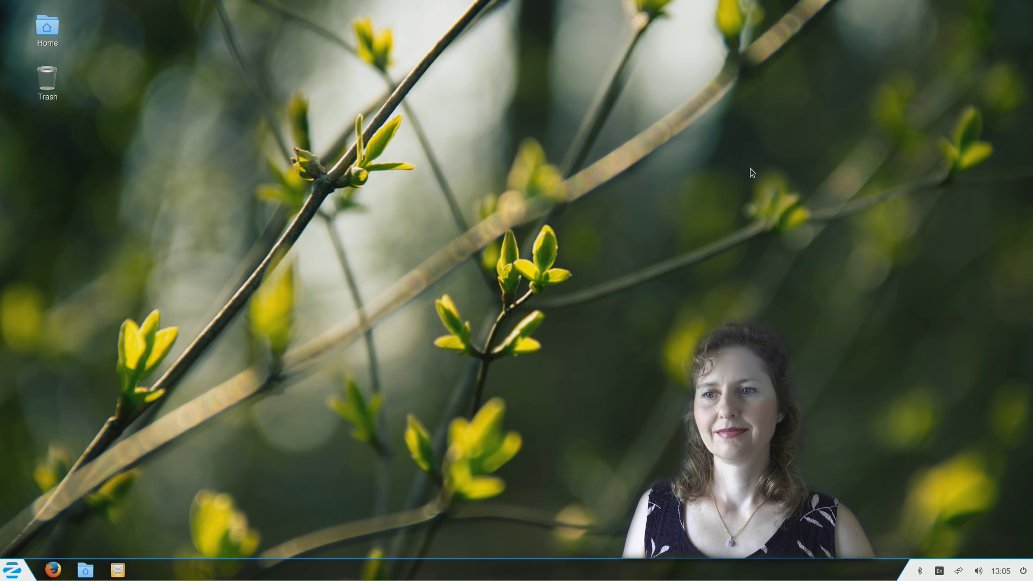
pyautogui.moveTo(837, 259)
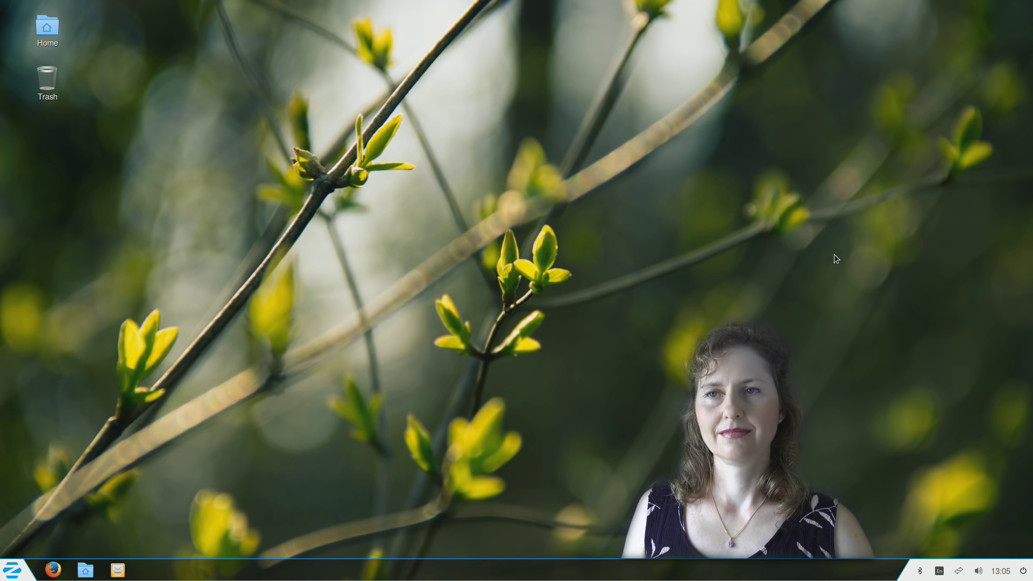
pyautogui.moveTo(9, 570)
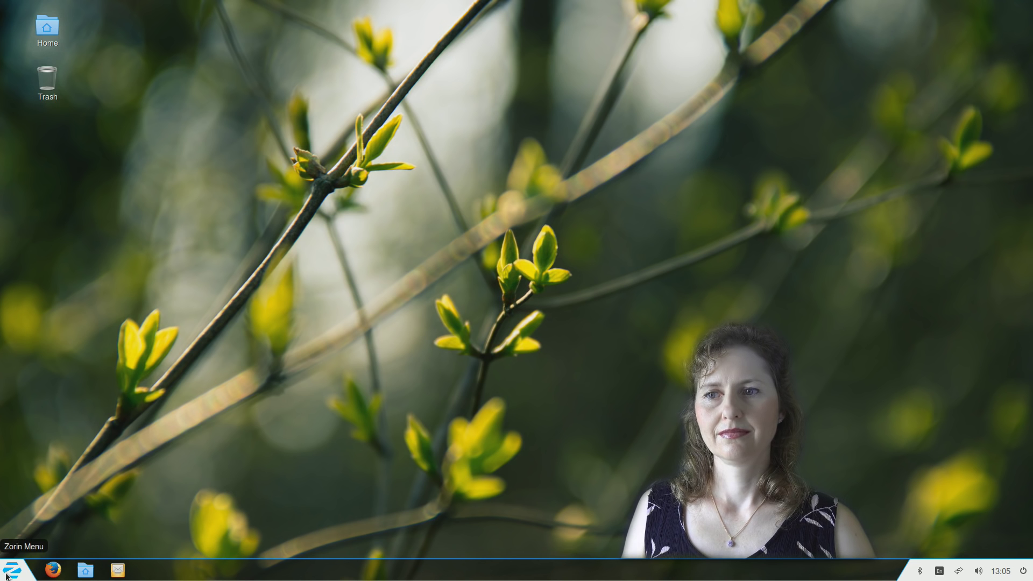
pyautogui.click(13, 570)
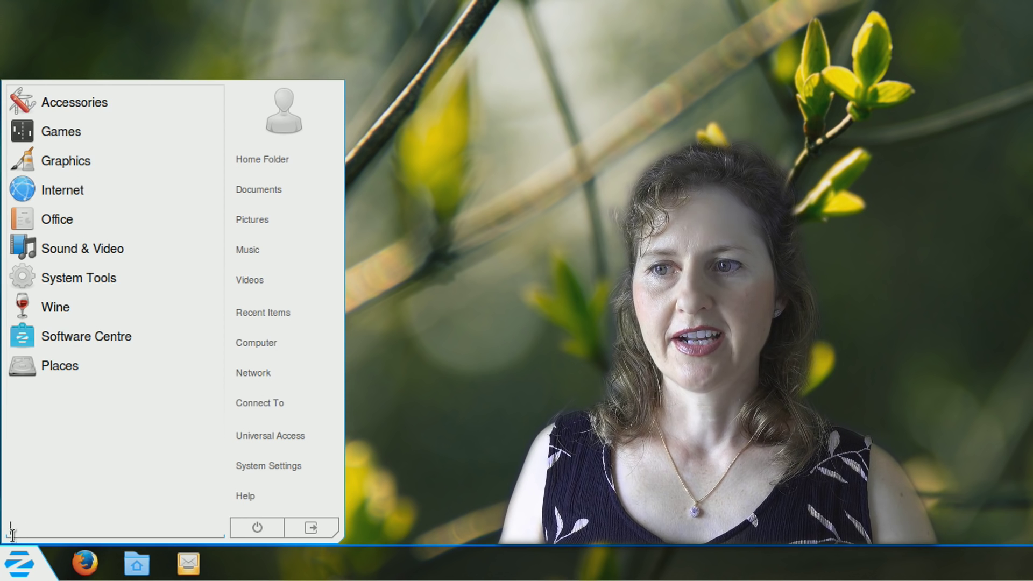
pyautogui.write('lonk')
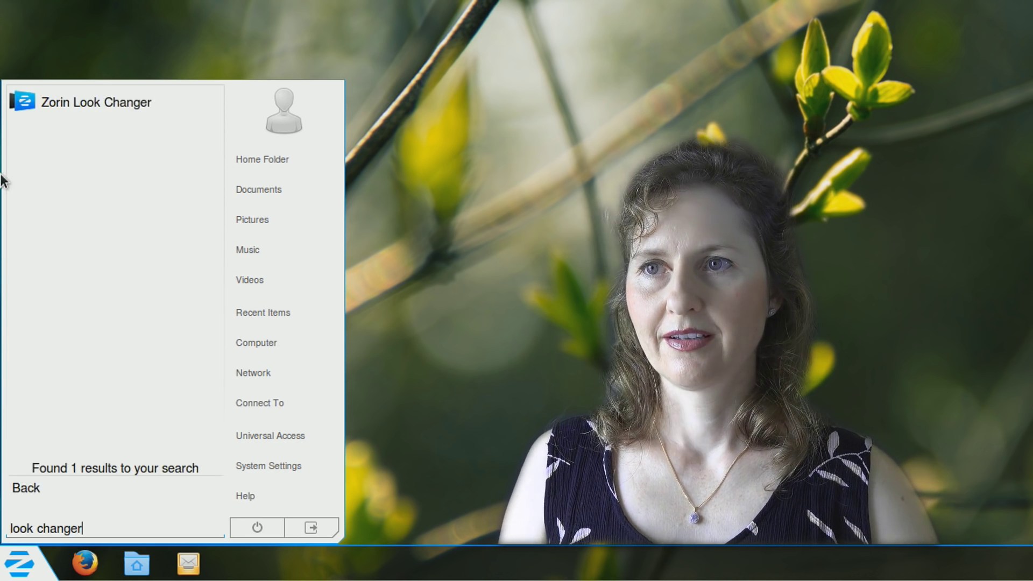
# Launch Zorin Look Changer, apply GNOME 2, browse its Applications menu, then pick Windows XP
pyautogui.click(116, 103)
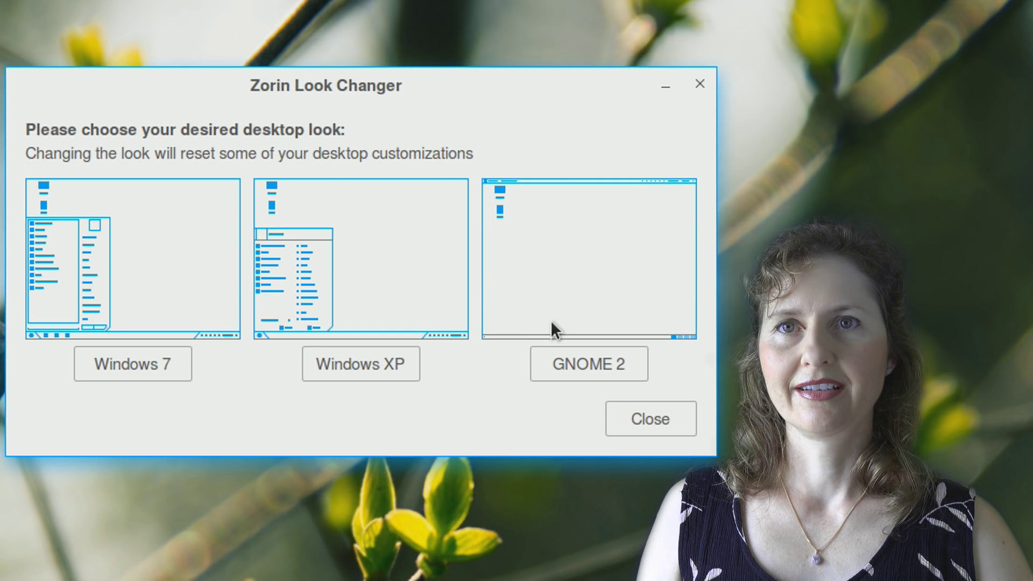
pyautogui.moveTo(382, 350)
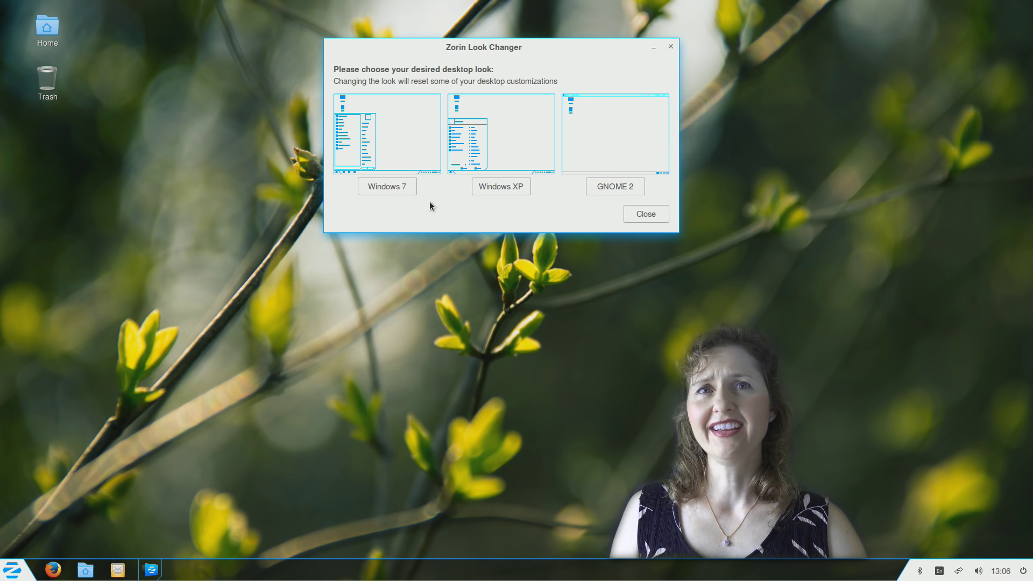
pyautogui.click(615, 185)
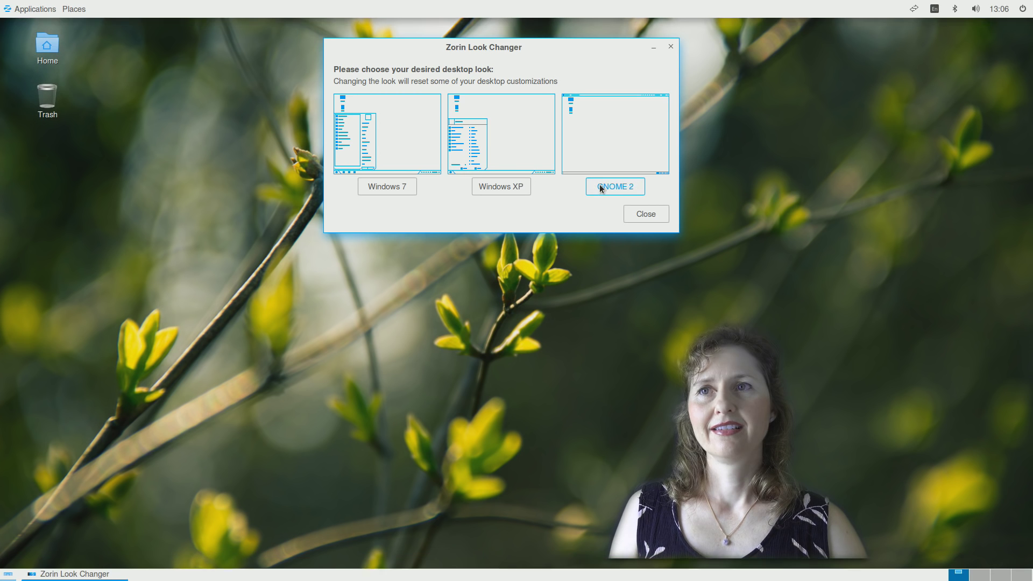
pyautogui.moveTo(590, 203)
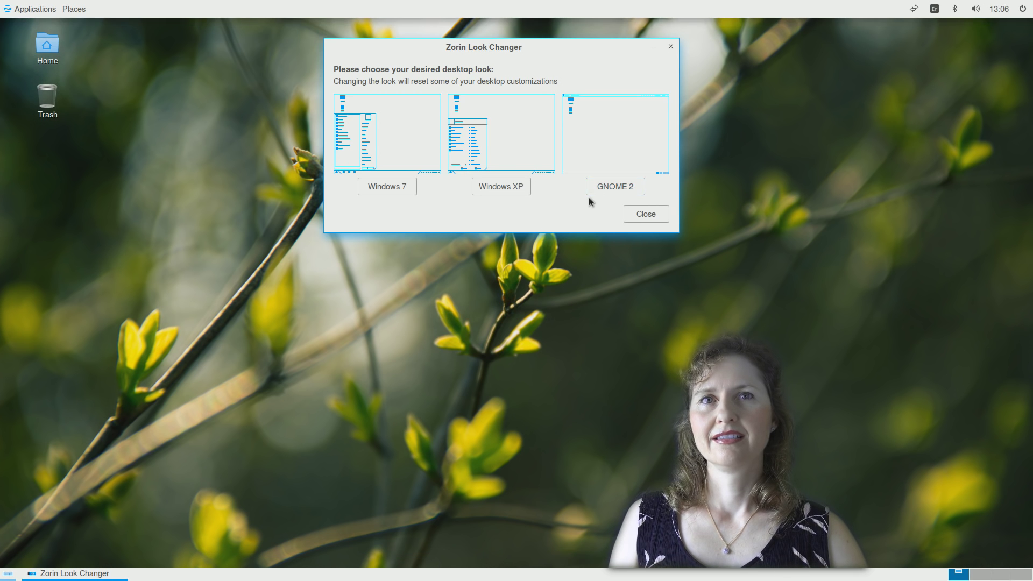
pyautogui.moveTo(473, 171)
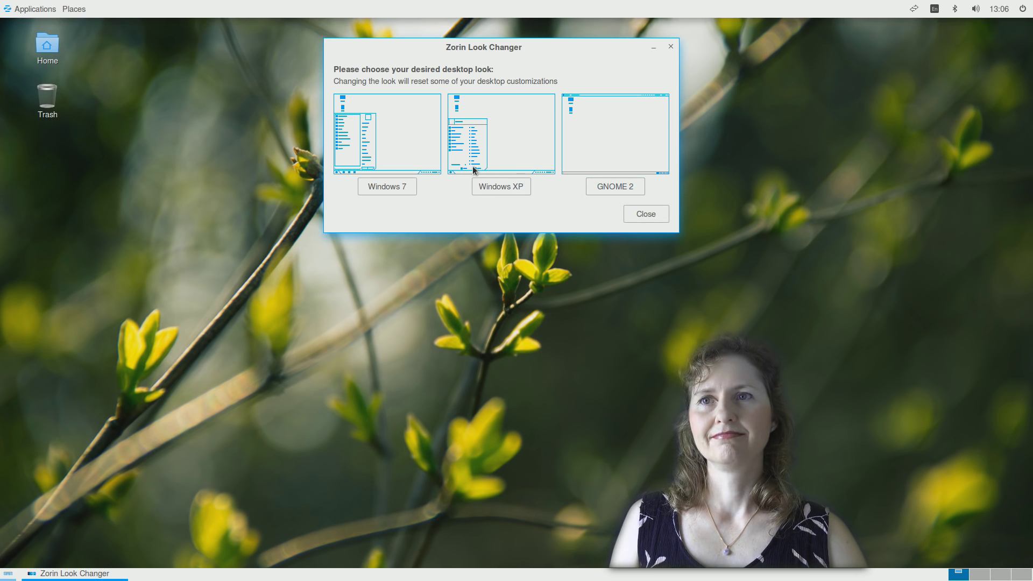
pyautogui.moveTo(198, 117)
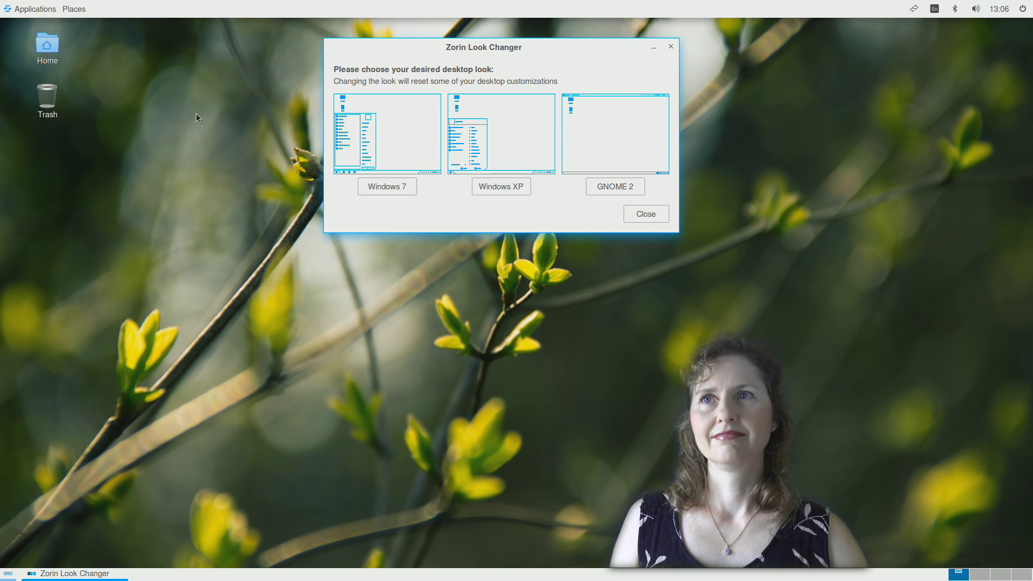
pyautogui.click(36, 8)
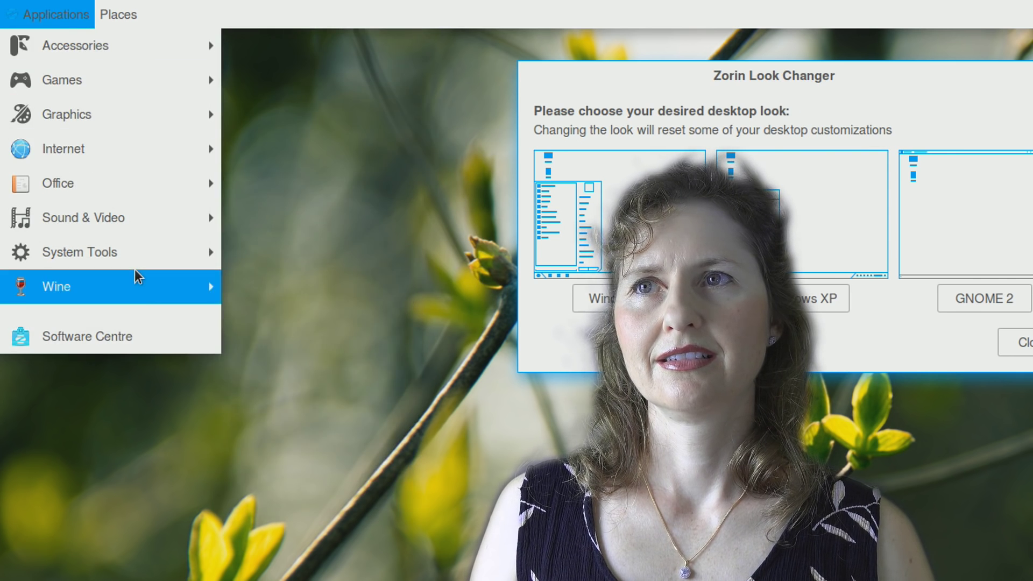
pyautogui.moveTo(65, 114)
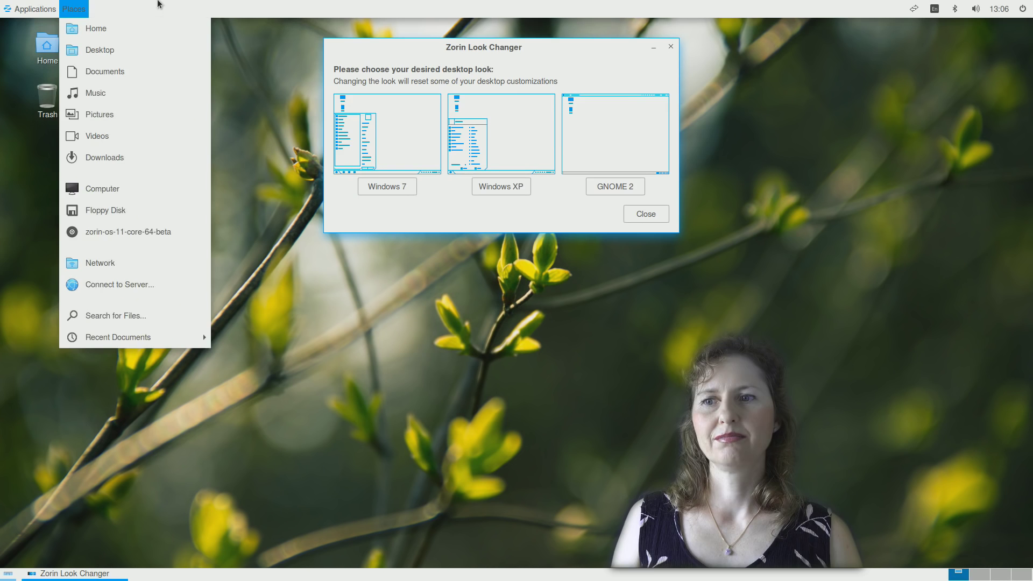
pyautogui.click(500, 186)
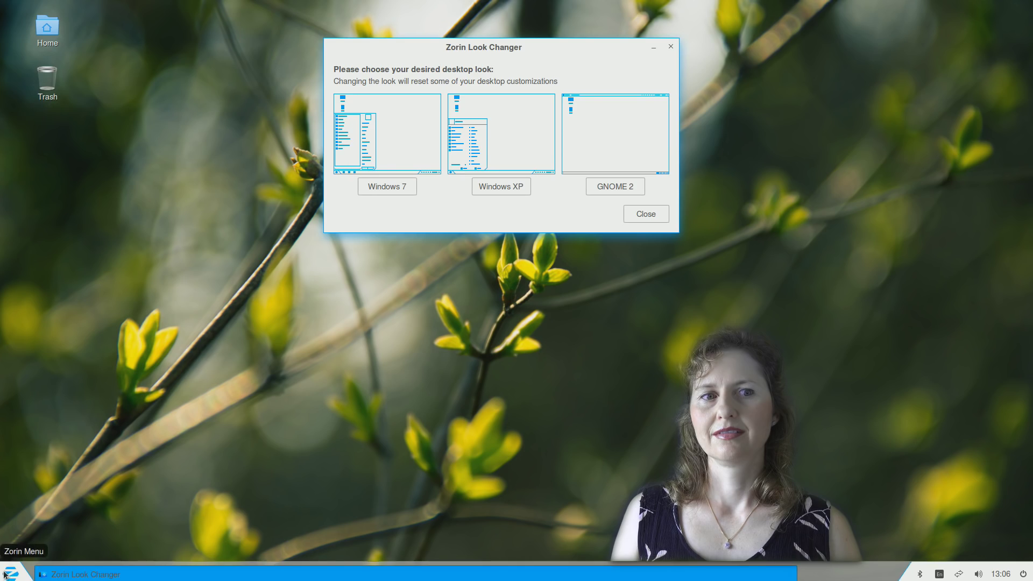
# Browse the menu's Games, Office and System Tools categories, then close Zorin Look Changer
pyautogui.click(10, 569)
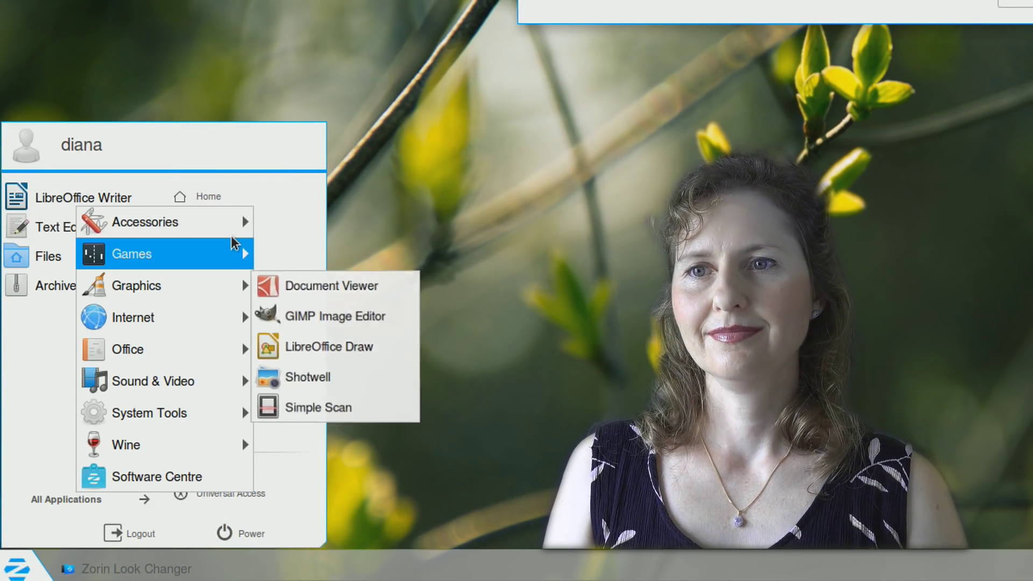
pyautogui.moveTo(127, 349)
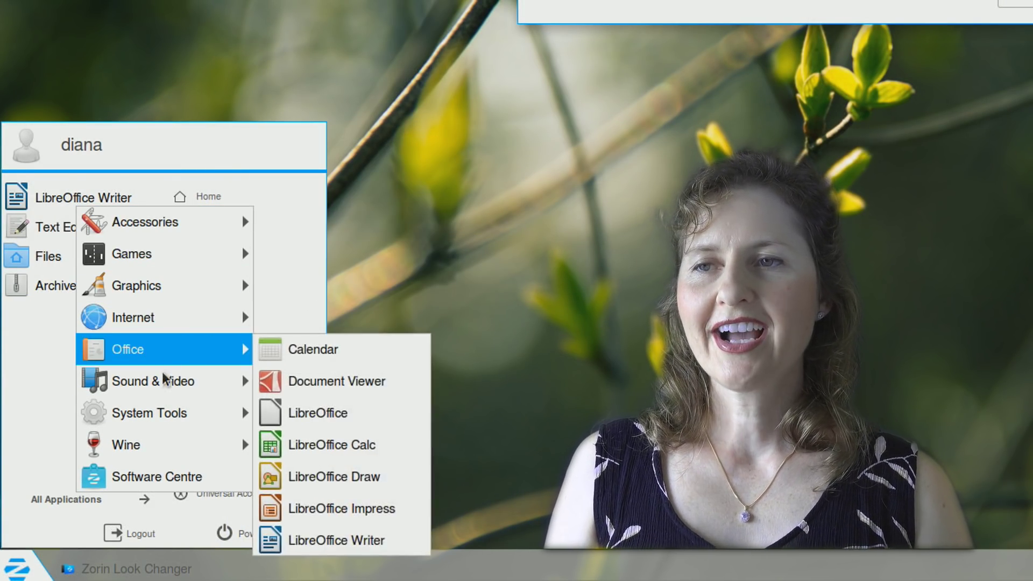
pyautogui.moveTo(149, 413)
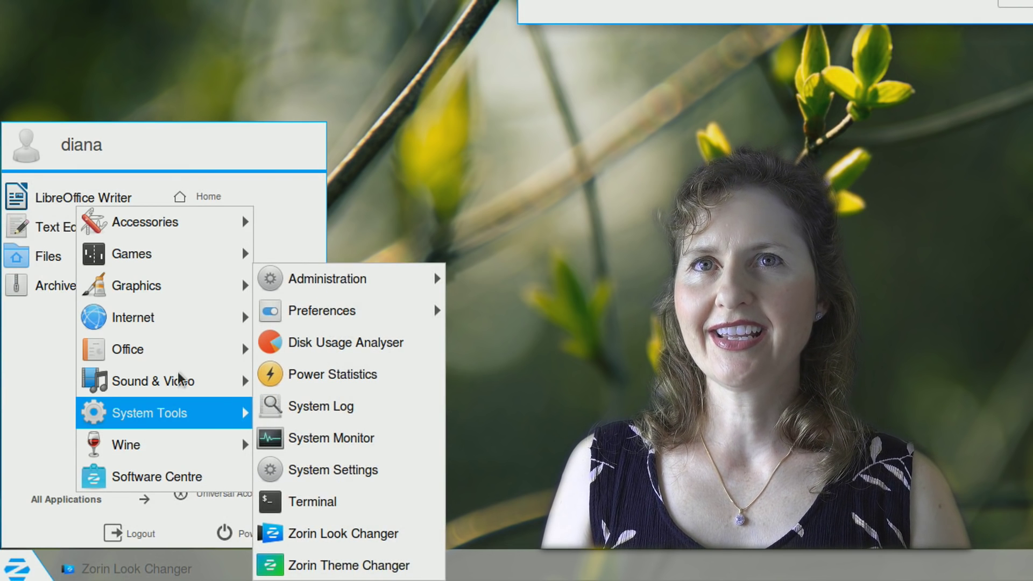
pyautogui.click(344, 533)
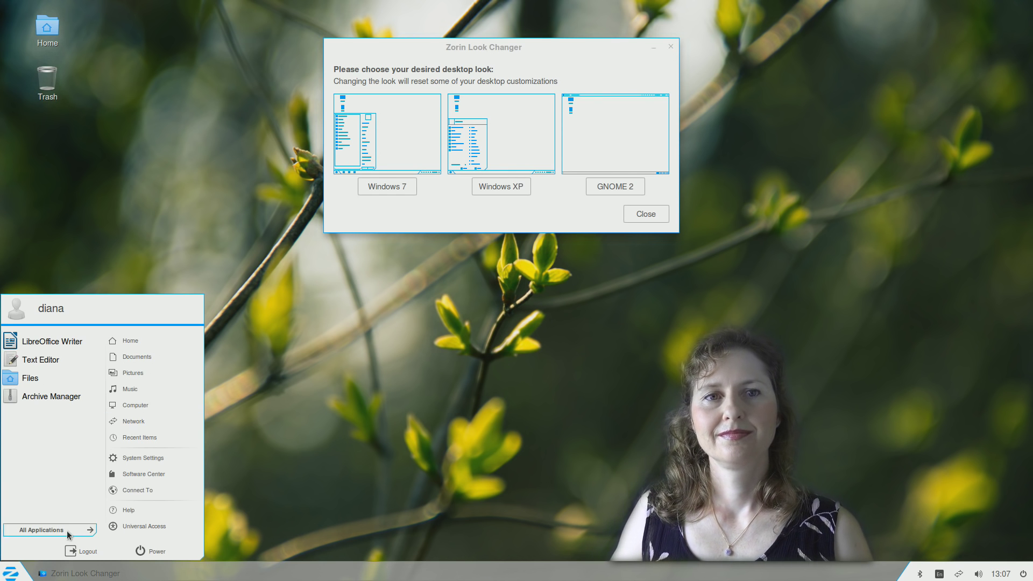
pyautogui.click(44, 529)
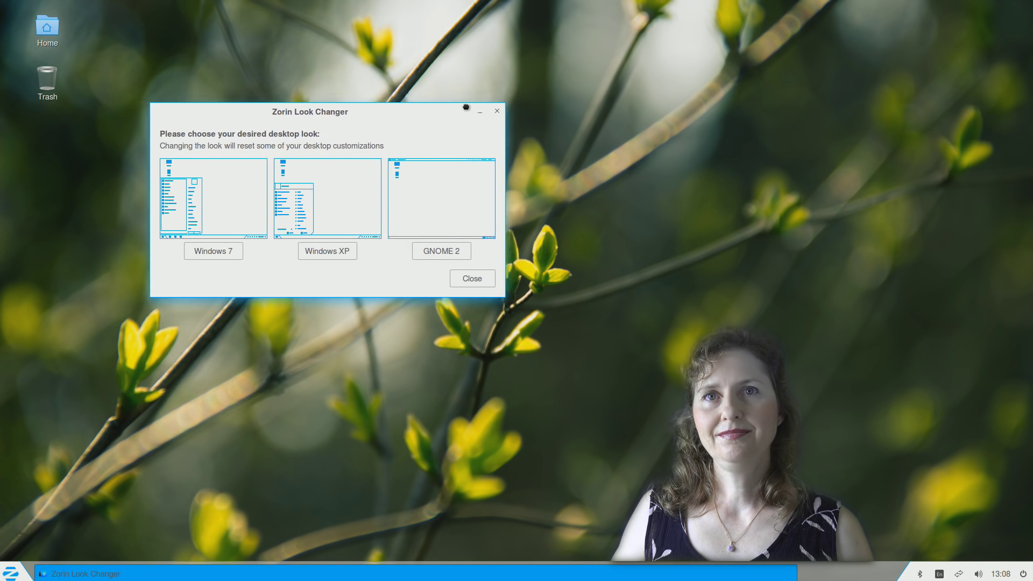
pyautogui.moveTo(310, 111); pyautogui.dragTo(226, 210)
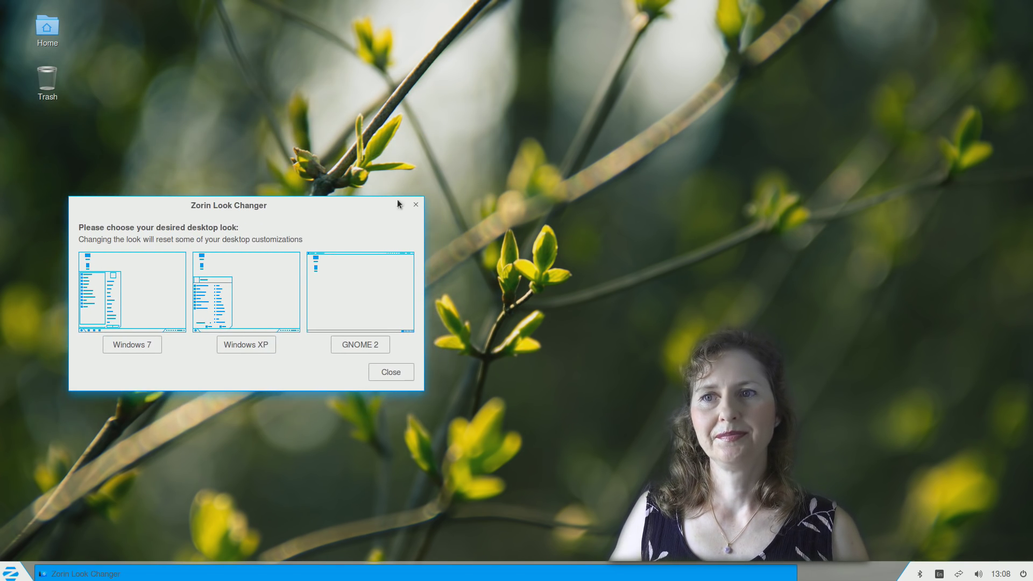
pyautogui.click(390, 371)
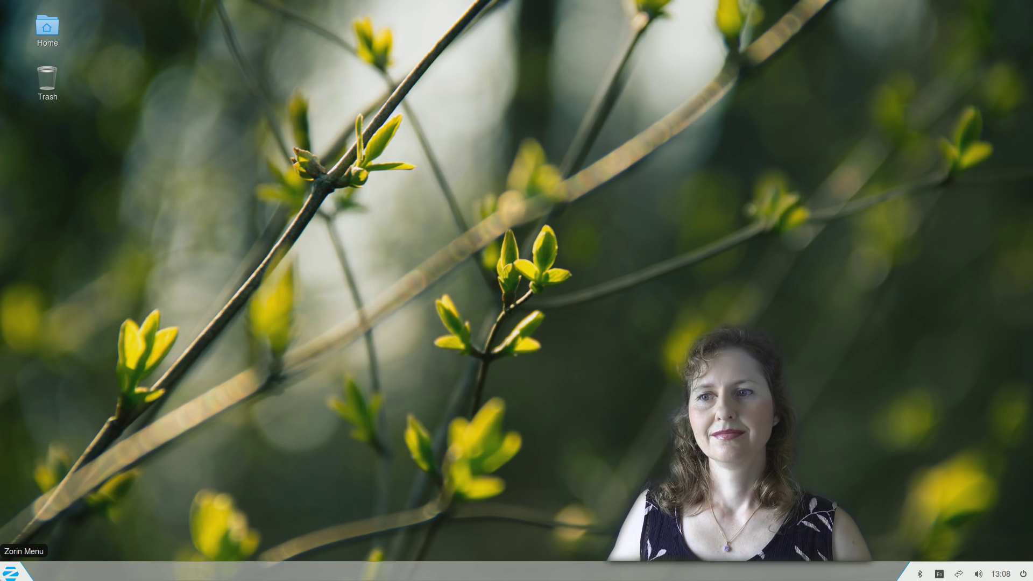
# Open All Applications in the Zorin Menu and show the Games submenu
pyautogui.click(20, 570)
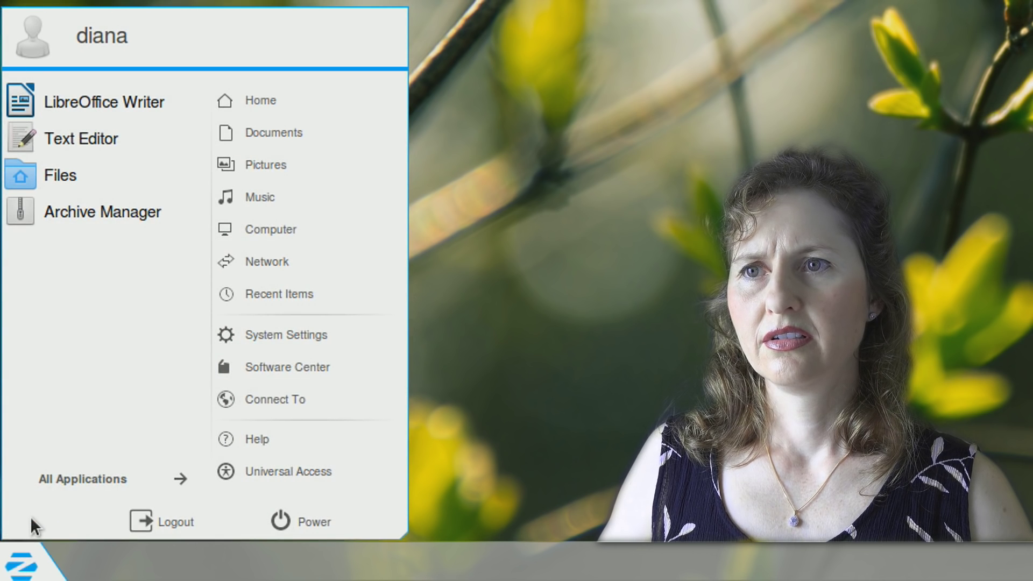
pyautogui.moveTo(41, 550)
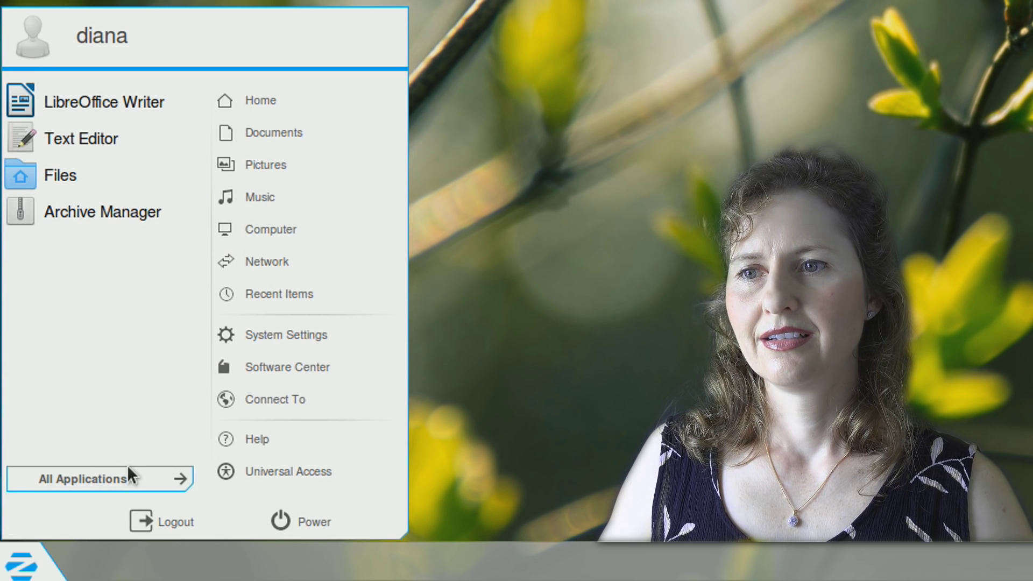
pyautogui.click(82, 478)
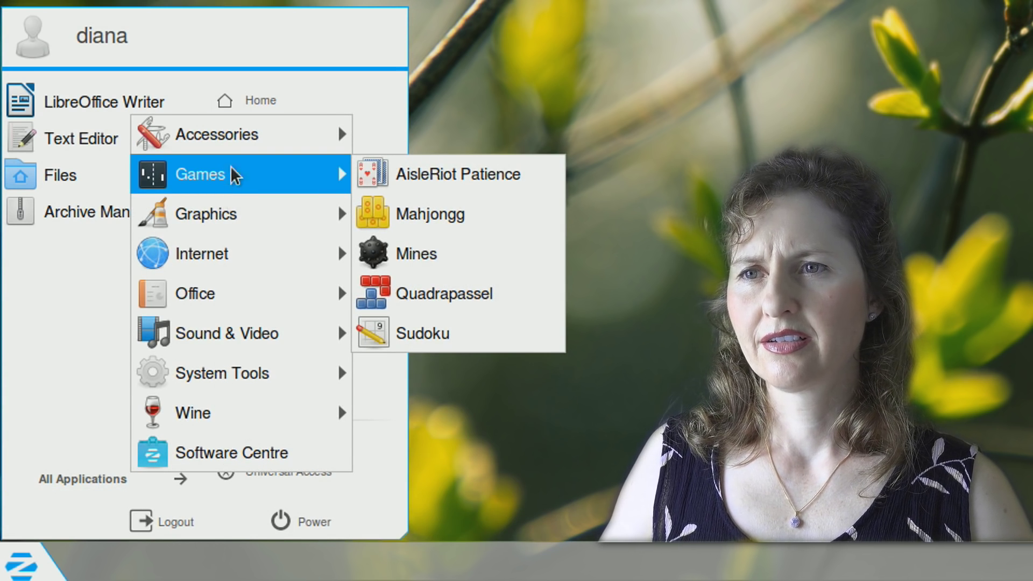
pyautogui.moveTo(246, 176)
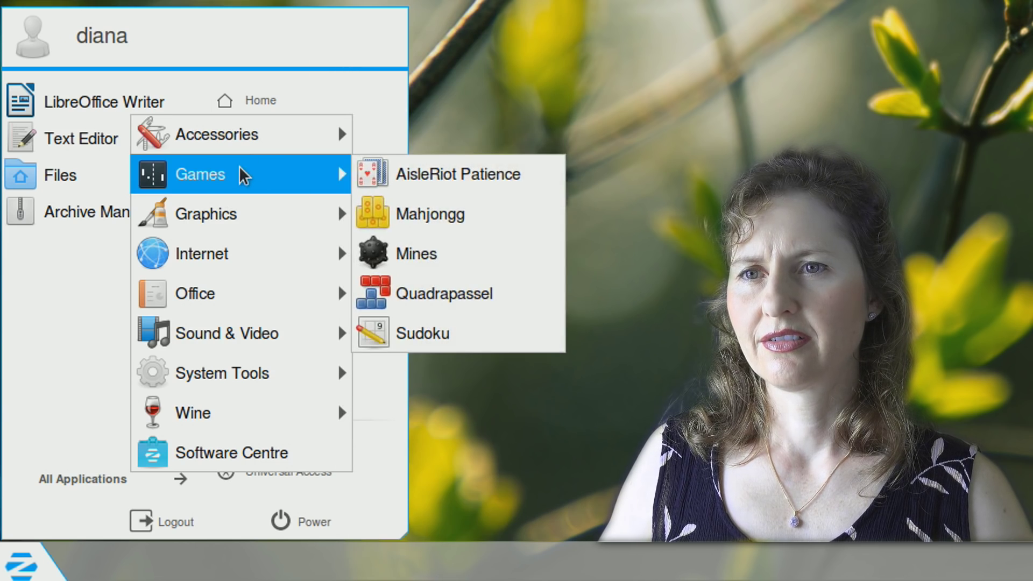
pyautogui.moveTo(222, 373)
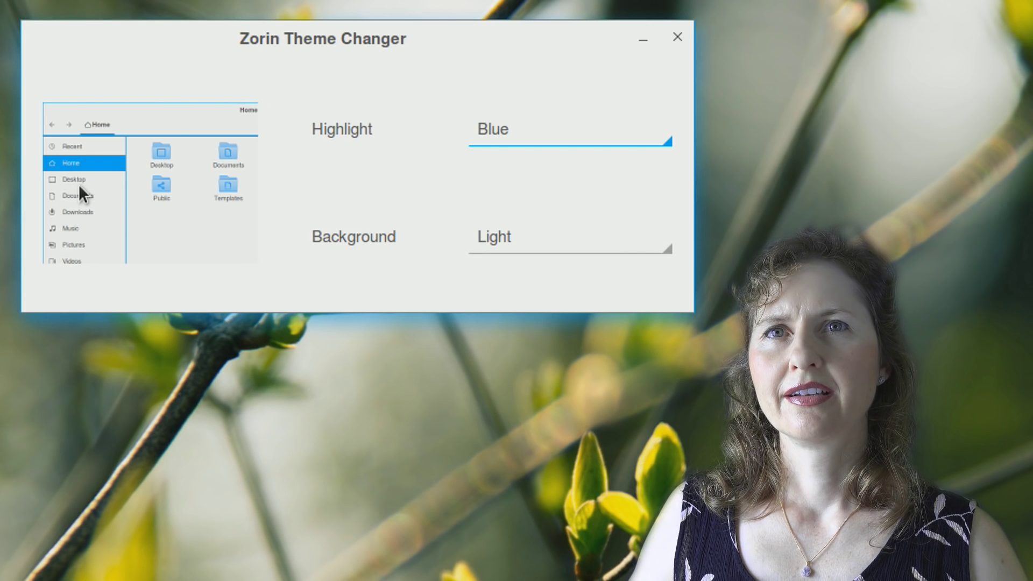
pyautogui.moveTo(86, 186)
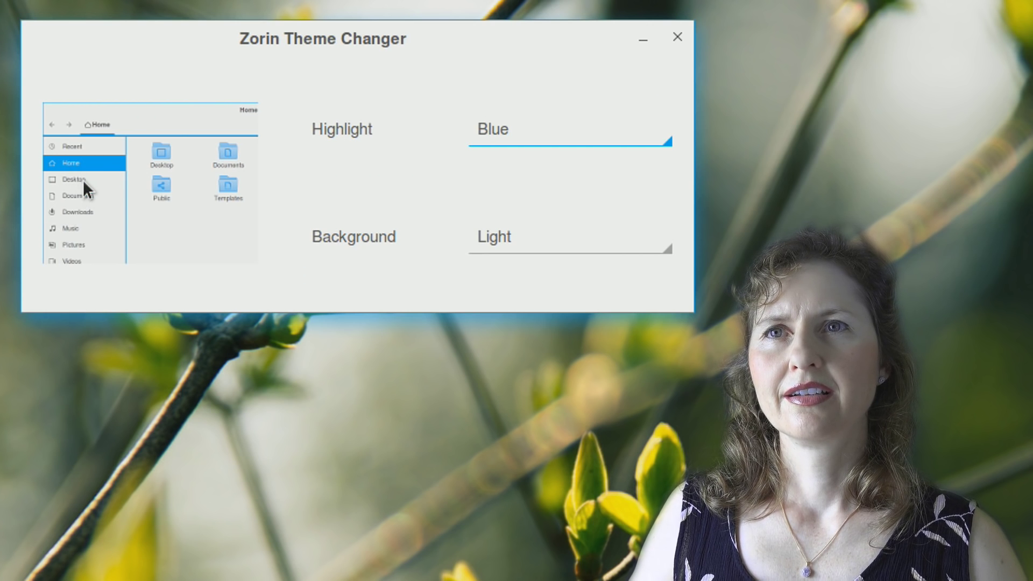
# Set a Green highlight, try the Dark and Black backgrounds, settling on Light
pyautogui.click(568, 129)
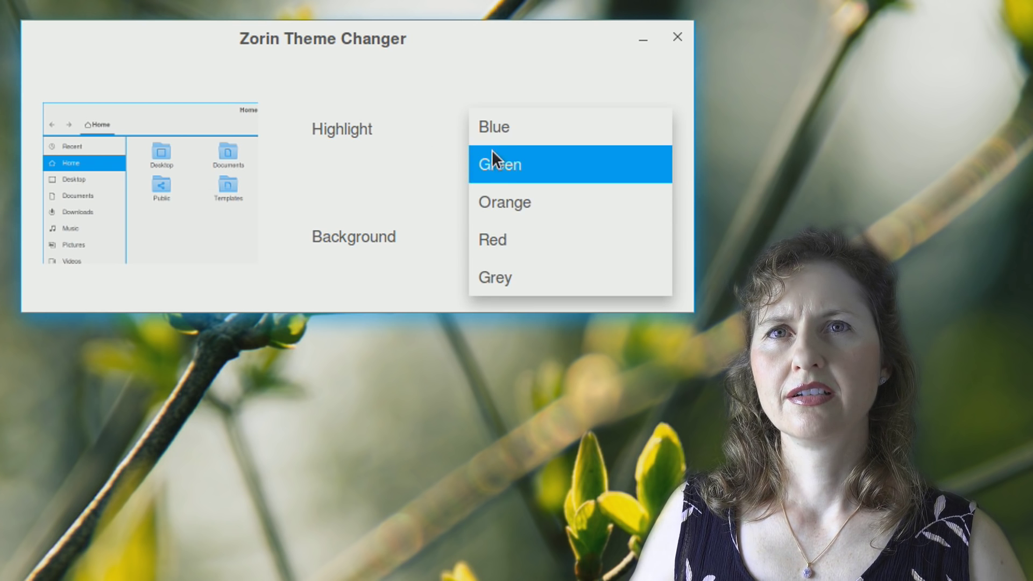
pyautogui.click(493, 126)
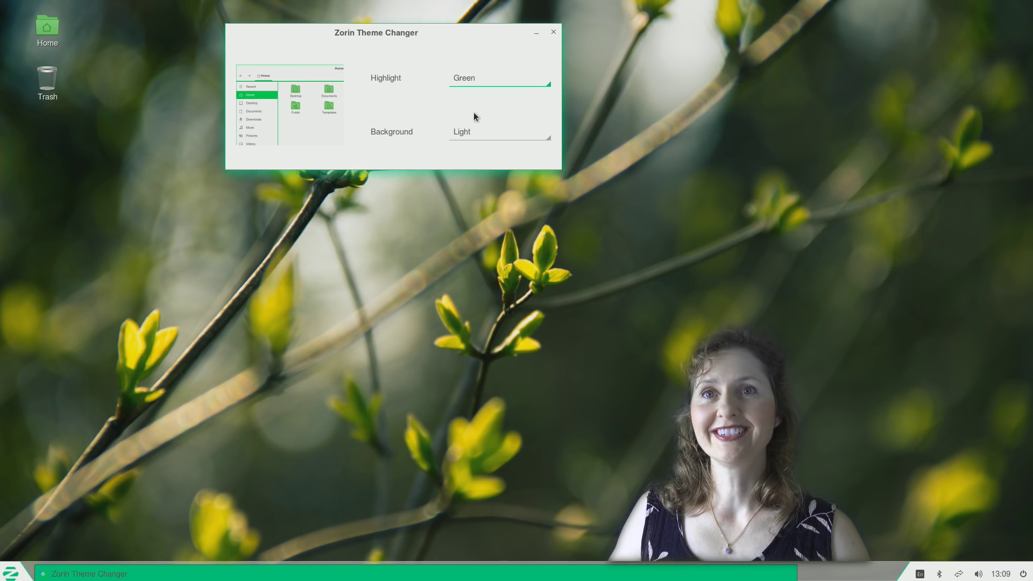
pyautogui.click(498, 131)
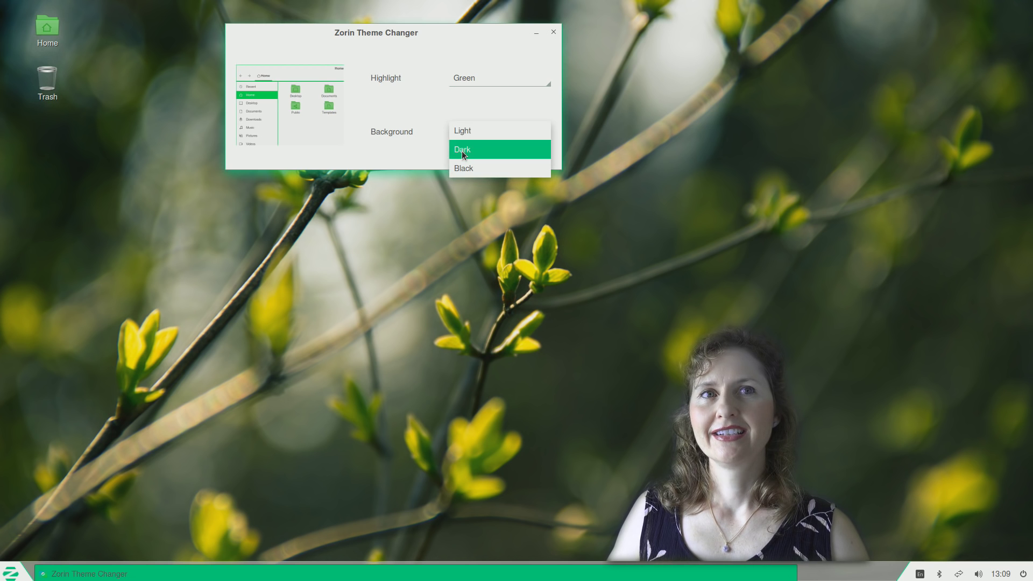
pyautogui.click(463, 149)
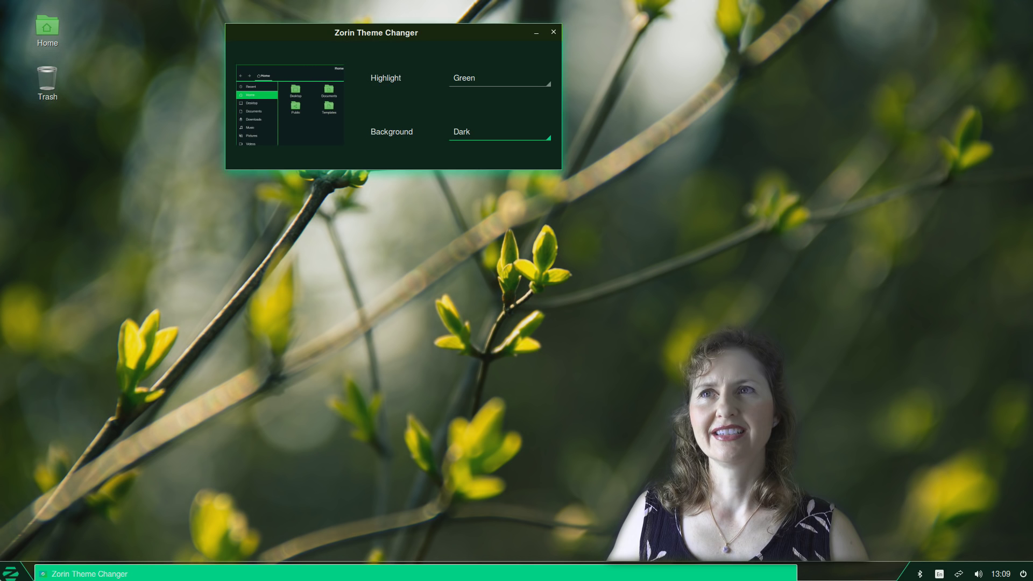
pyautogui.click(10, 572)
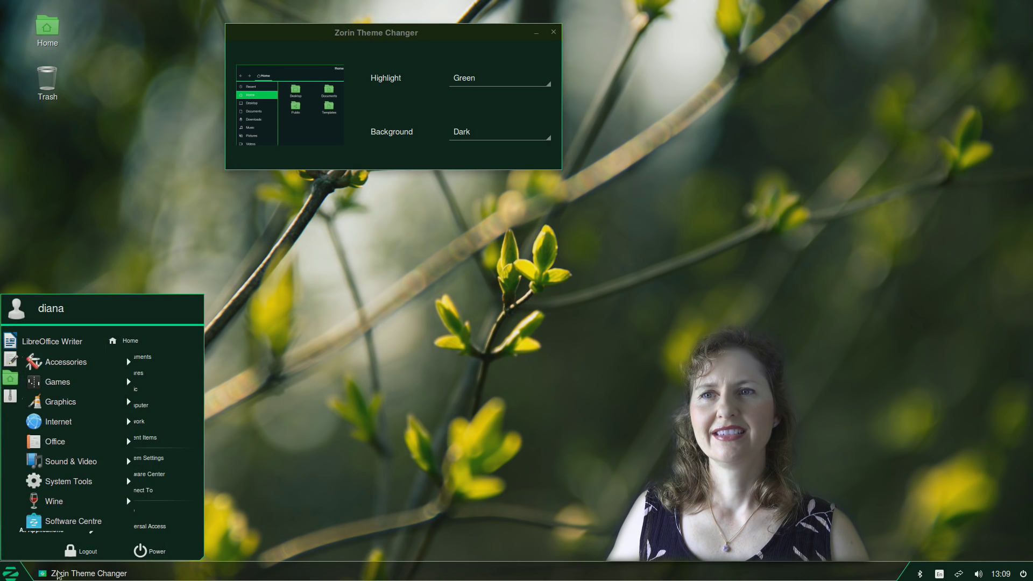
pyautogui.moveTo(60, 402)
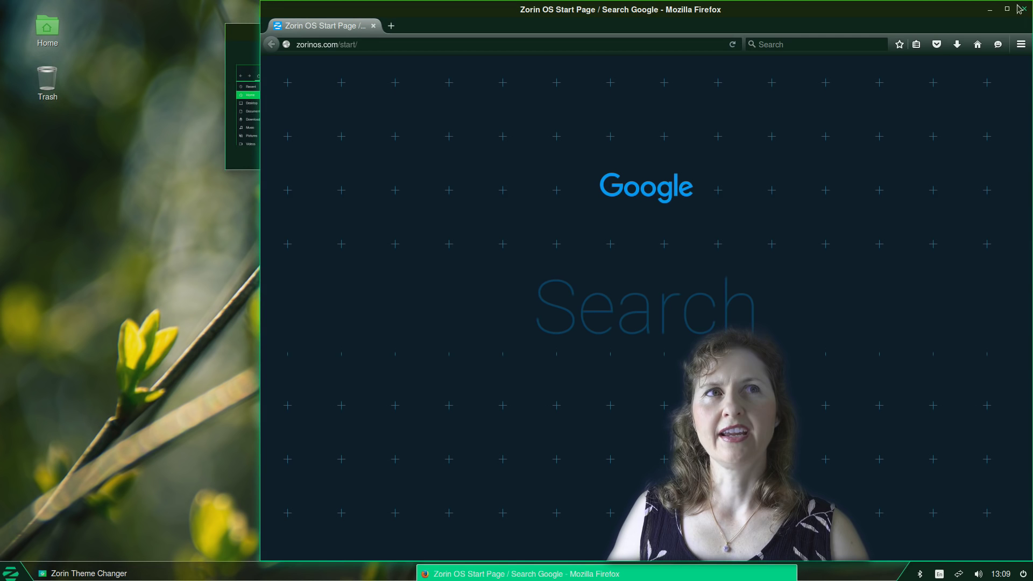
pyautogui.write('hel')
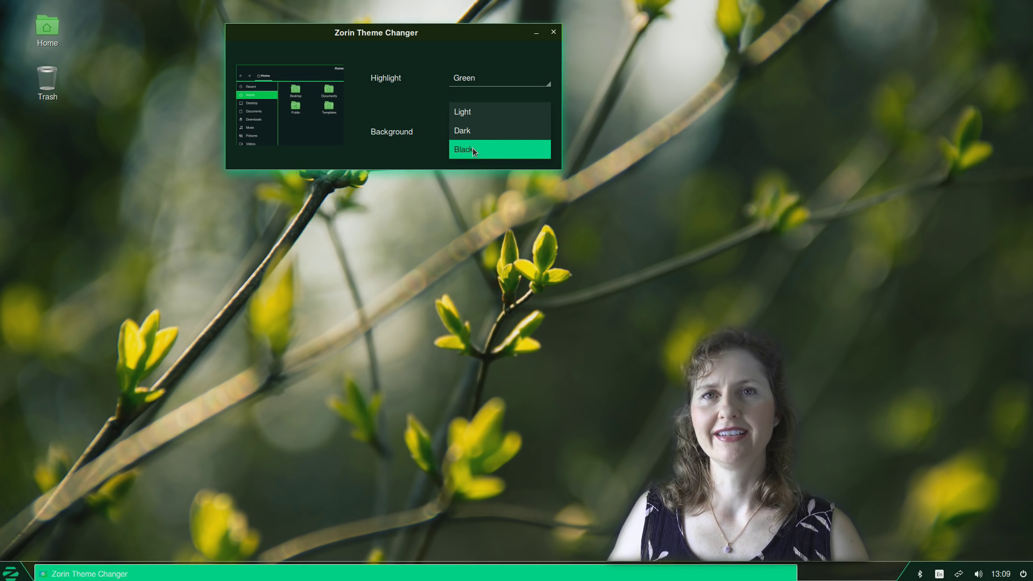
pyautogui.click(463, 149)
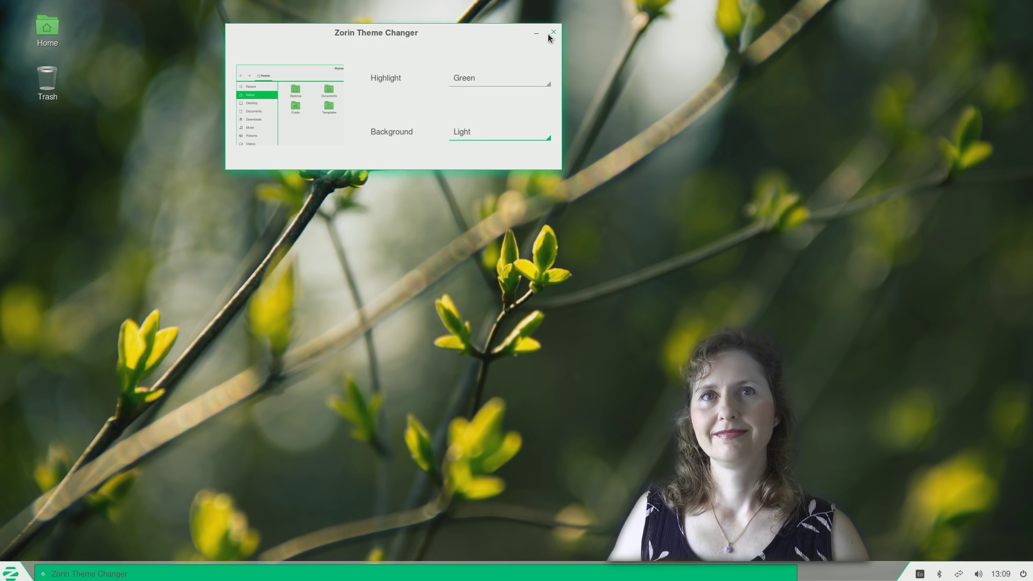
pyautogui.moveTo(626, 310)
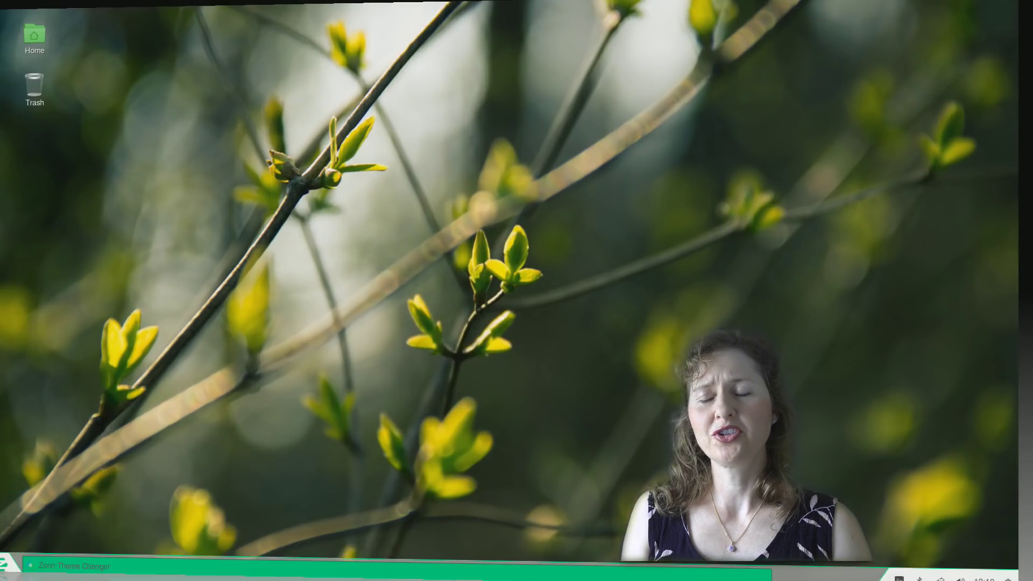
# Preview the light green theme in Firefox, close it, and open the Internet menu category
pyautogui.click(72, 567)
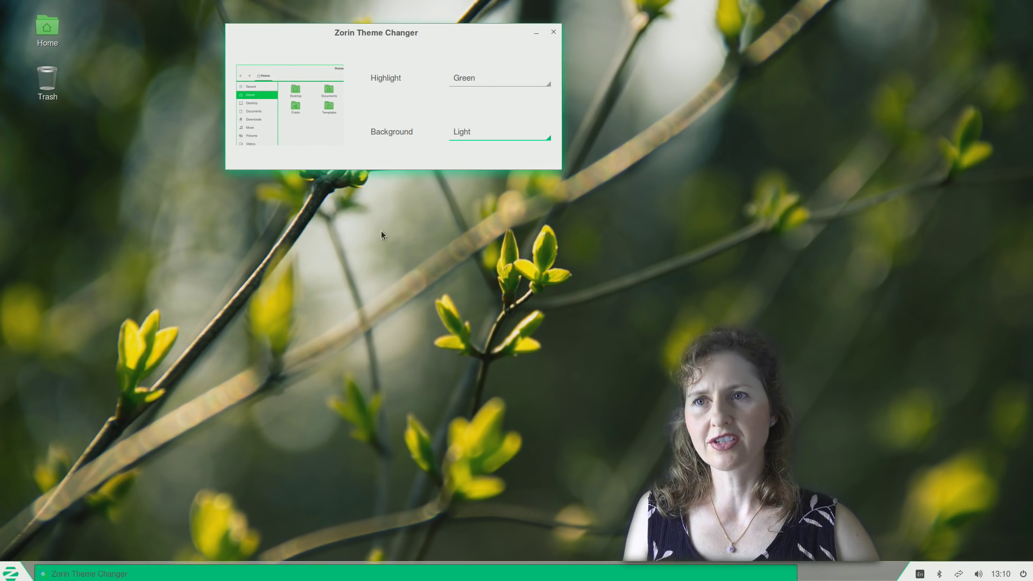
pyautogui.moveTo(625, 264)
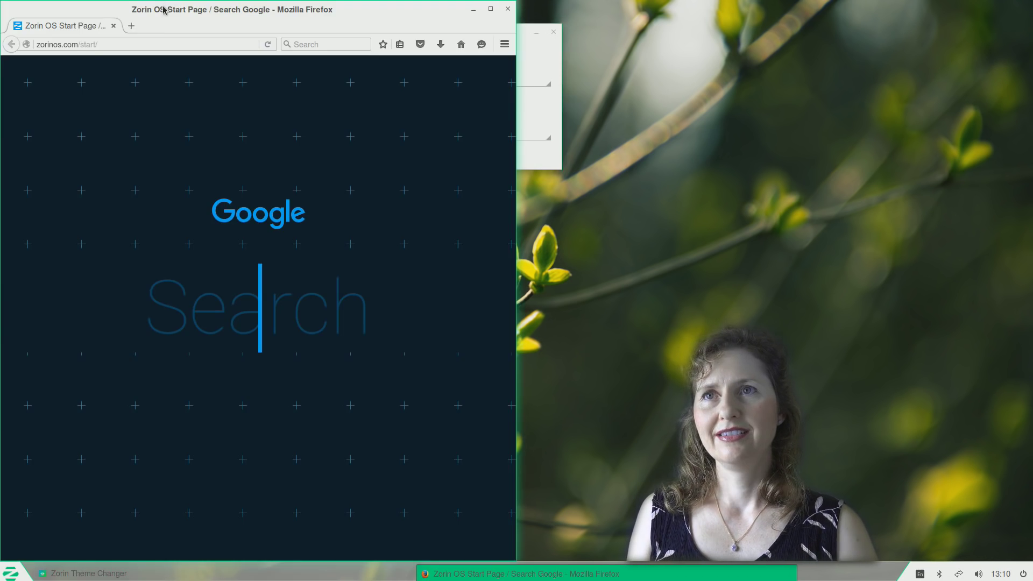
pyautogui.click(490, 9)
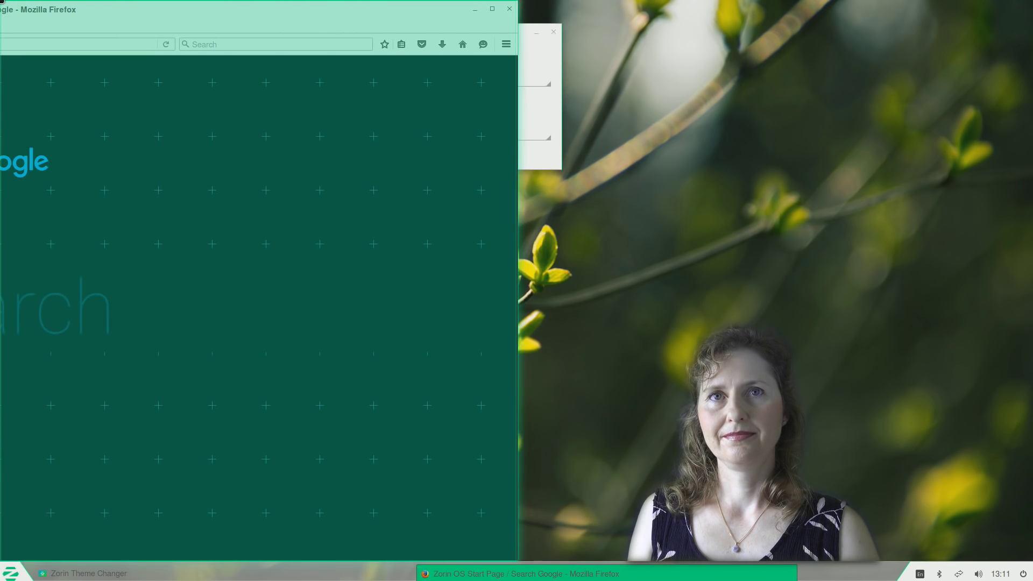
pyautogui.click(491, 9)
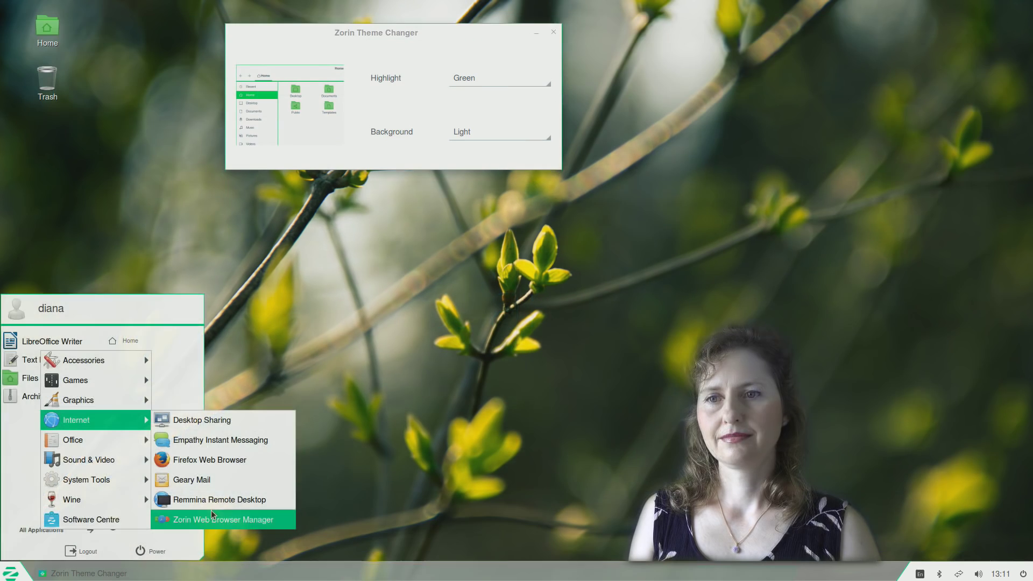
pyautogui.click(222, 519)
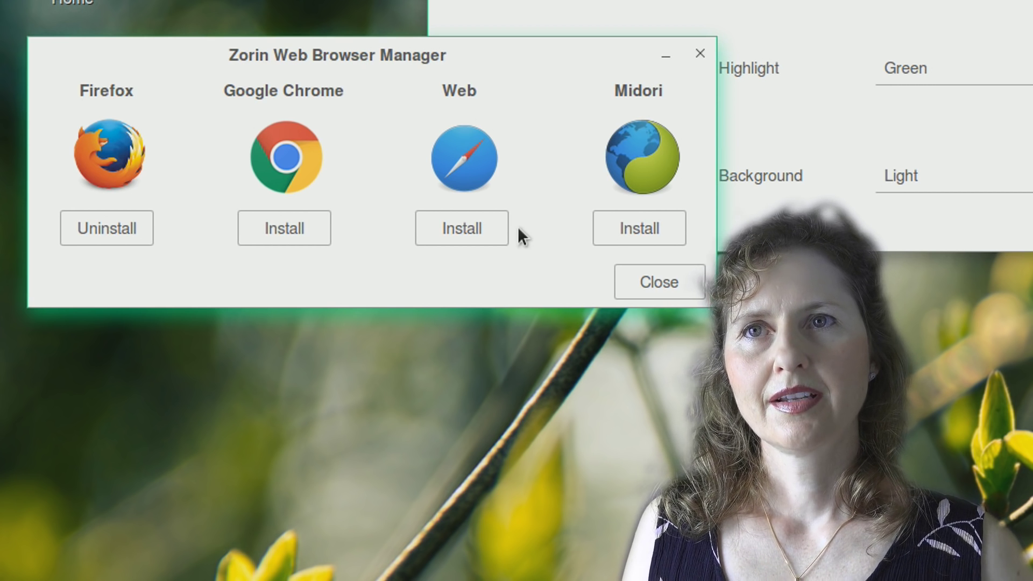
pyautogui.moveTo(626, 59)
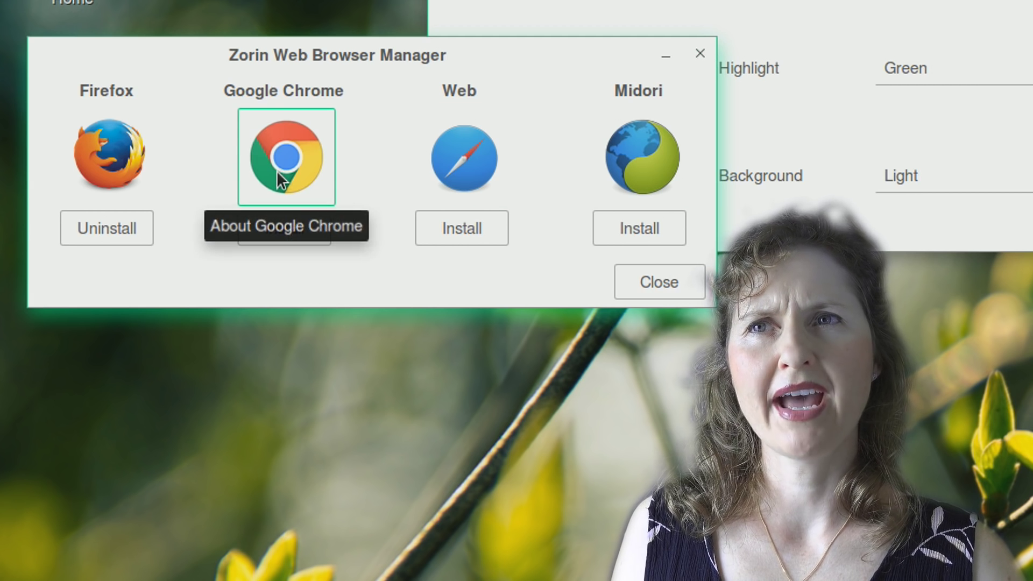
pyautogui.click(658, 281)
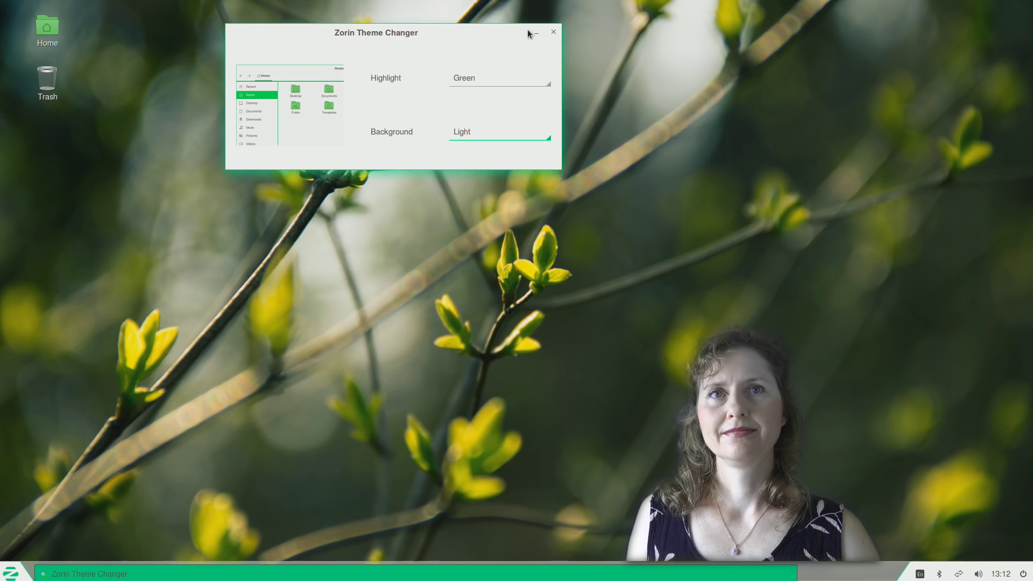
# Close the Theme Changer window and reopen the applications menu at Internet
pyautogui.click(534, 33)
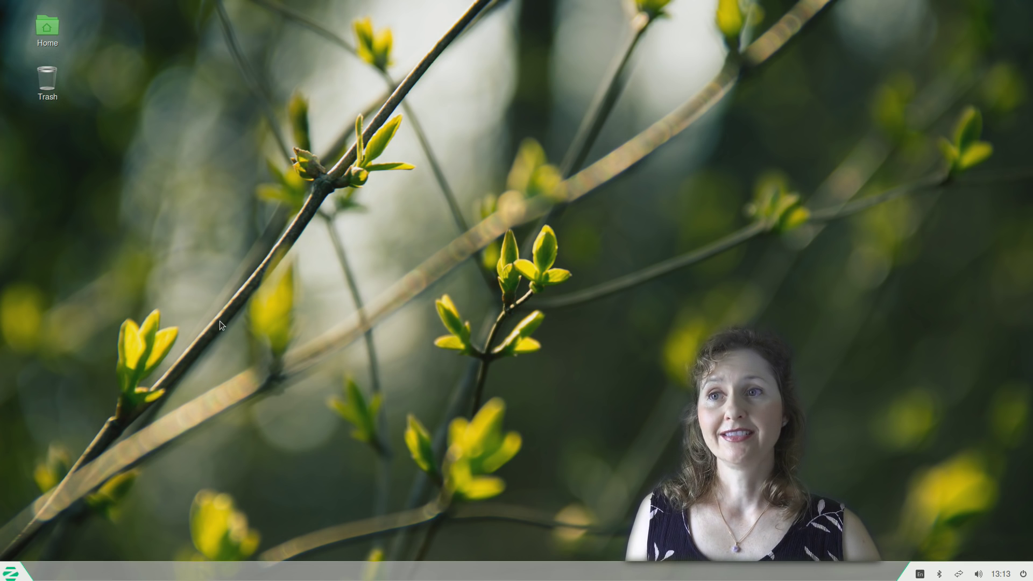
pyautogui.moveTo(170, 229)
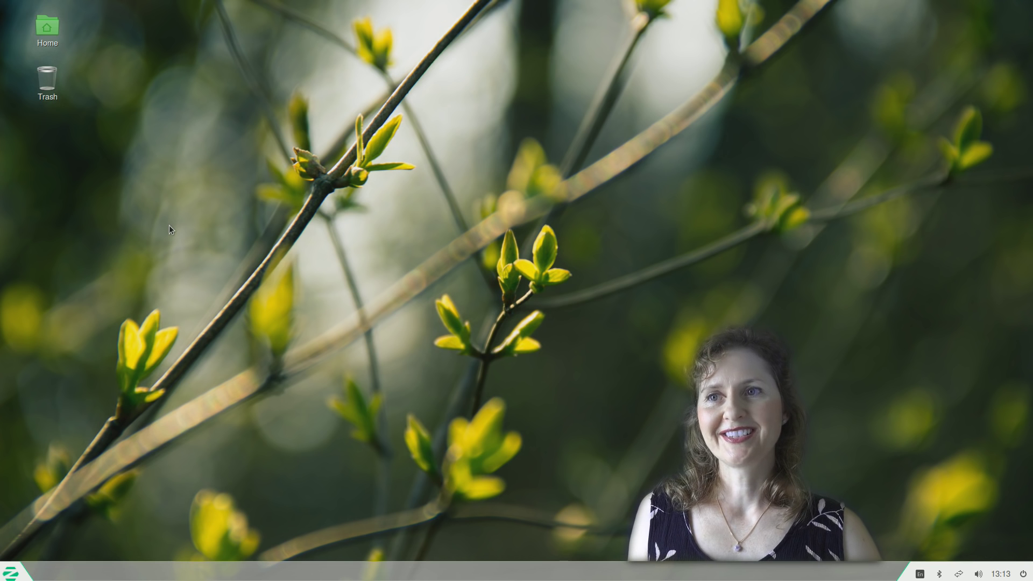
pyautogui.moveTo(276, 191)
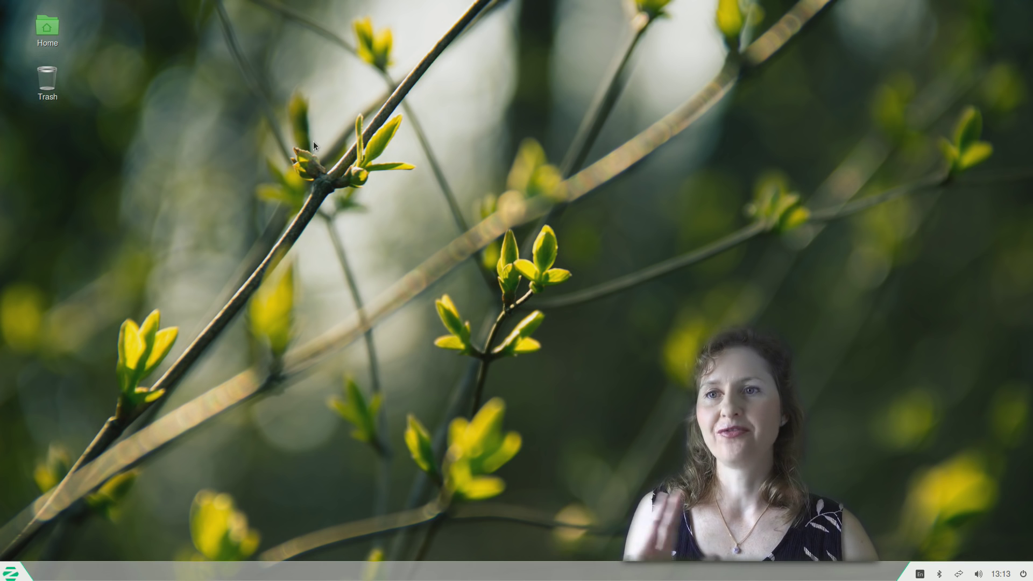
pyautogui.moveTo(267, 170)
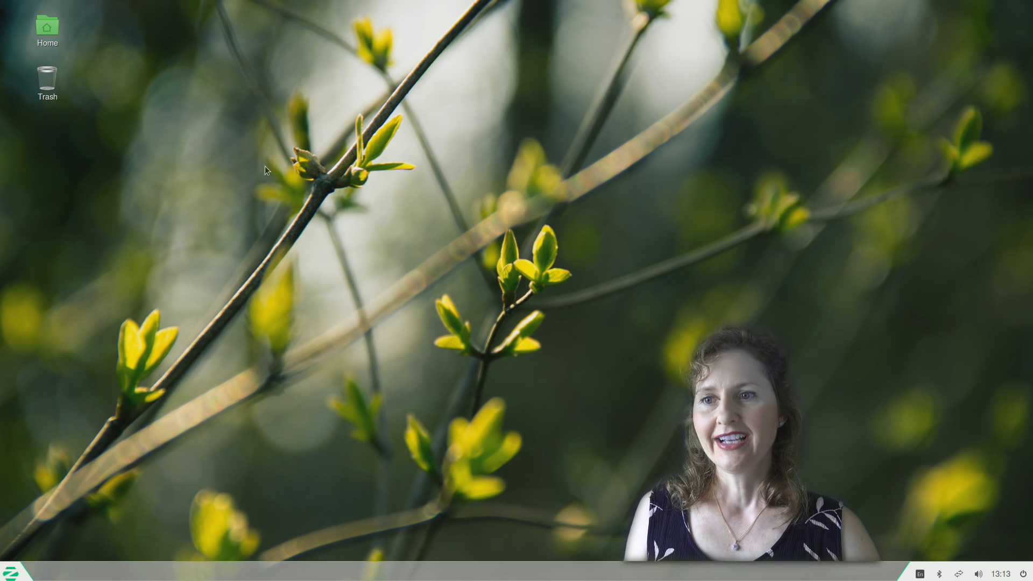
pyautogui.click(9, 571)
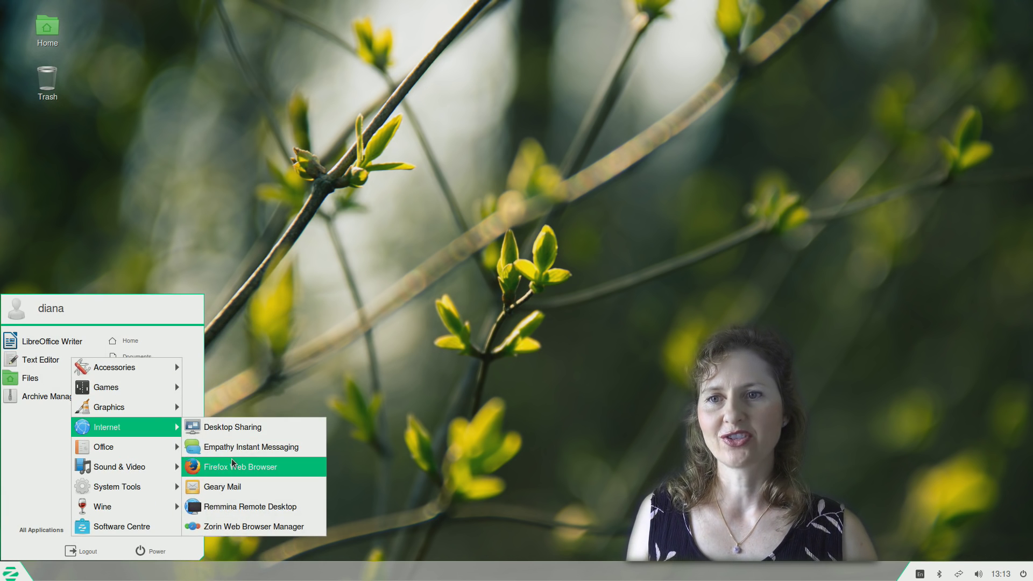
# Launch Firefox, visit the Zorin OS website, and scroll its Gallery and home page
pyautogui.click(232, 467)
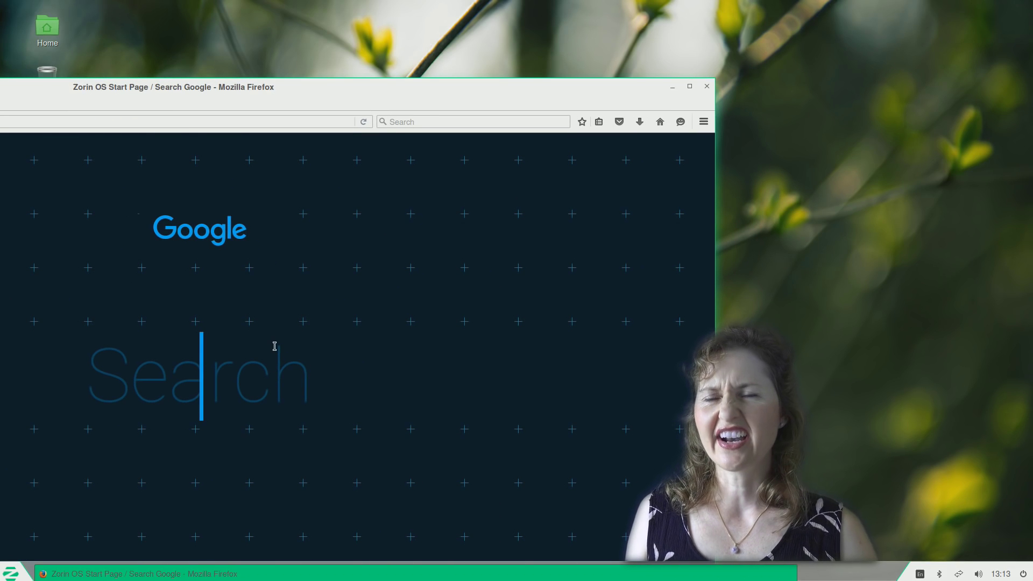
pyautogui.write('zorinos.com/gallery.html')
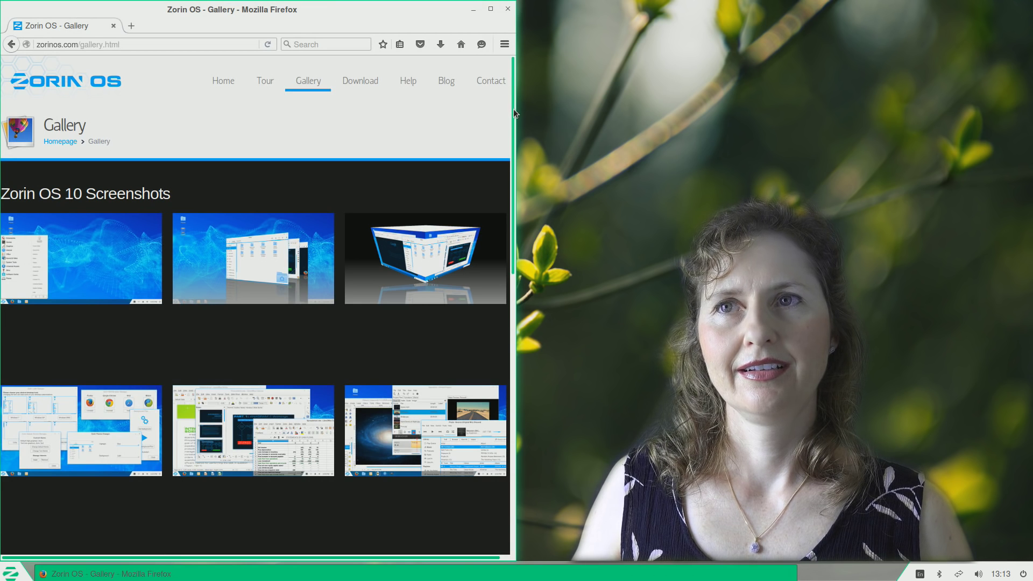
pyautogui.scroll(-3)
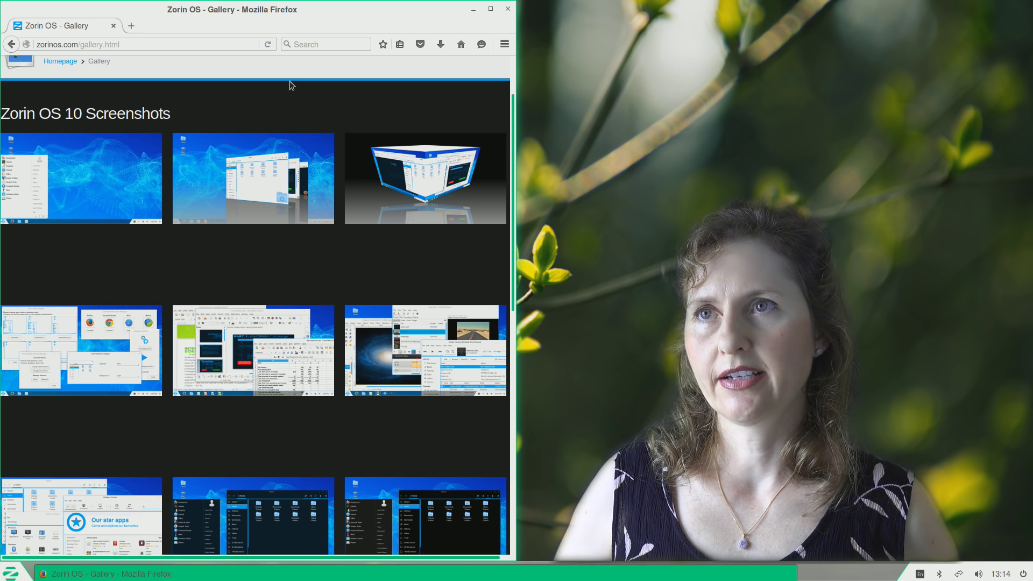
pyautogui.moveTo(300, 83)
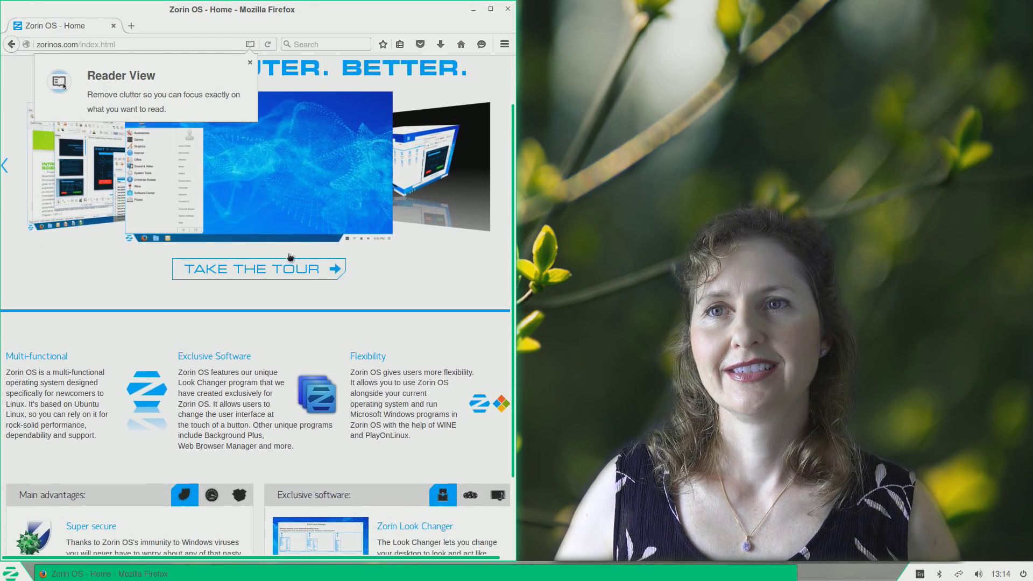
pyautogui.scroll(-3)
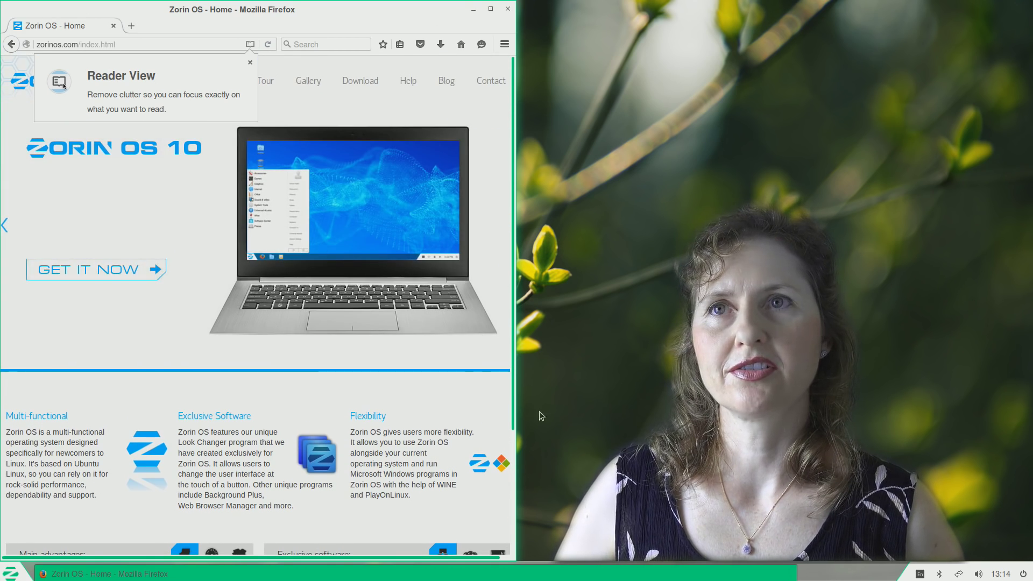
pyautogui.moveTo(446, 402)
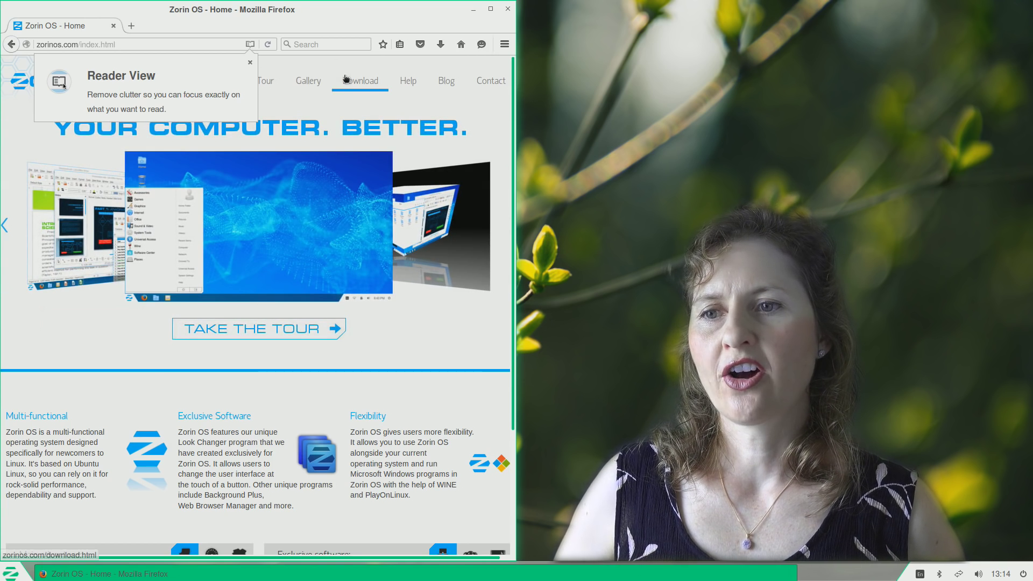
# Open the Zorin OS Gallery page, start the Wine configuration update, and scroll the screenshots
pyautogui.click(308, 80)
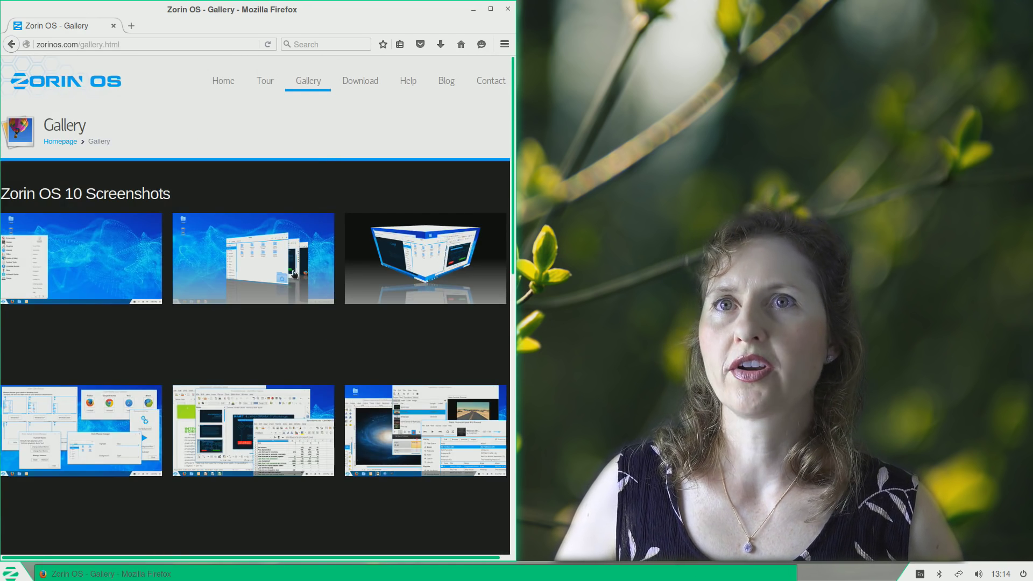
pyautogui.click(7, 573)
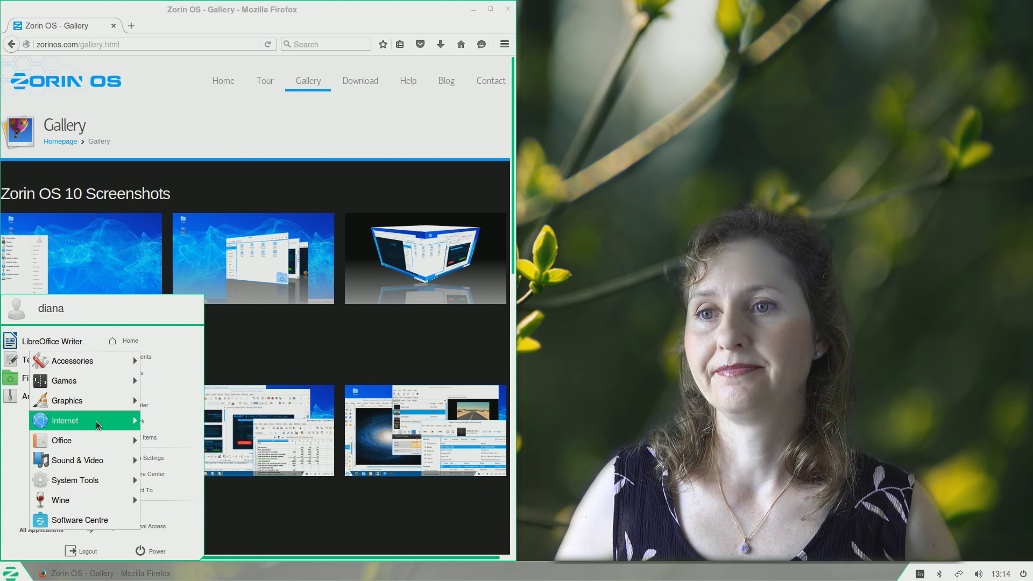
pyautogui.moveTo(60, 500)
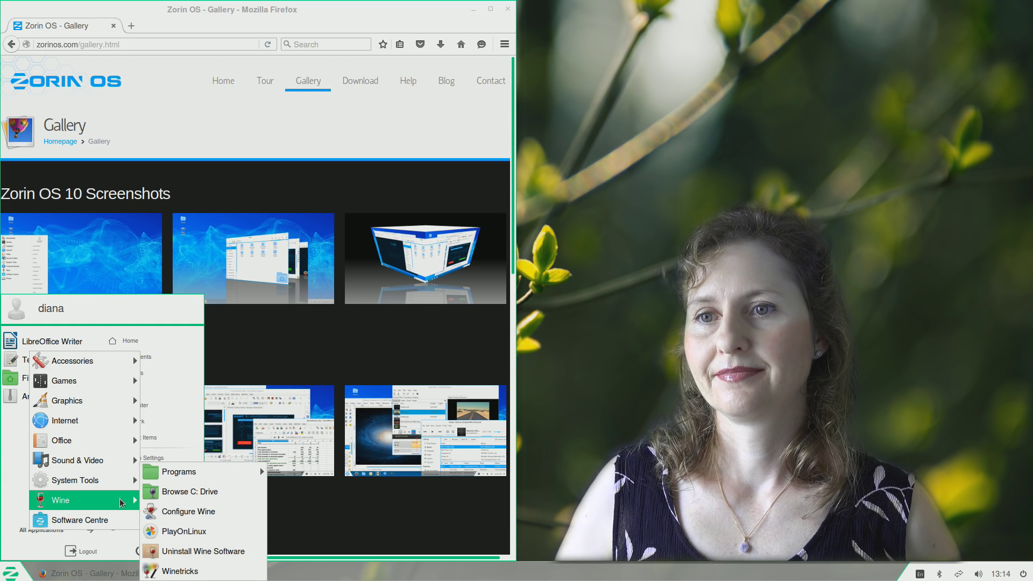
pyautogui.moveTo(179, 472)
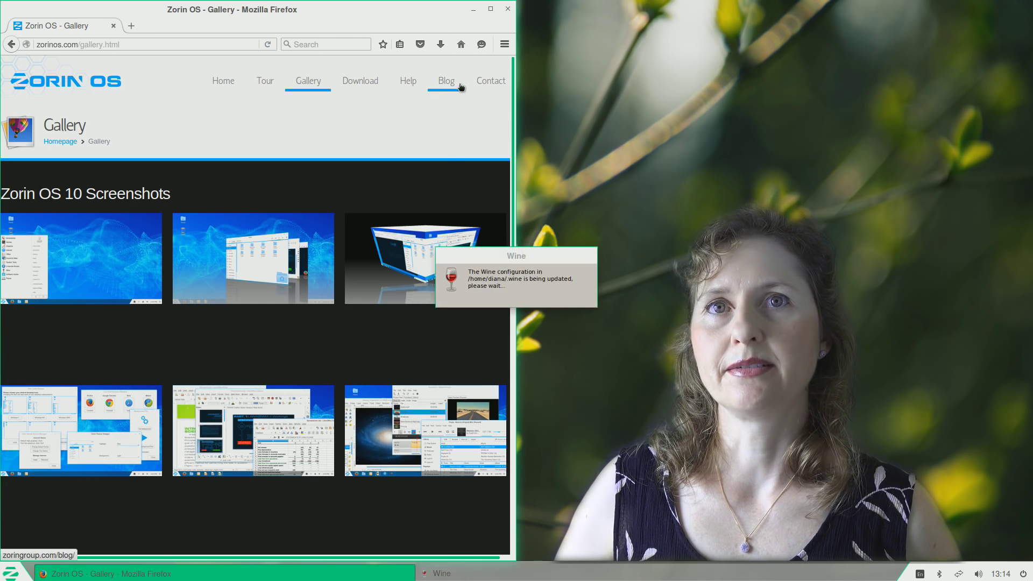
pyautogui.scroll(-3)
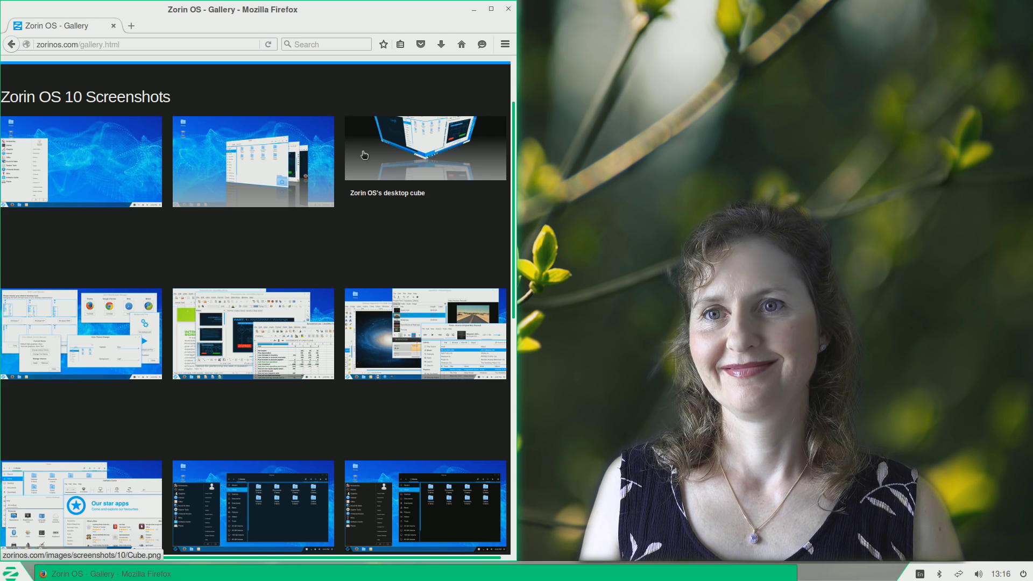
pyautogui.moveTo(356, 109)
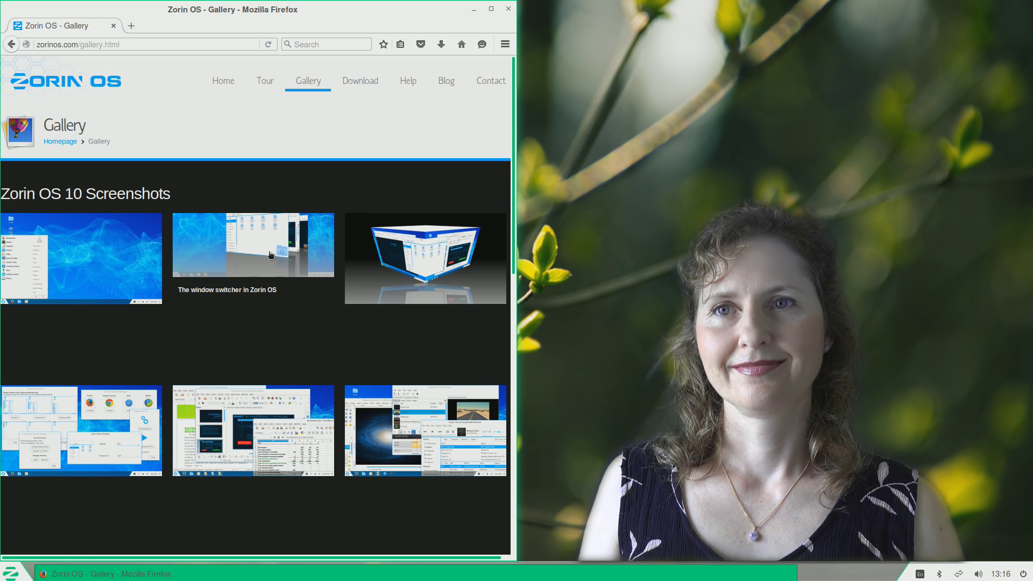
pyautogui.moveTo(215, 235)
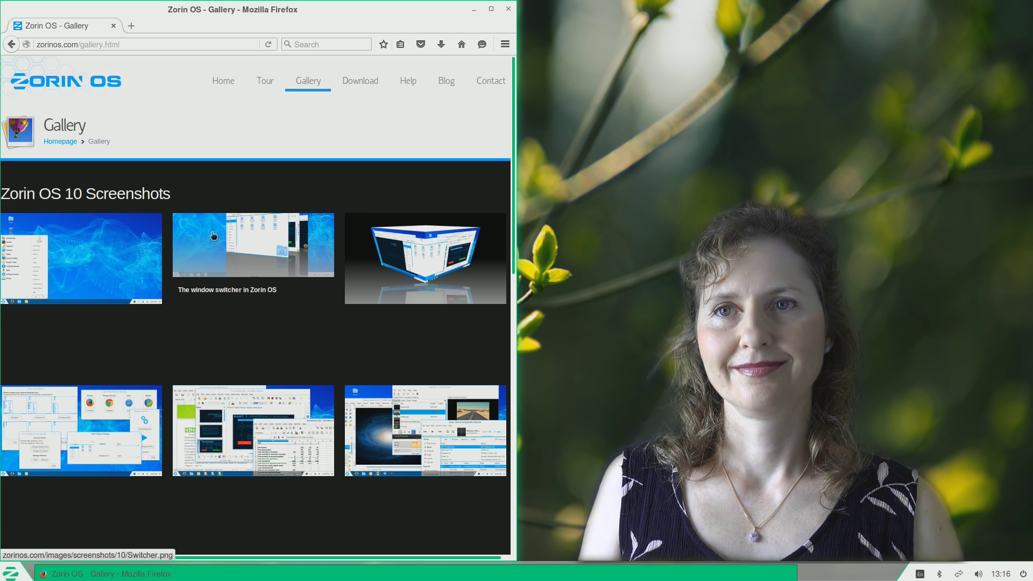
# Scroll to the Look Changer screenshots, enlarge one desktop layout, then close the preview
pyautogui.scroll(-3)
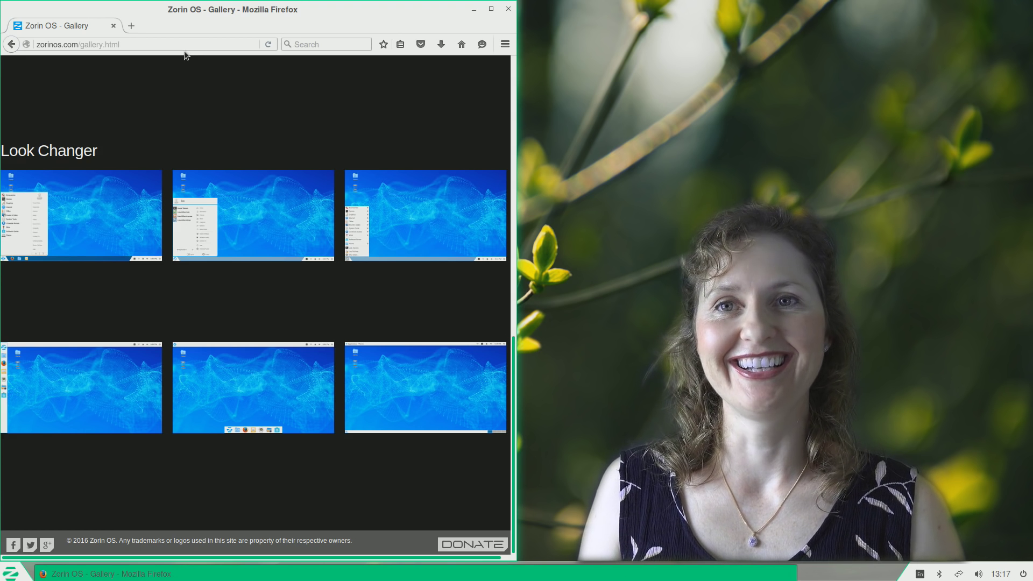
pyautogui.moveTo(81, 215)
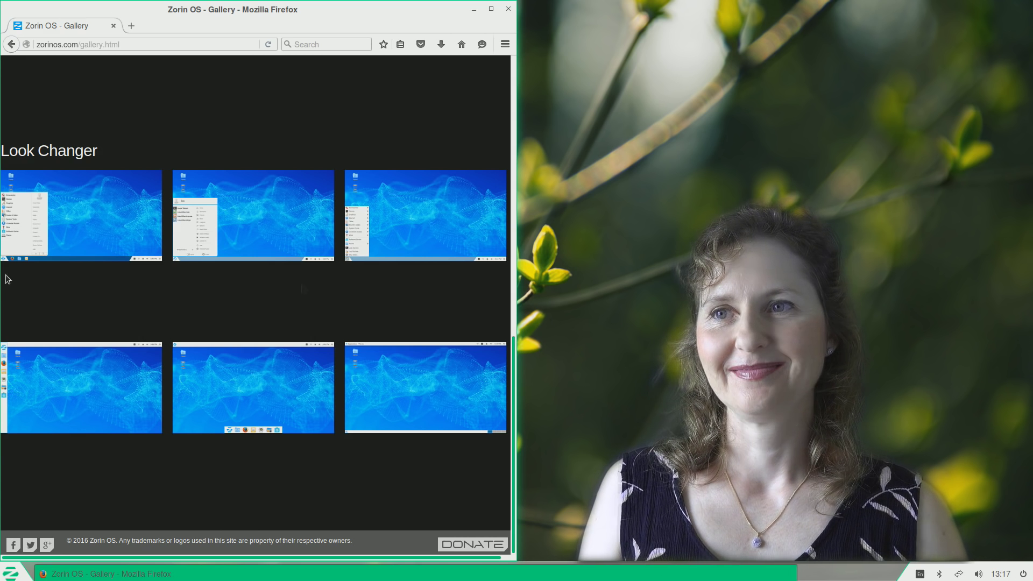
pyautogui.moveTo(17, 331)
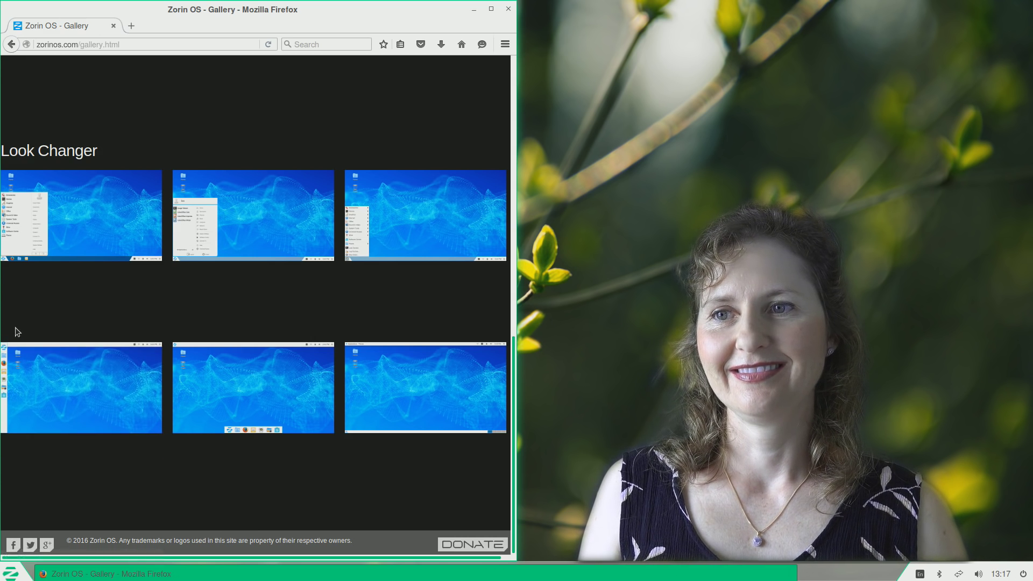
pyautogui.moveTo(261, 361)
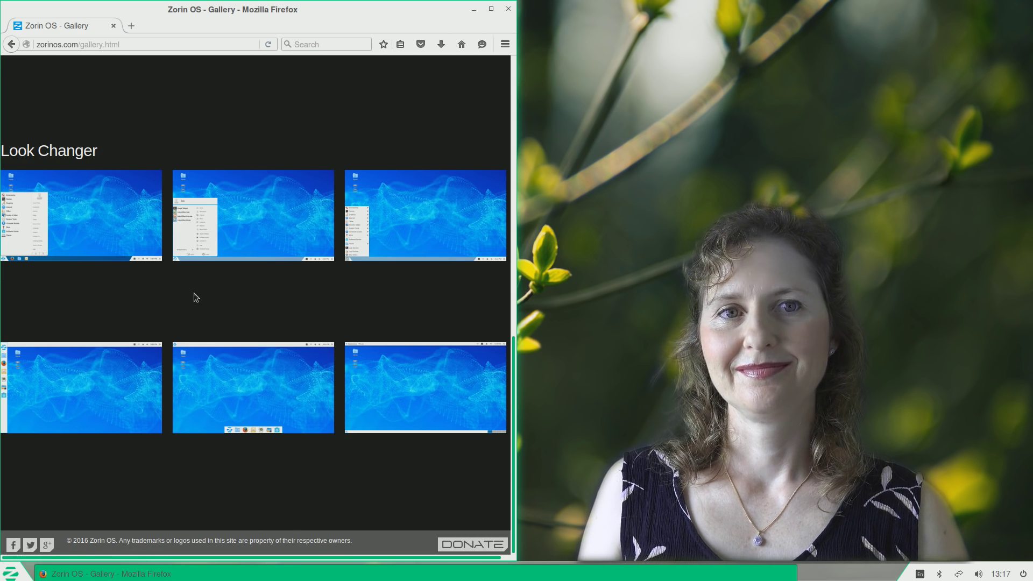
pyautogui.click(252, 387)
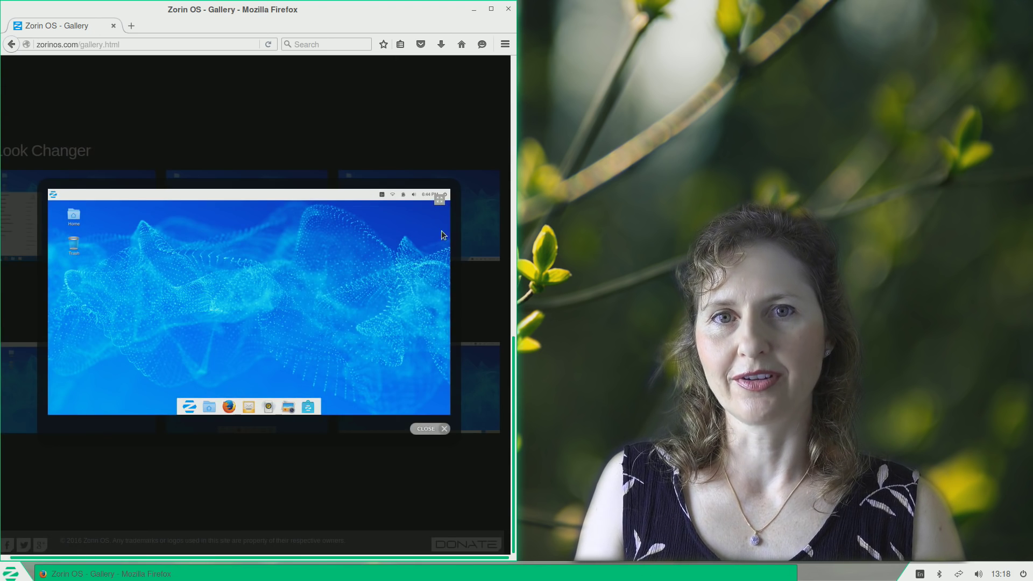
pyautogui.click(425, 428)
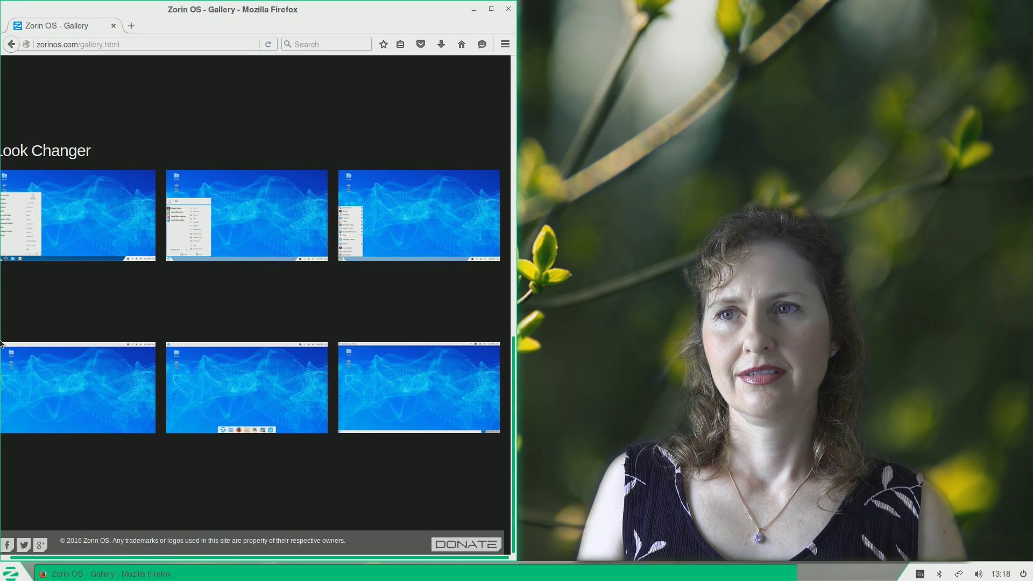
pyautogui.moveTo(77, 387)
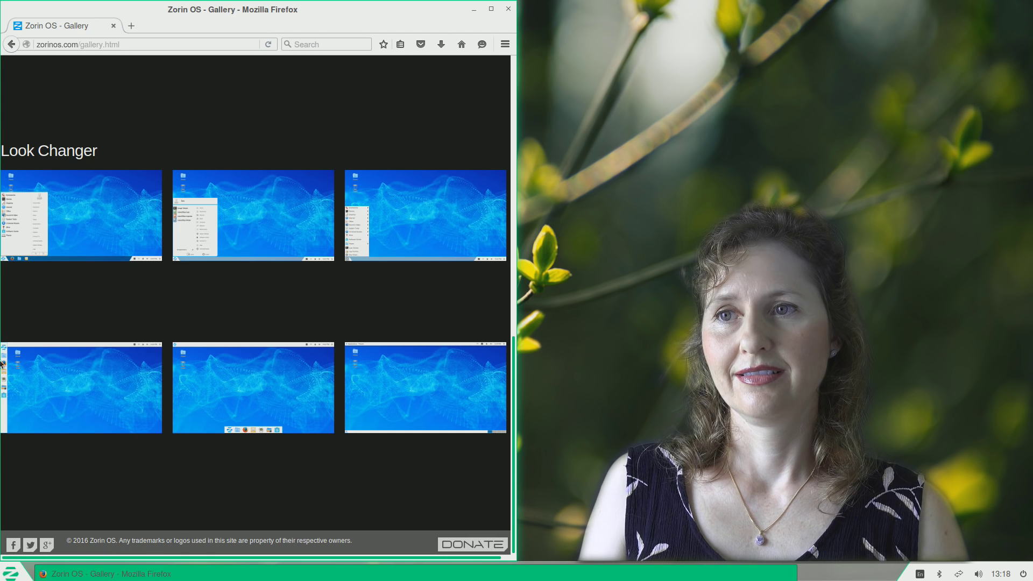
pyautogui.moveTo(33, 331)
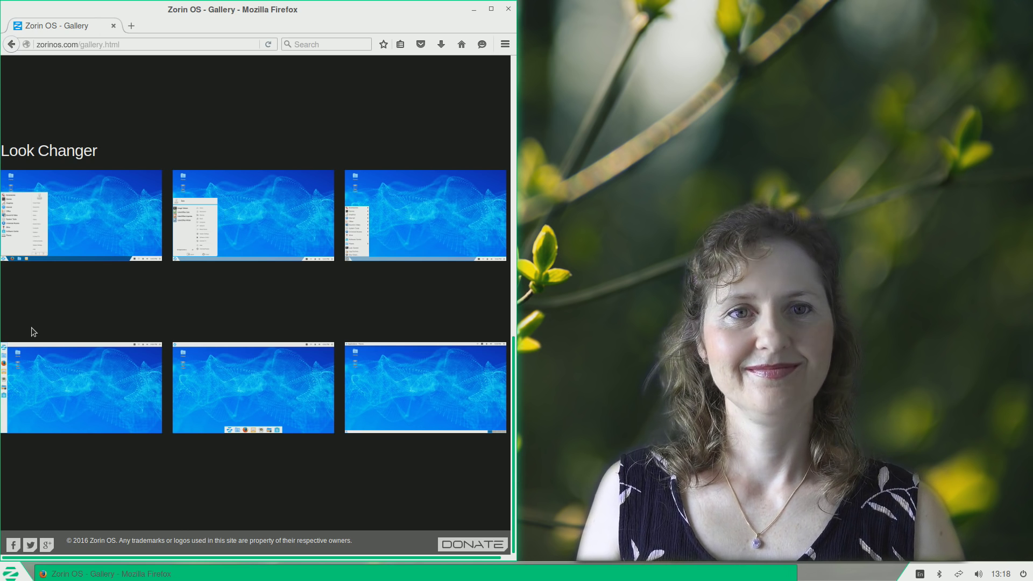
# Close Firefox, leaving the Leaves desktop, then open and dismiss the Zorin Menu
pyautogui.click(507, 9)
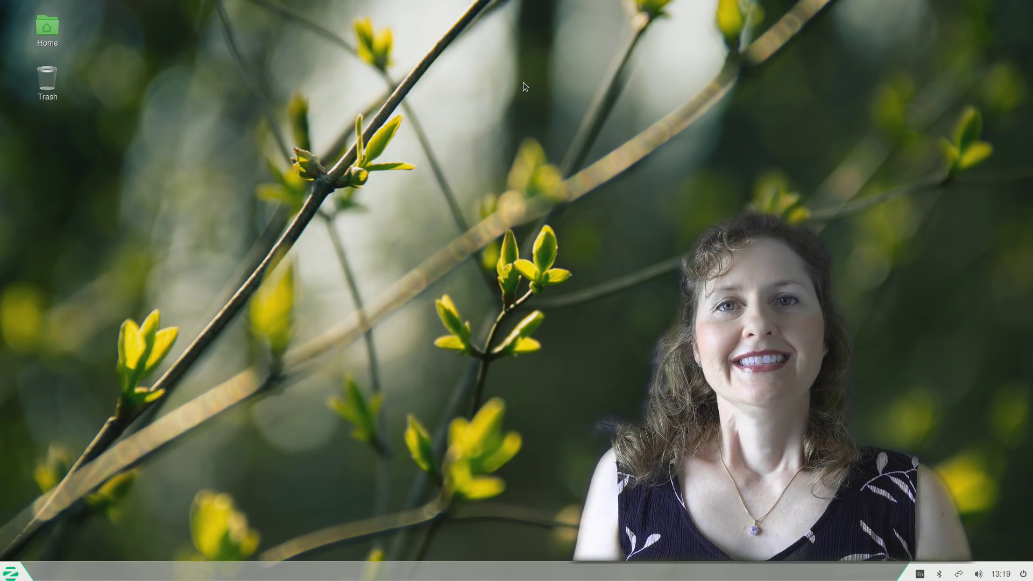
pyautogui.moveTo(537, 109)
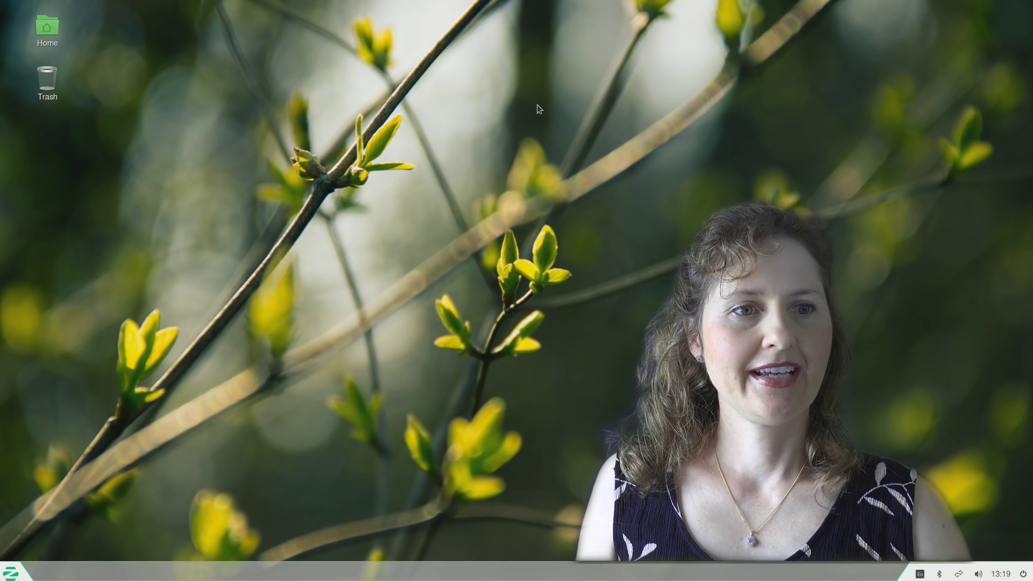
pyautogui.click(9, 572)
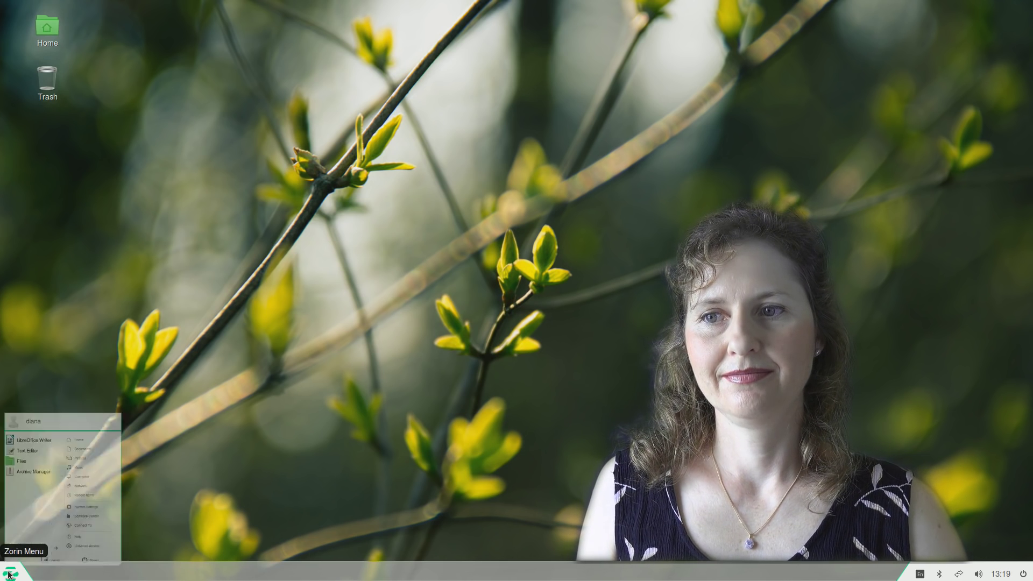
pyautogui.click(8, 572)
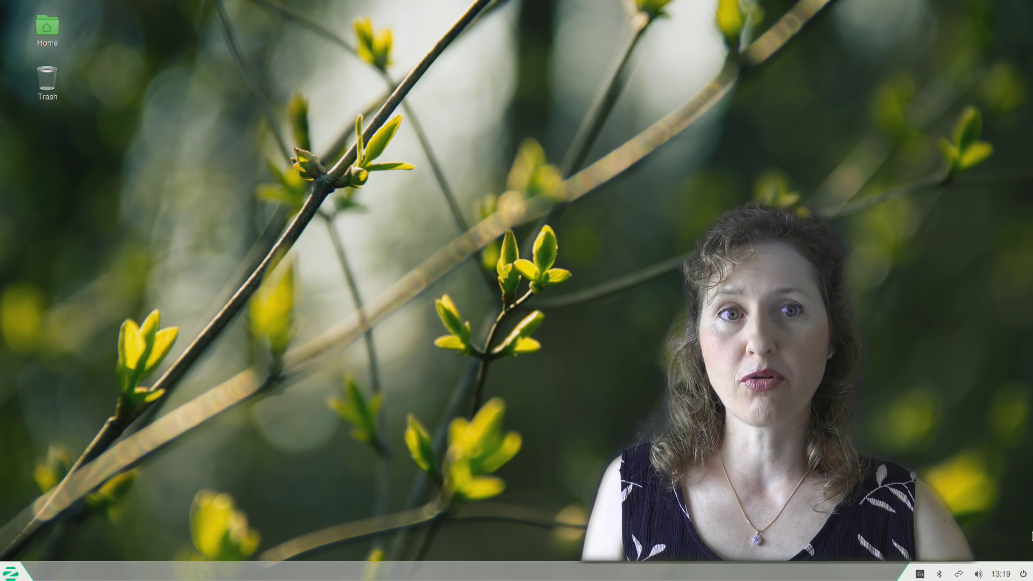
# Choose Switch Off… from the panel's power menu to raise the confirmation dialog
pyautogui.click(1025, 566)
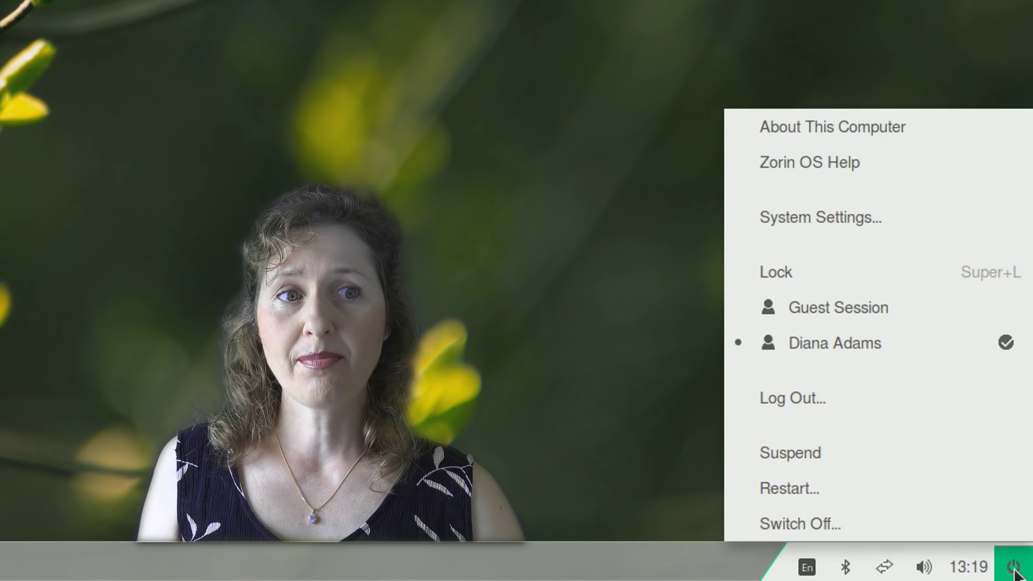
pyautogui.moveTo(800, 524)
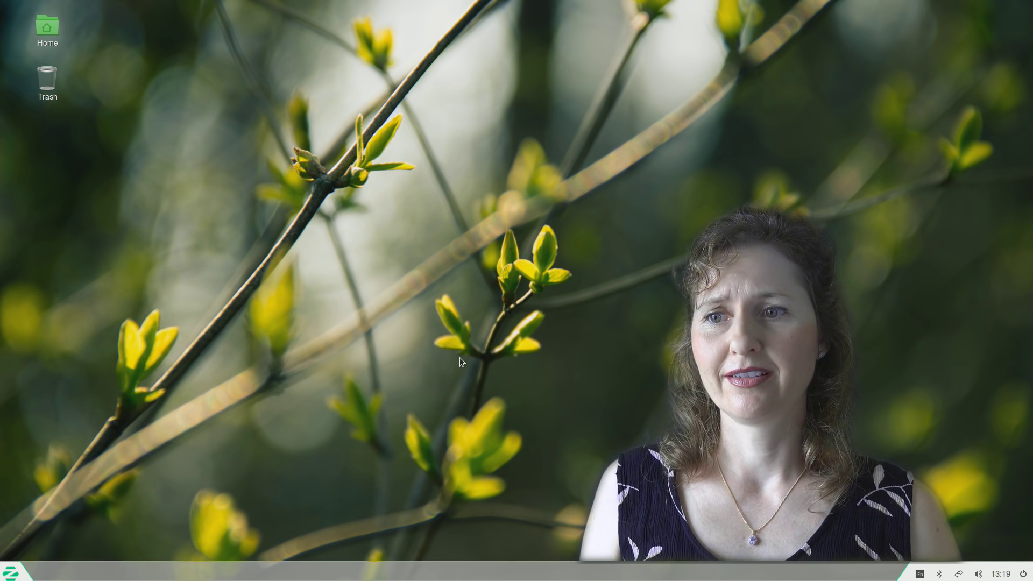
pyautogui.moveTo(1002, 545)
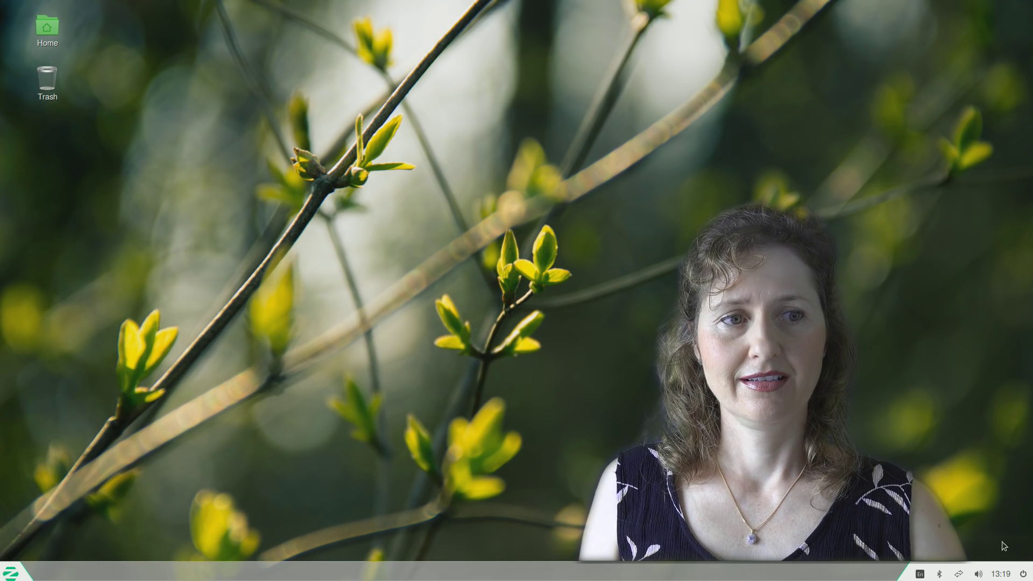
pyautogui.click(1015, 567)
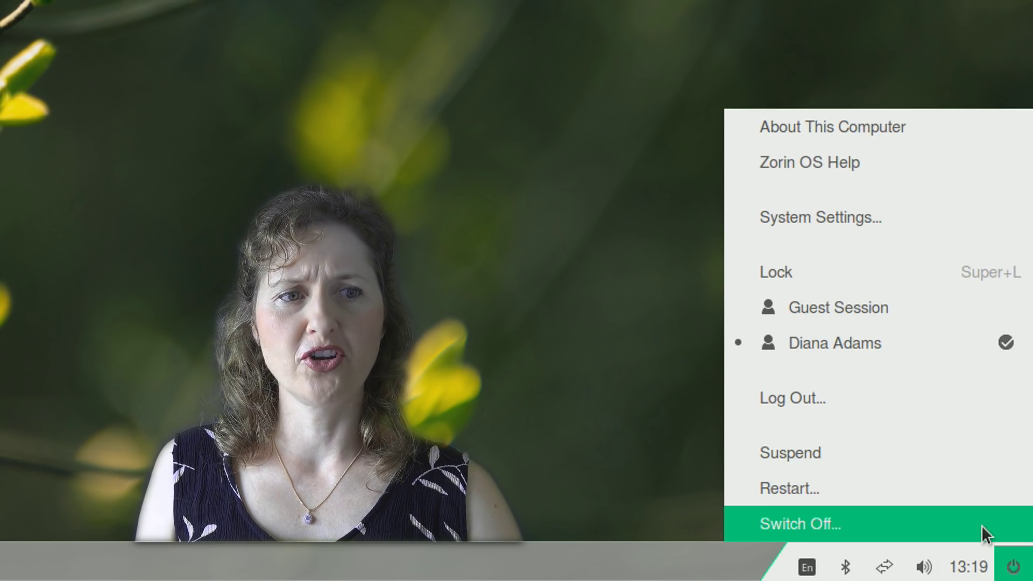
pyautogui.click(800, 524)
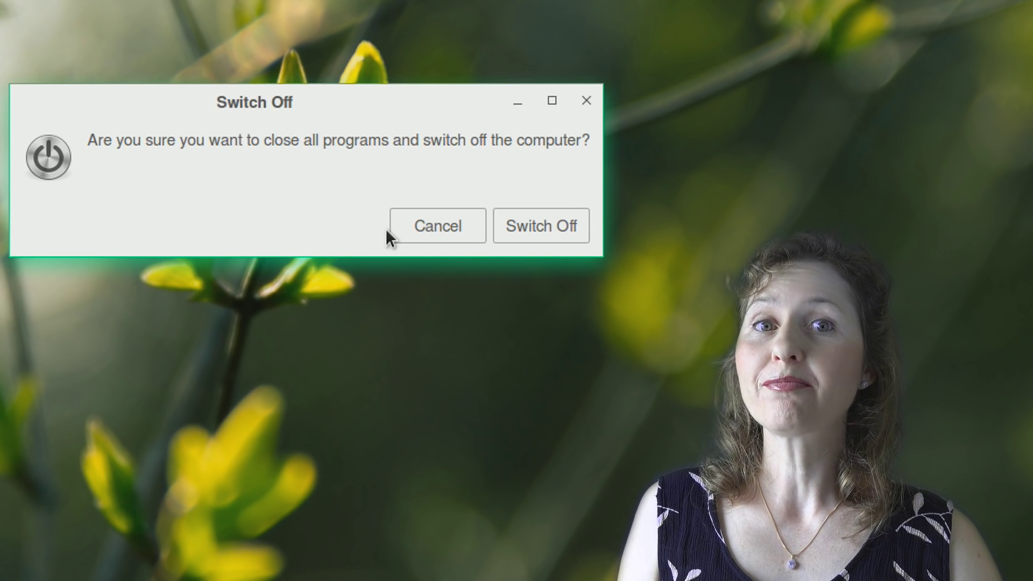
# Accept the Switch Off dialog to close all programs and shut down
pyautogui.click(437, 225)
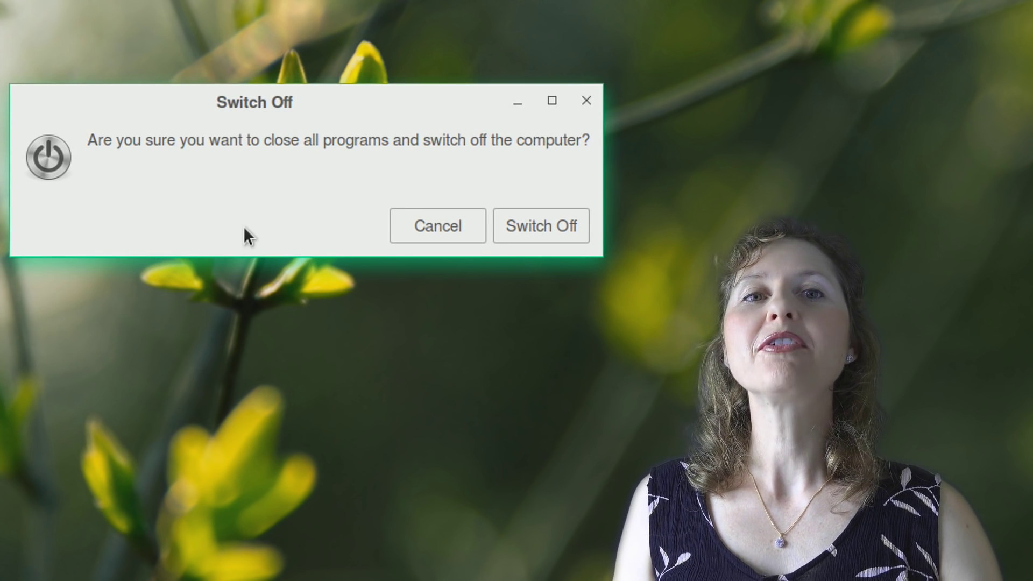
pyautogui.click(540, 225)
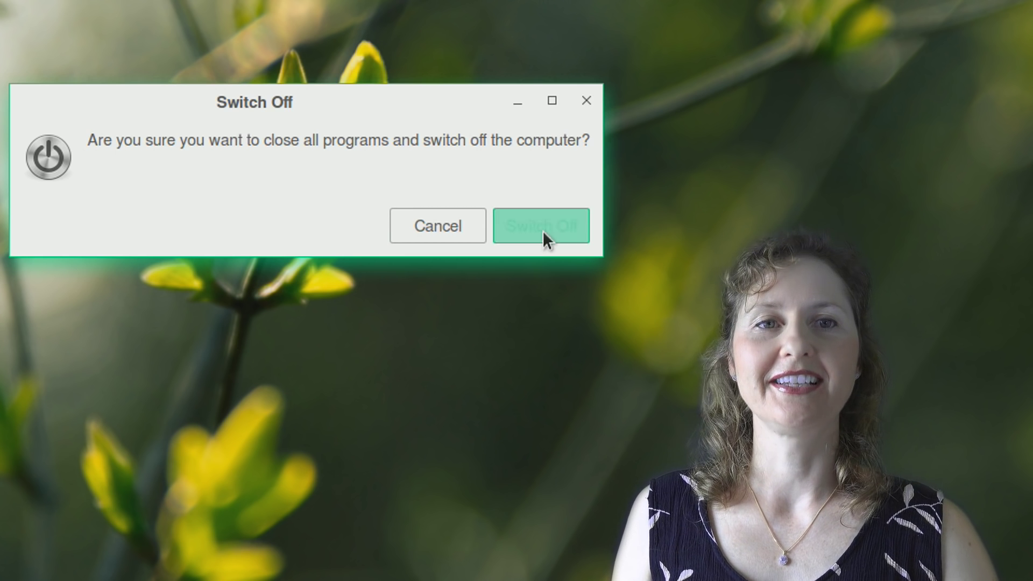